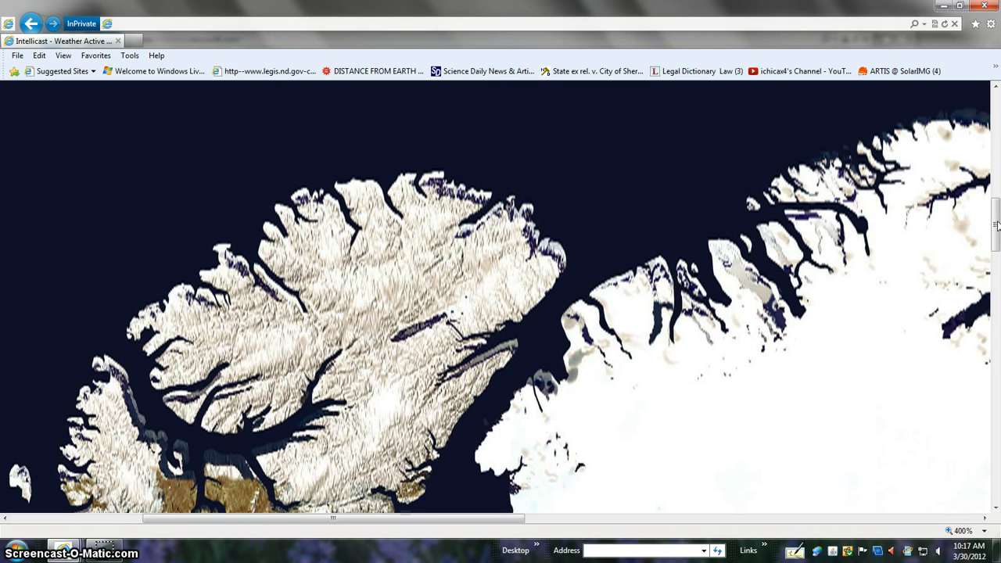
{"action": "mouse_move", "coordinate": [979, 215]}
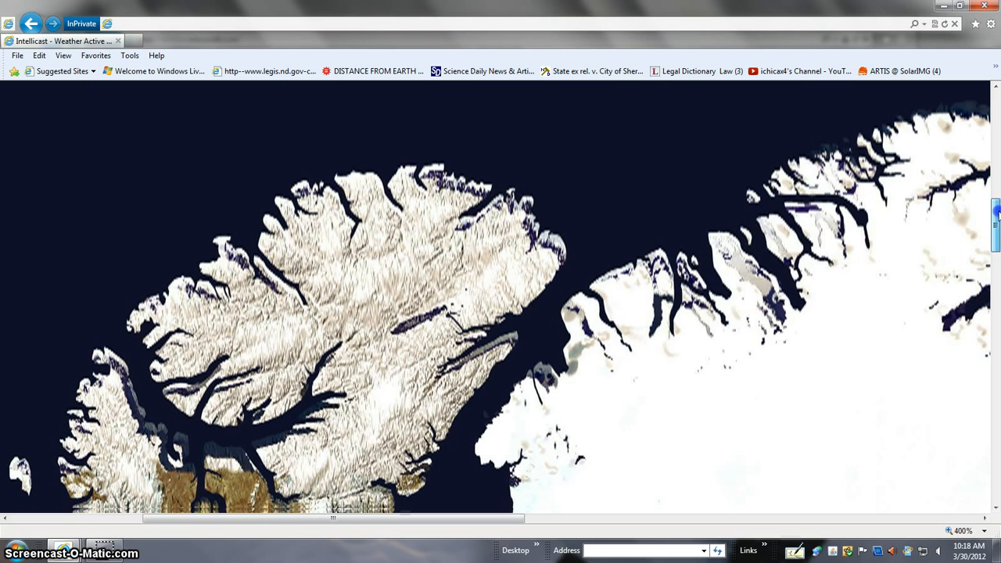
- Scroll the Intellicast satellite map from the Arctic islands down toward the US temperature map
{"action": "scroll", "scroll_direction": "down", "scroll_amount": 3}
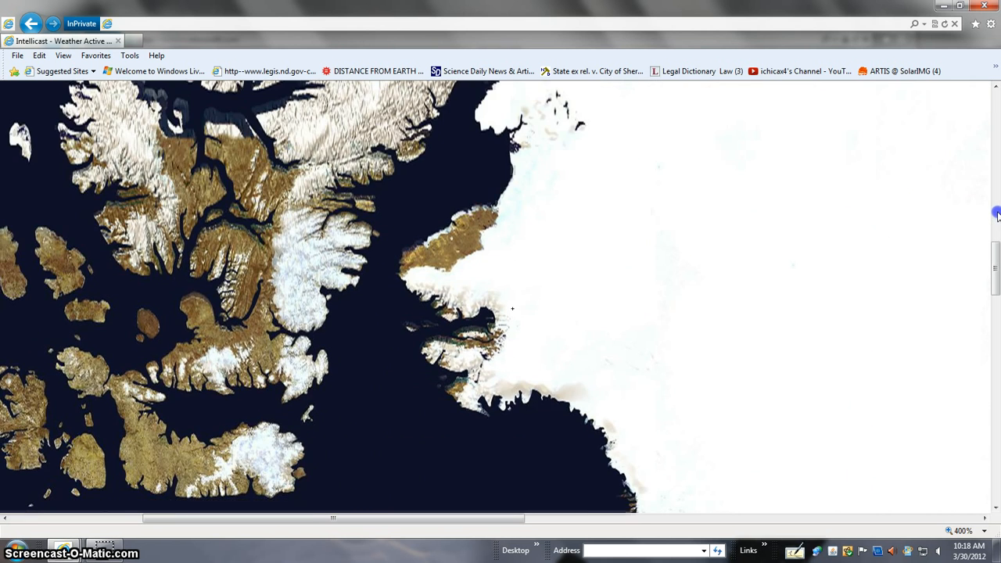
{"action": "scroll", "scroll_direction": "down", "scroll_amount": 3}
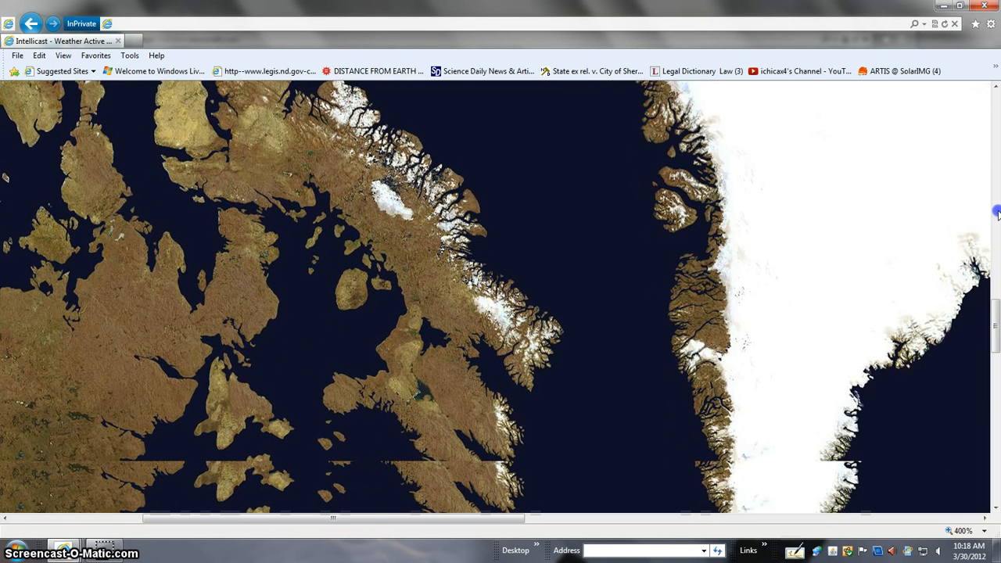
{"action": "scroll", "scroll_direction": "down", "scroll_amount": 3}
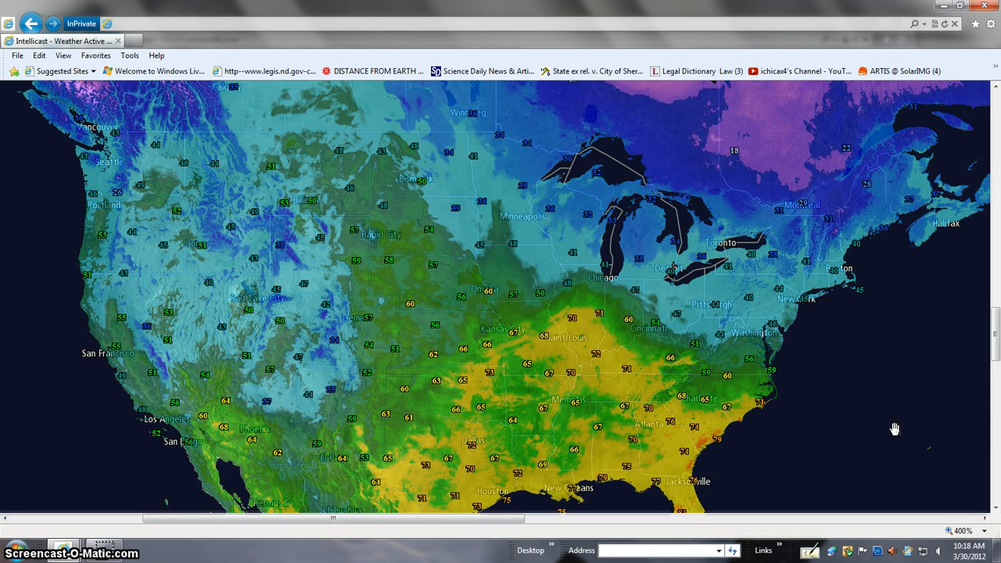
{"action": "mouse_move", "coordinate": [763, 419]}
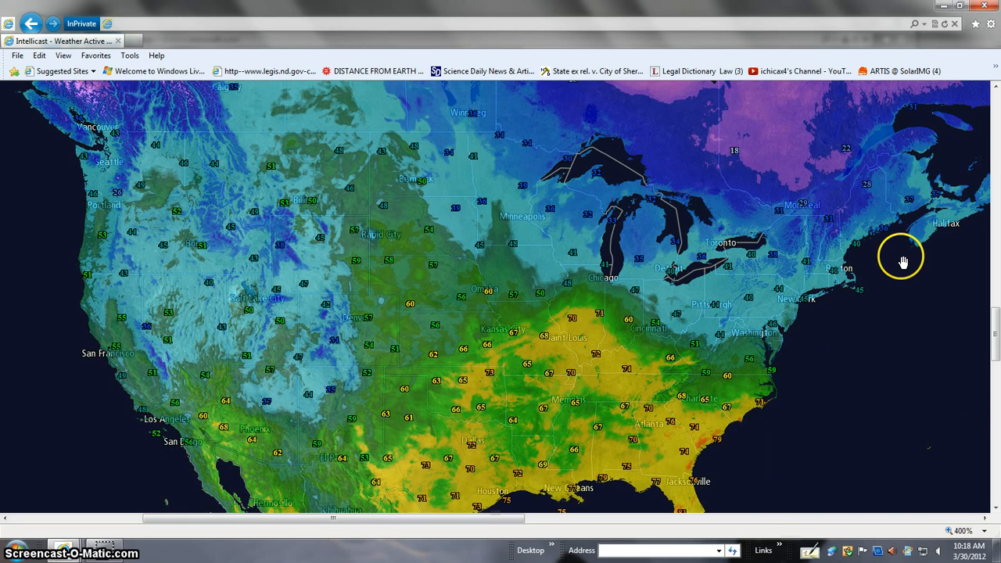
{"action": "mouse_move", "coordinate": [455, 413]}
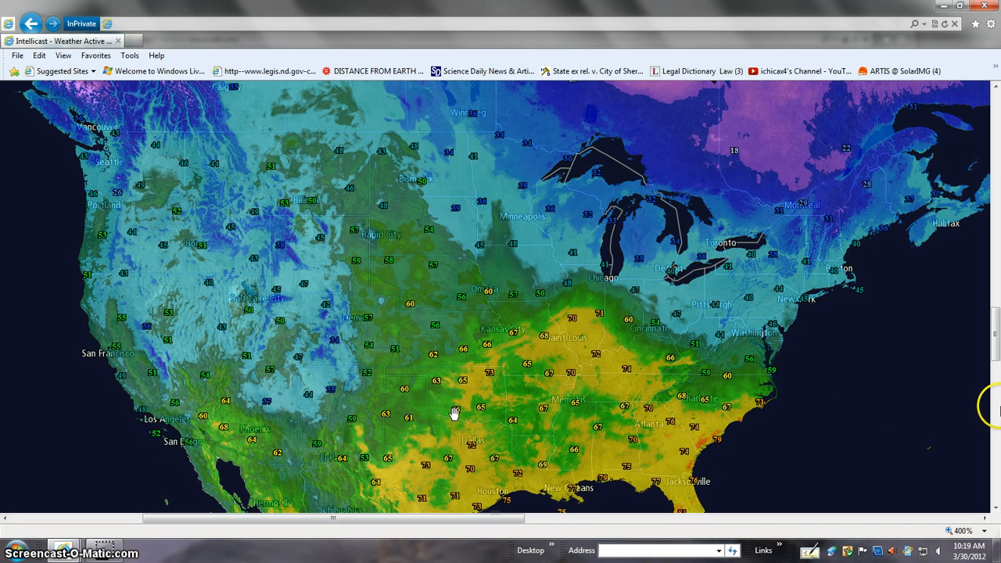
{"action": "mouse_move", "coordinate": [821, 323]}
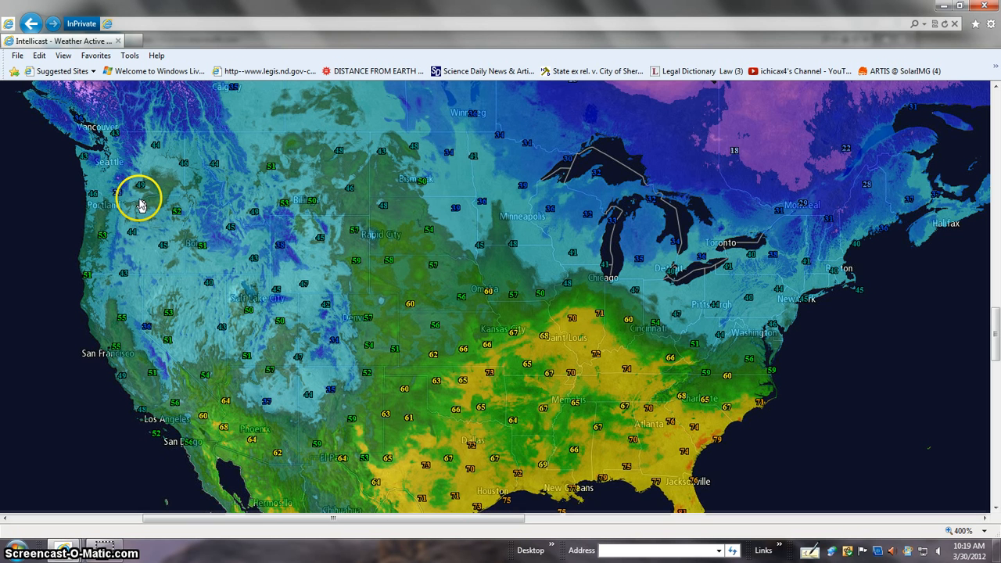
{"action": "mouse_move", "coordinate": [112, 238]}
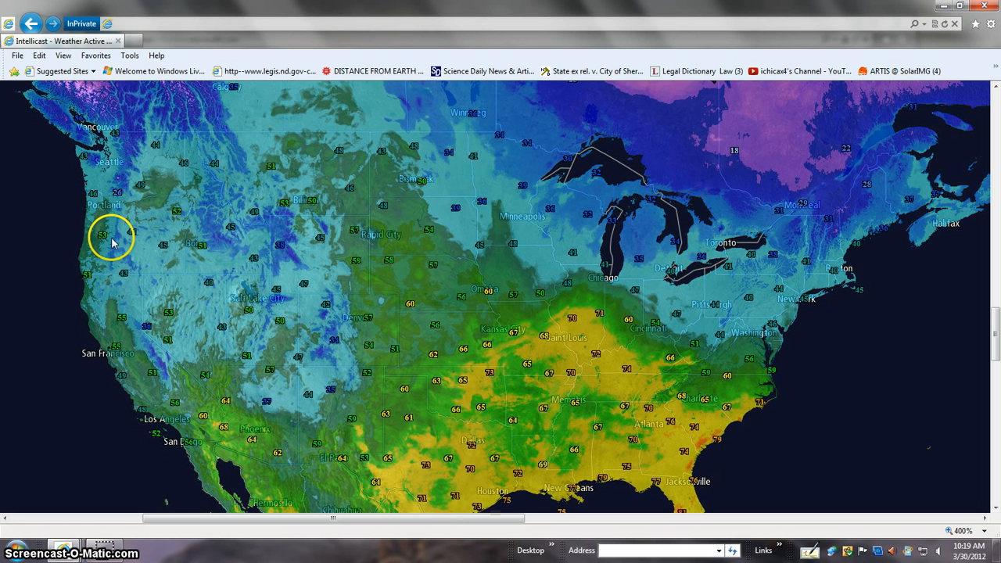
{"action": "mouse_move", "coordinate": [263, 410]}
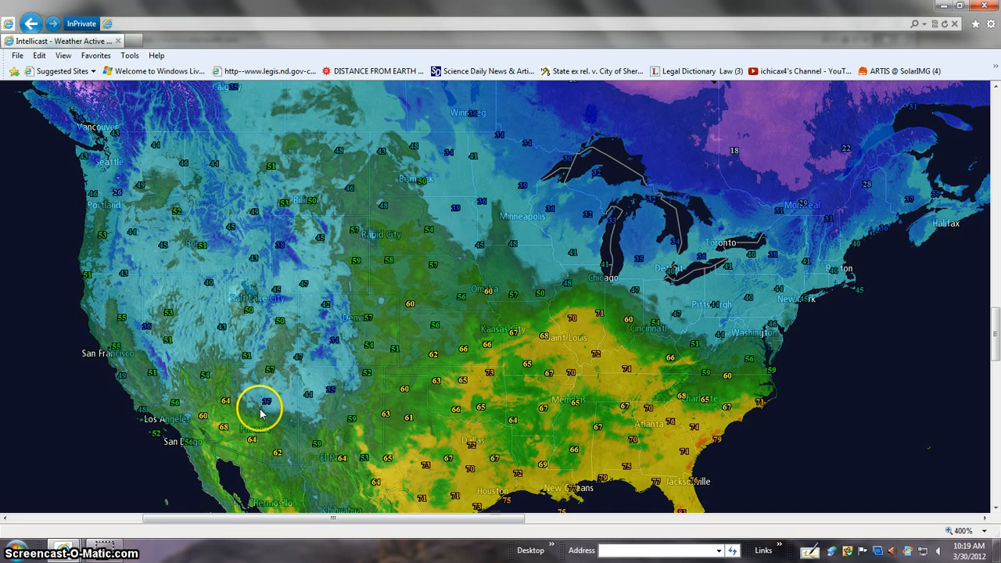
{"action": "mouse_move", "coordinate": [305, 149]}
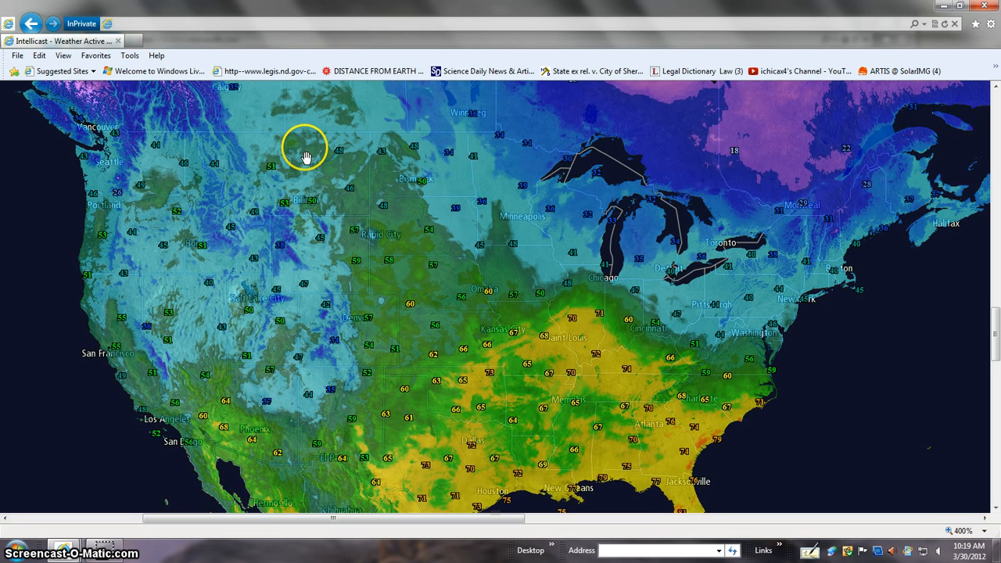
{"action": "mouse_move", "coordinate": [481, 175]}
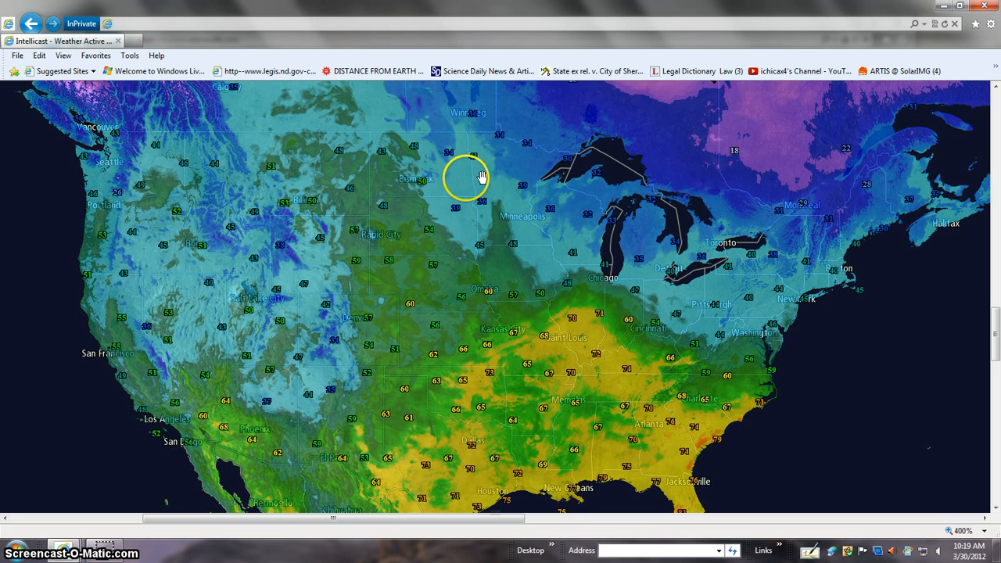
{"action": "mouse_move", "coordinate": [532, 258]}
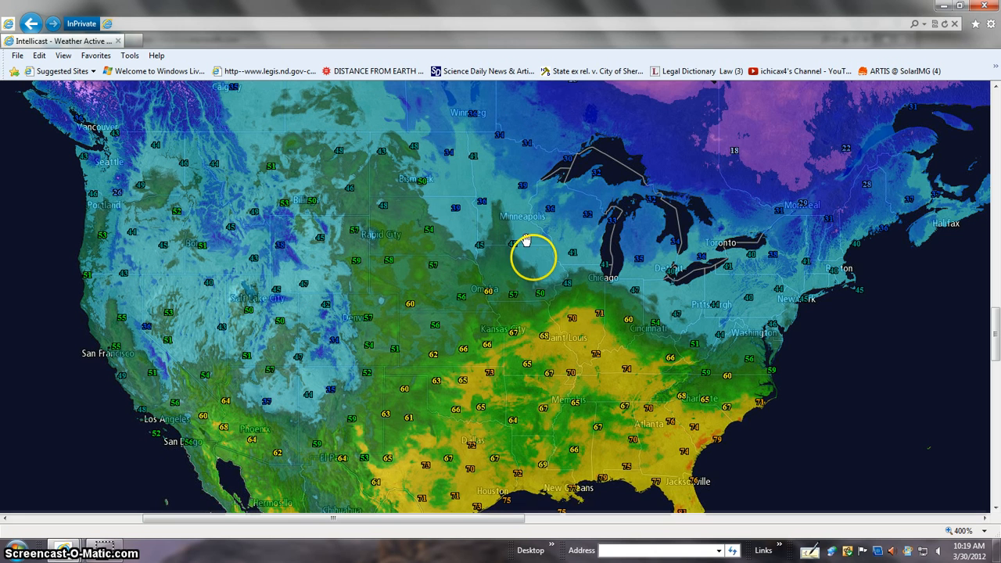
{"action": "mouse_move", "coordinate": [663, 292]}
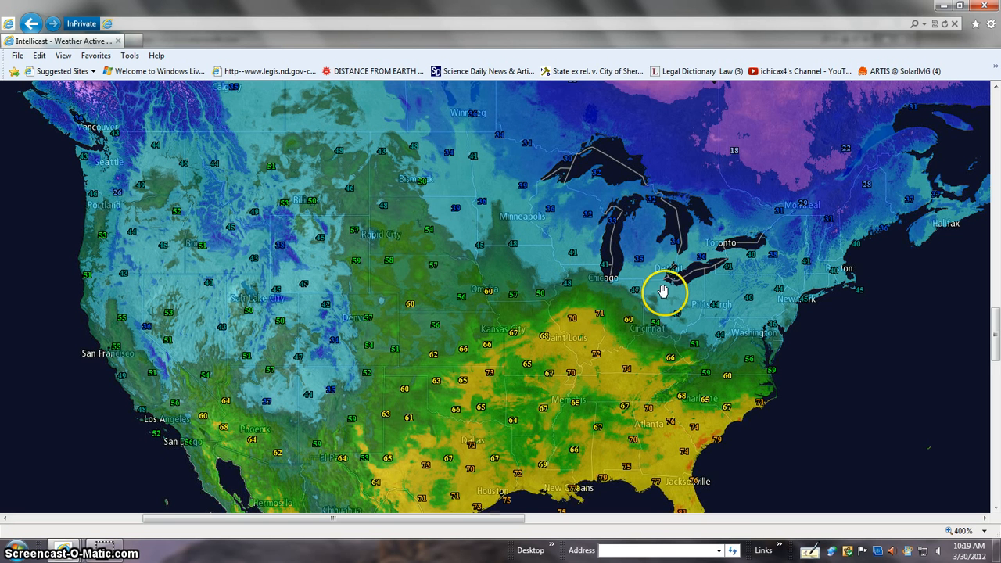
{"action": "mouse_move", "coordinate": [776, 324]}
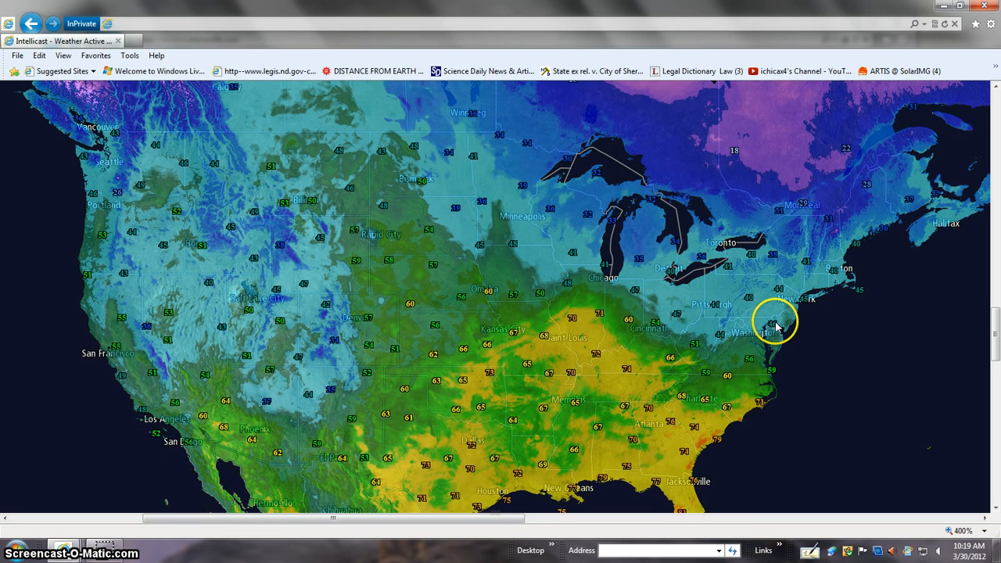
{"action": "mouse_move", "coordinate": [936, 133]}
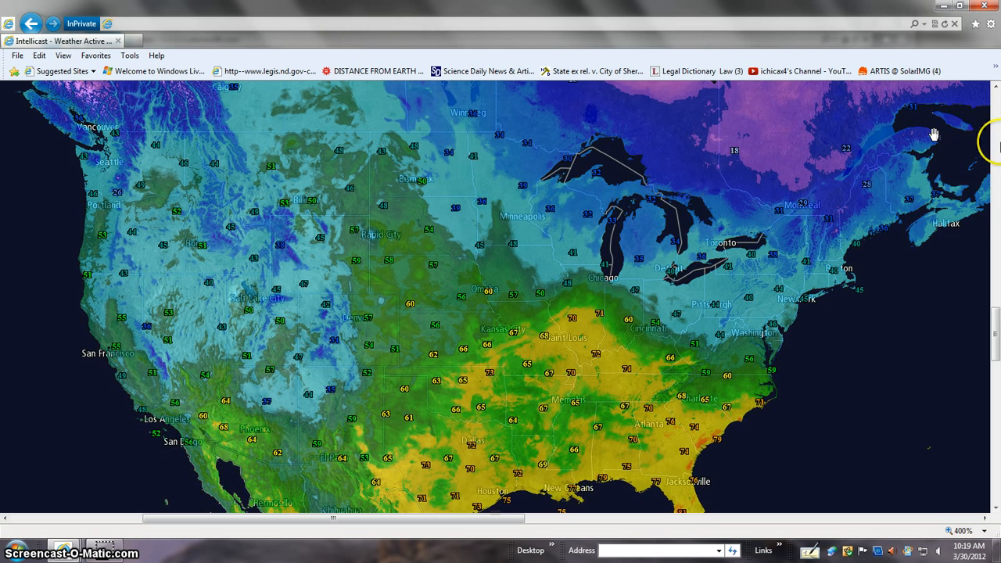
{"action": "mouse_move", "coordinate": [998, 324]}
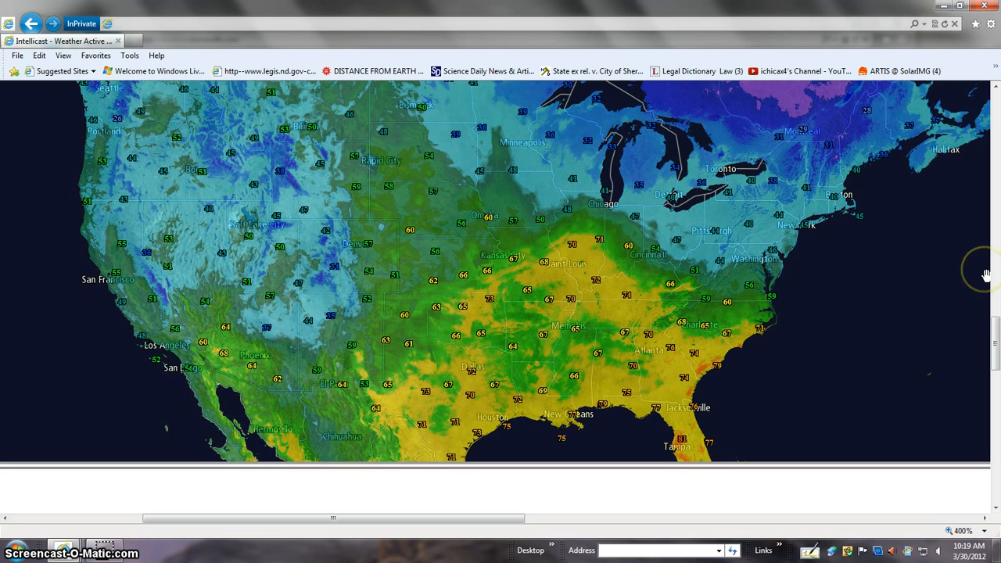
{"action": "mouse_move", "coordinate": [985, 273]}
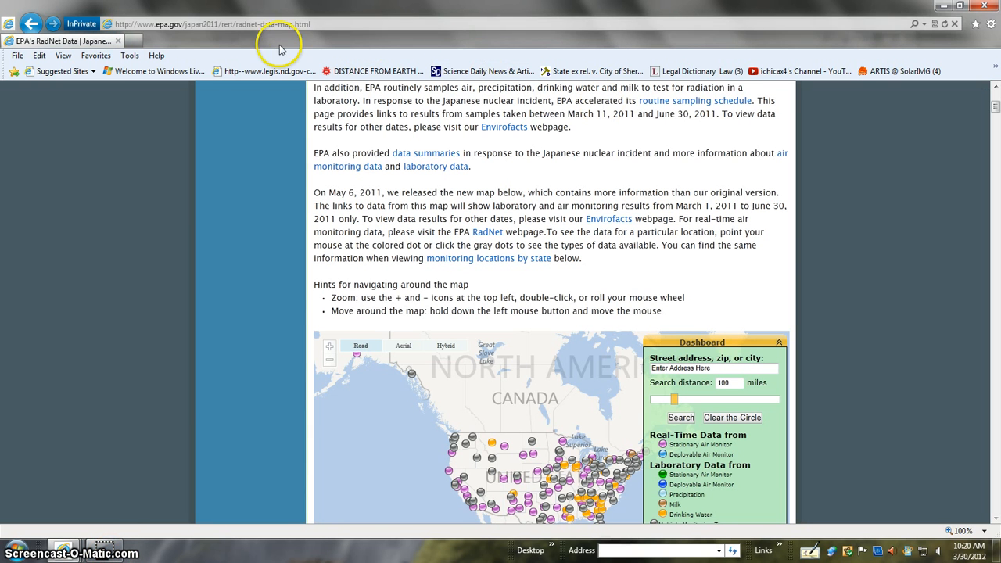
- Select the RadNet page address and scroll down to the US monitoring map
{"action": "left_click", "coordinate": [211, 23]}
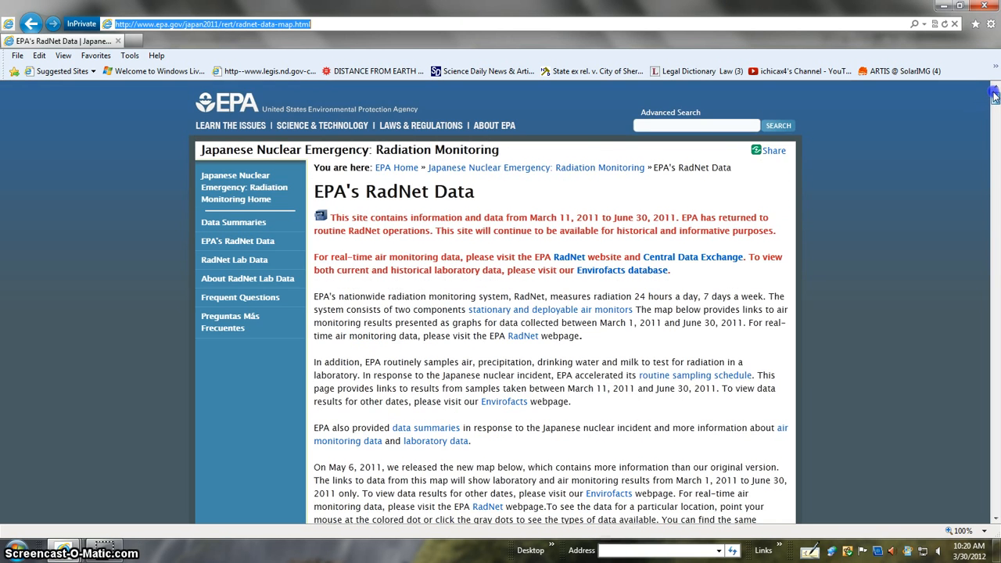
{"action": "scroll", "scroll_direction": "down", "scroll_amount": 3}
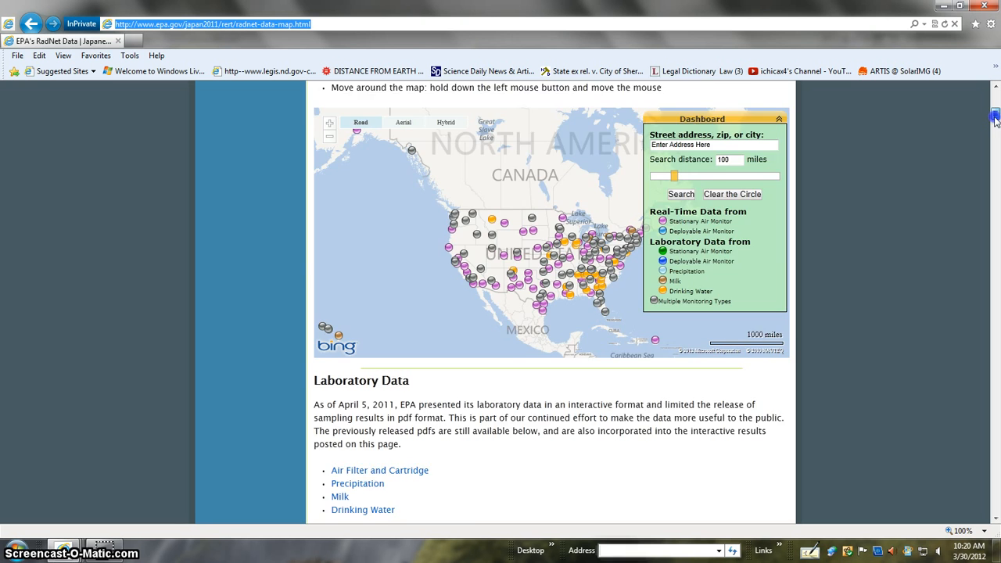
{"action": "scroll", "scroll_direction": "down", "scroll_amount": 3}
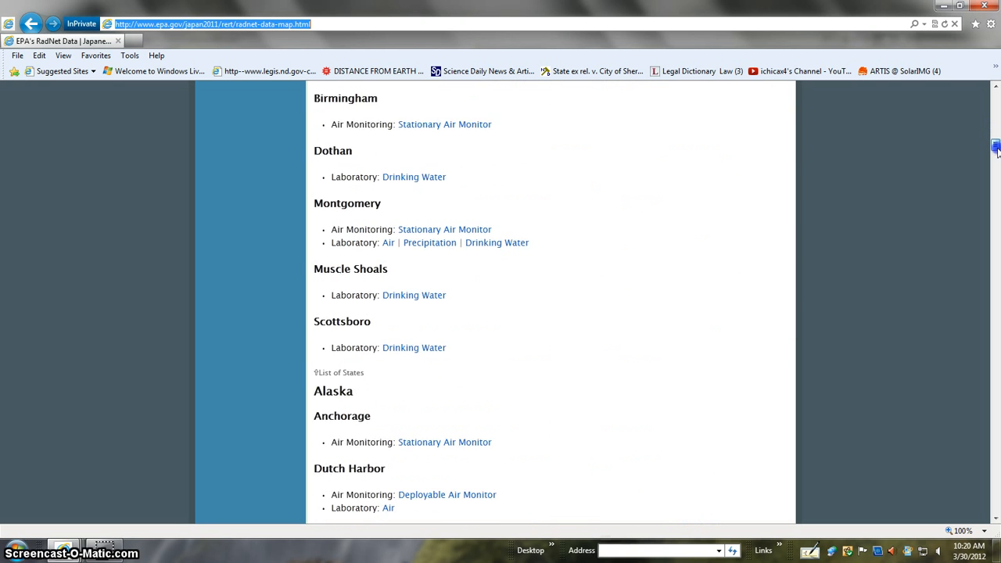
{"action": "scroll", "scroll_direction": "down", "scroll_amount": 3}
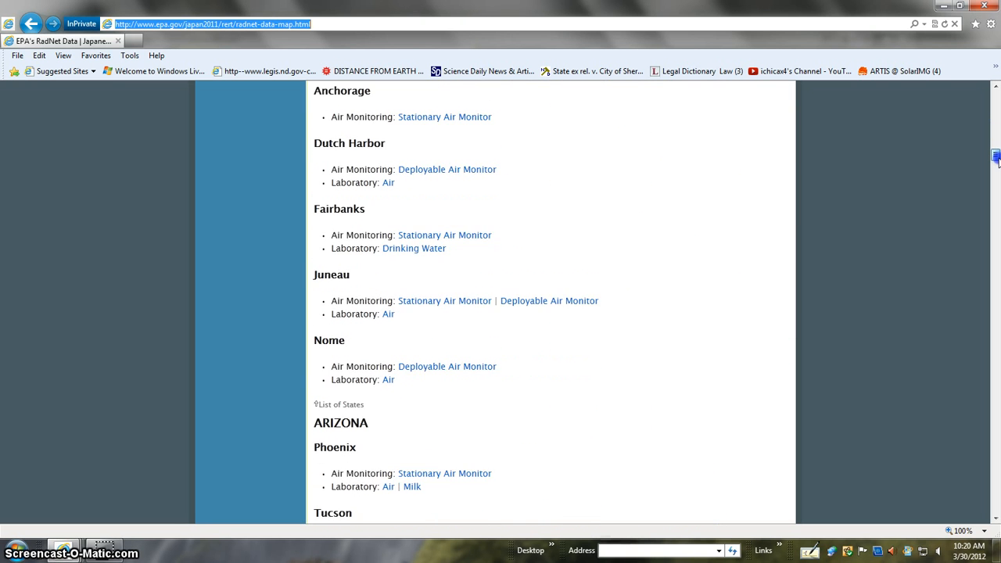
{"action": "scroll", "scroll_direction": "down", "scroll_amount": 3}
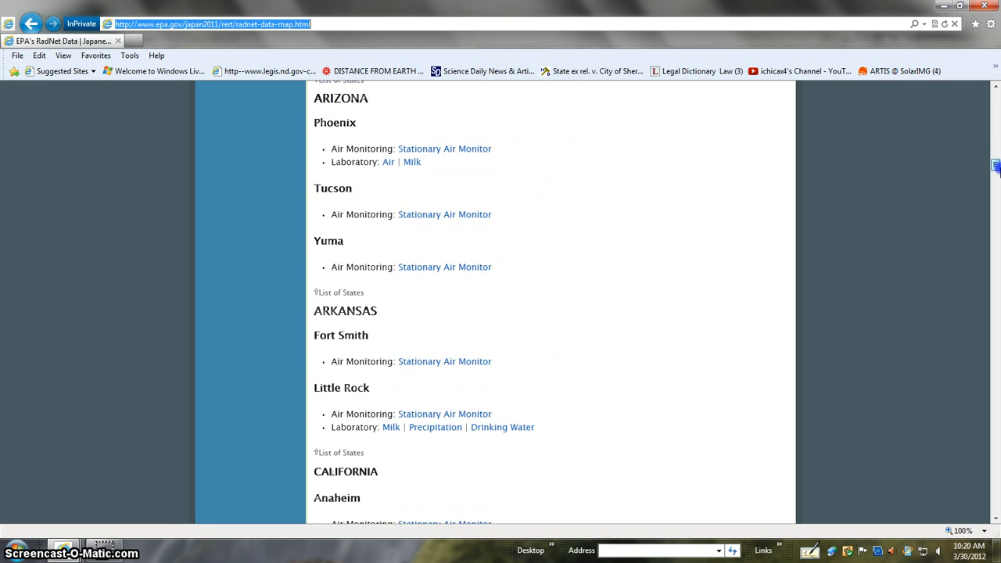
{"action": "scroll", "scroll_direction": "down", "scroll_amount": 3}
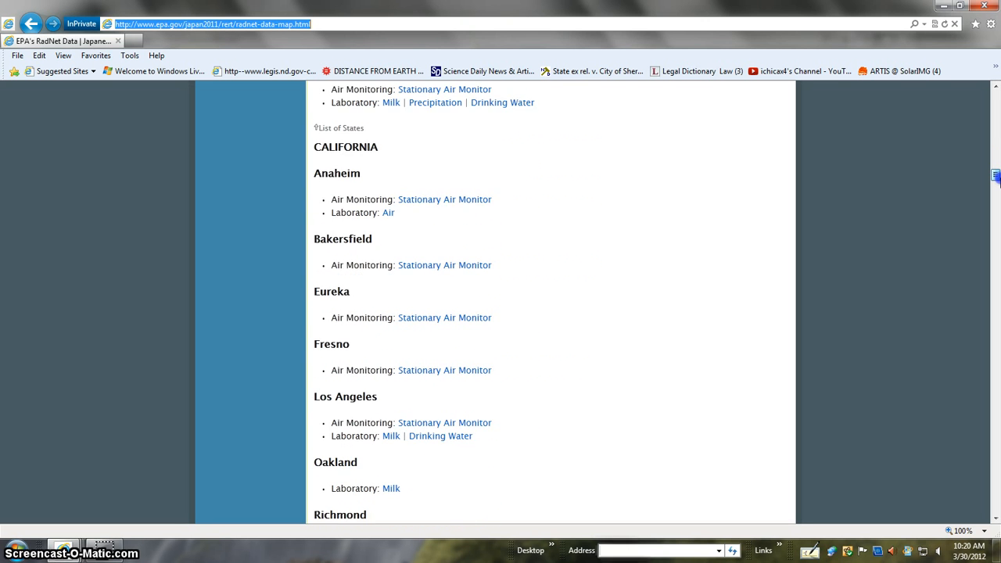
- Continue down to the Laboratory Data section listing air filter, precipitation, milk and drinking water samples
{"action": "scroll", "scroll_direction": "down", "scroll_amount": 3}
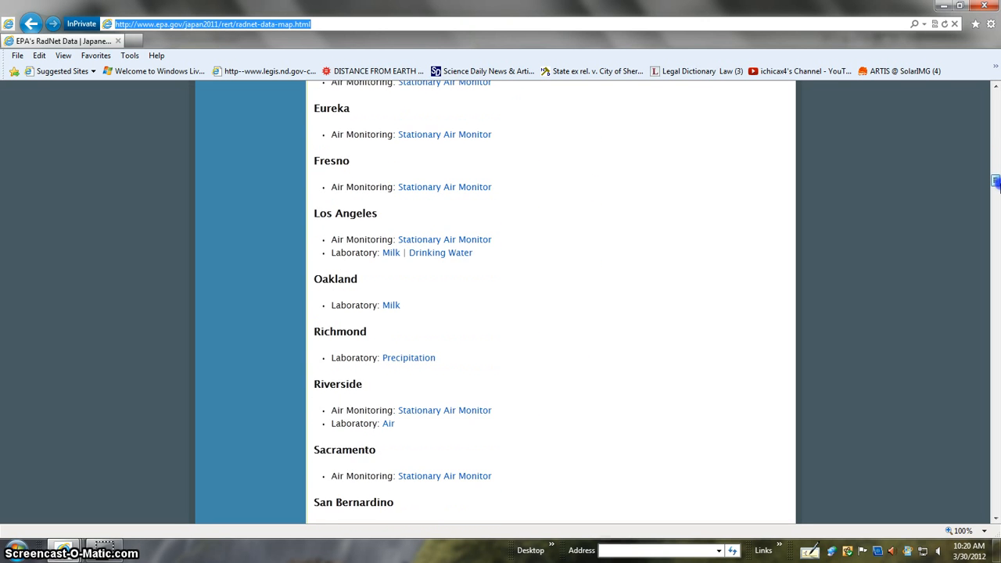
{"action": "scroll", "scroll_direction": "down", "scroll_amount": 3}
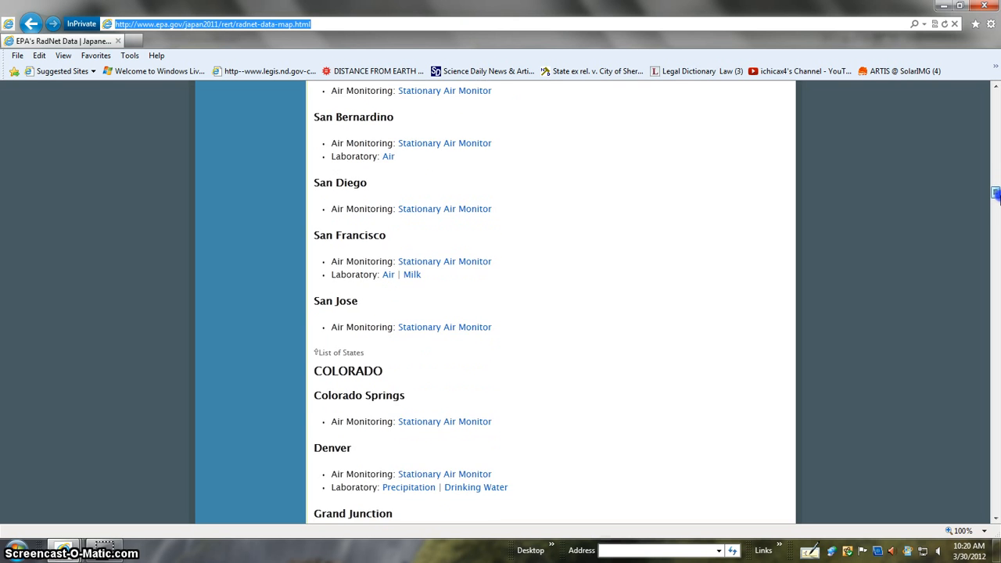
{"action": "scroll", "scroll_direction": "down", "scroll_amount": 3}
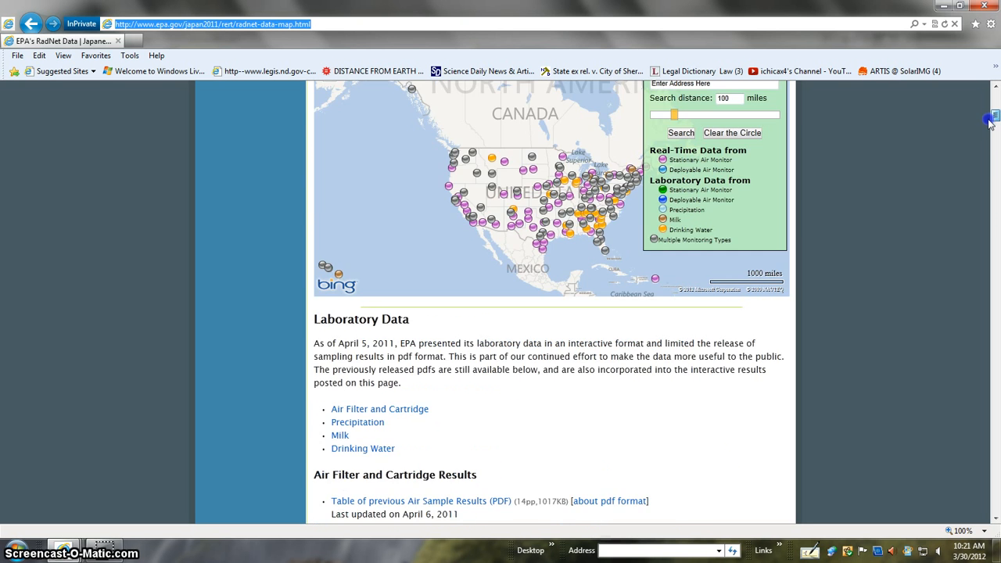
{"action": "scroll", "scroll_direction": "down", "scroll_amount": 3}
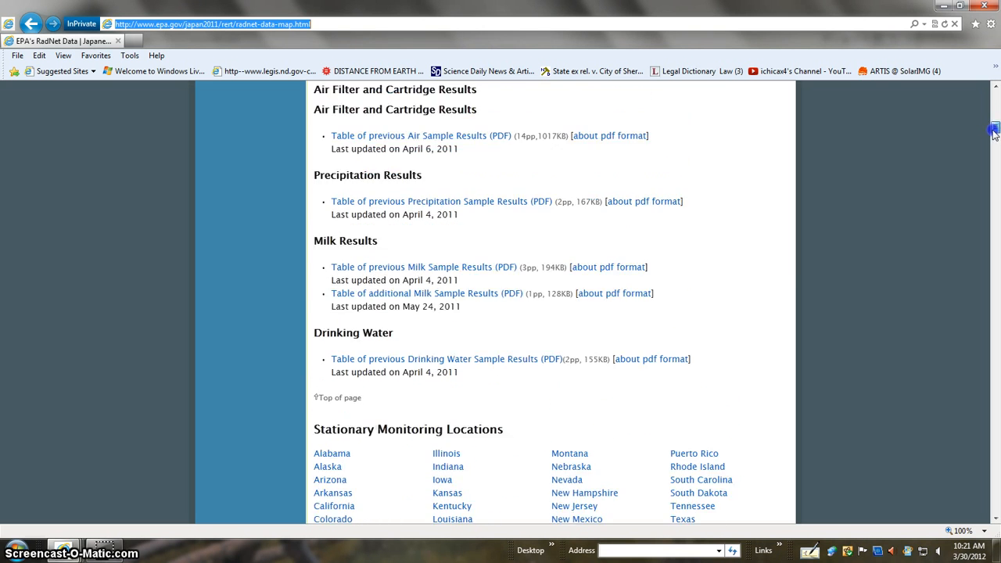
{"action": "scroll", "scroll_direction": "up", "scroll_amount": 3}
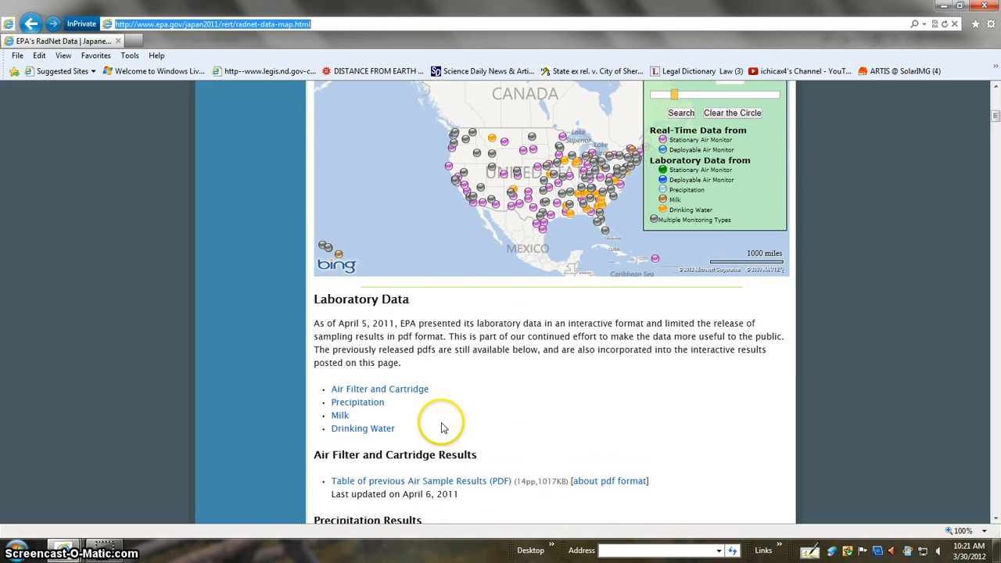
{"action": "mouse_move", "coordinate": [721, 417]}
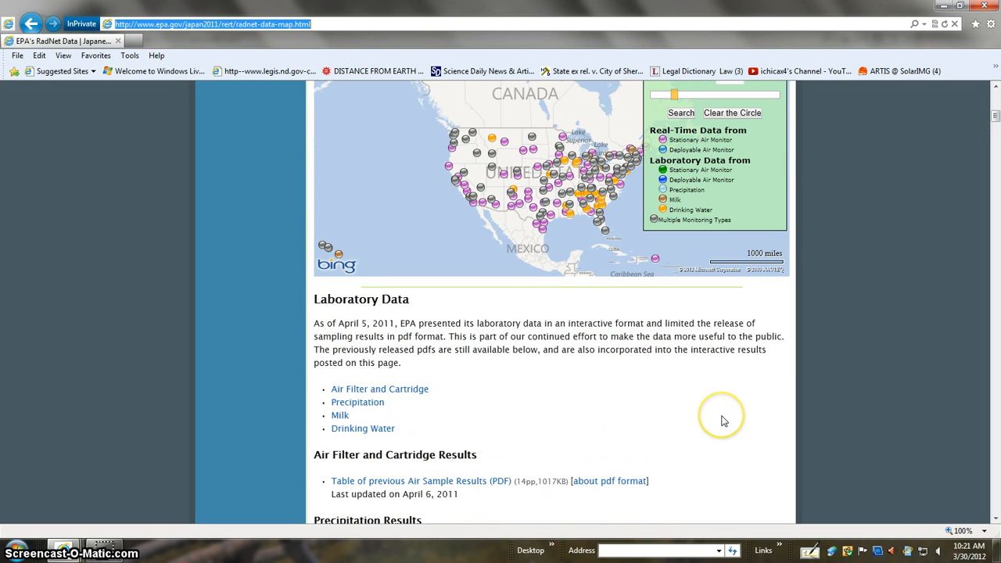
{"action": "mouse_move", "coordinate": [728, 388]}
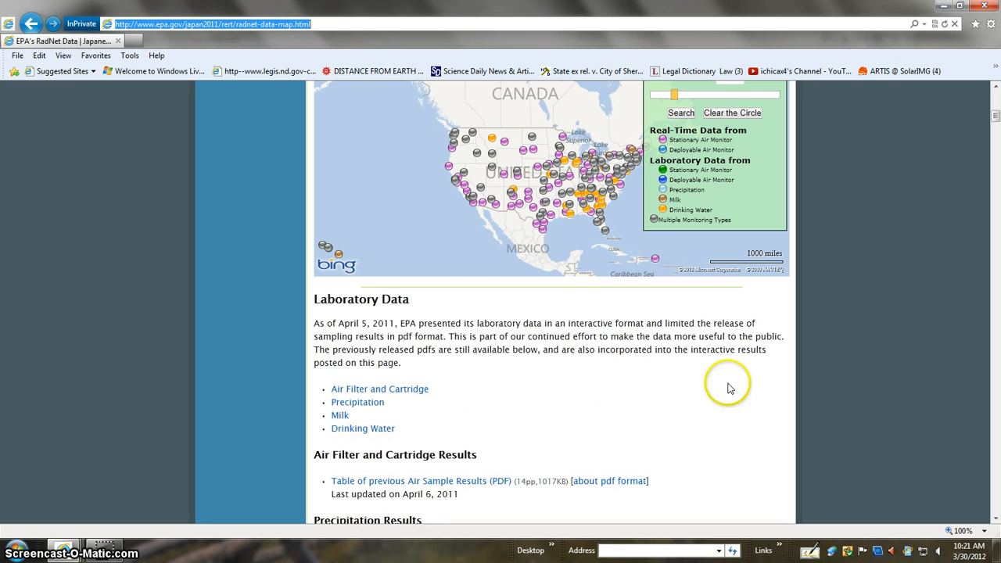
{"action": "left_click", "coordinate": [989, 24]}
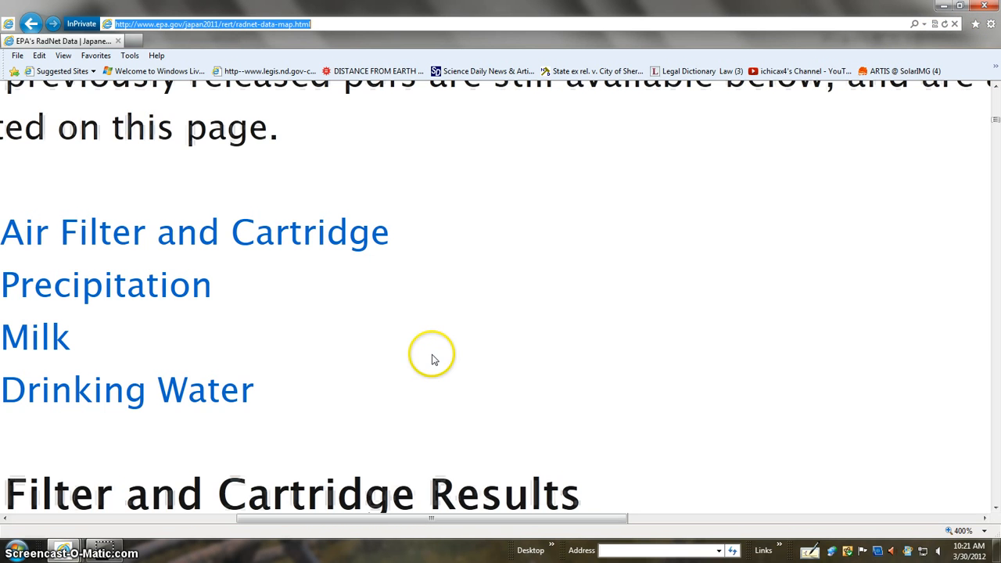
{"action": "mouse_move", "coordinate": [994, 303]}
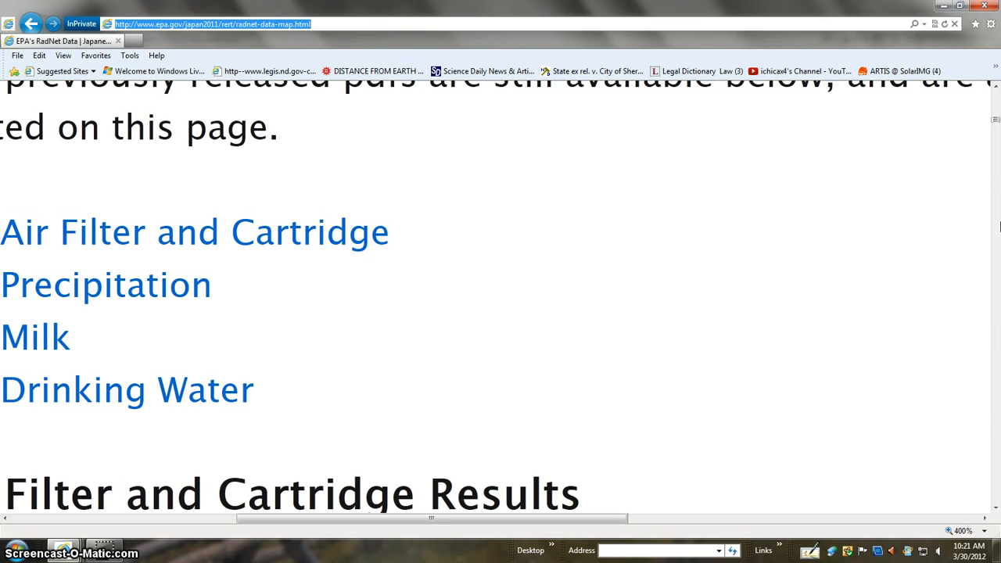
{"action": "mouse_move", "coordinate": [994, 107]}
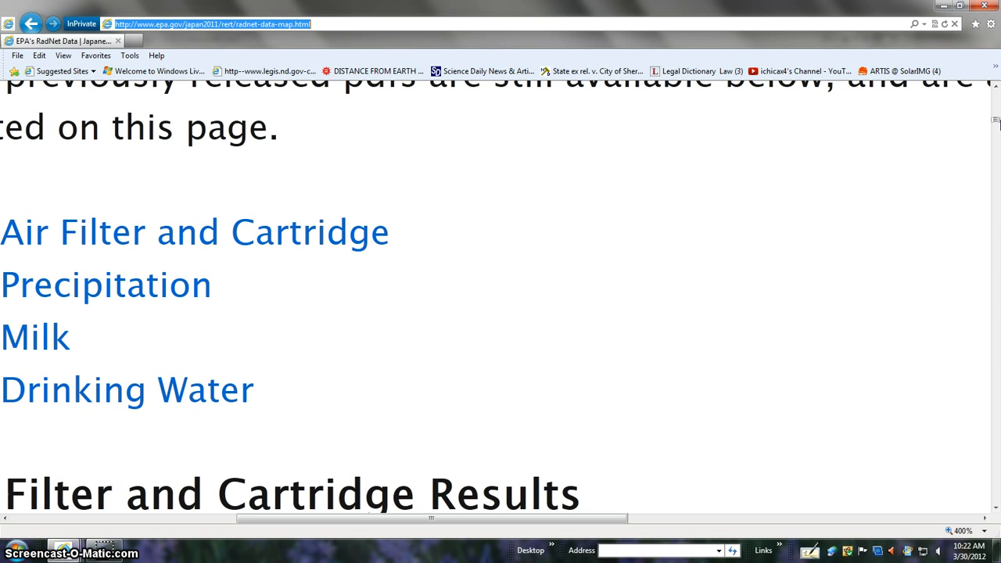
{"action": "mouse_move", "coordinate": [994, 125]}
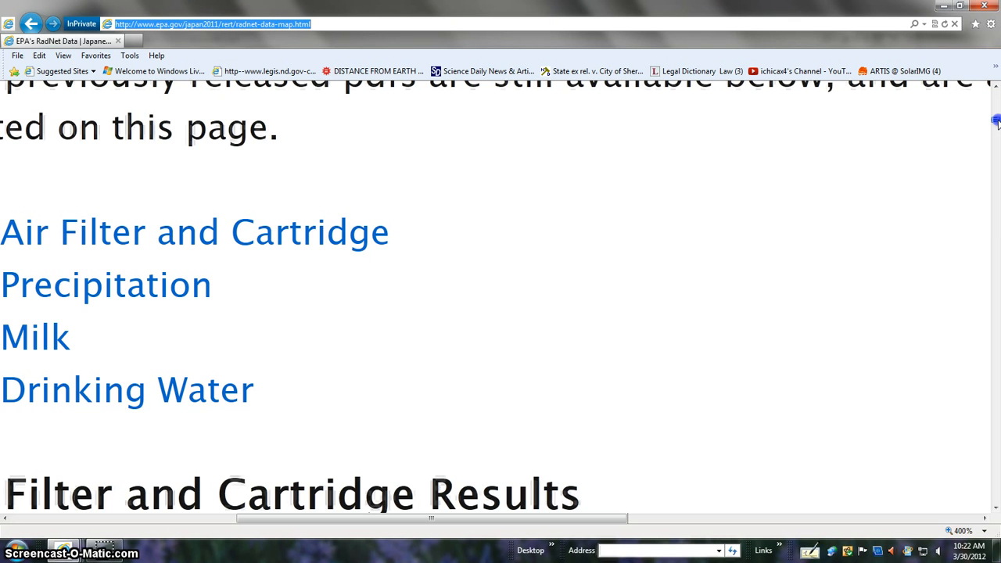
- Choose a page magnification level from the browser's Tools > Zoom menu
{"action": "scroll", "scroll_direction": "up", "scroll_amount": 3}
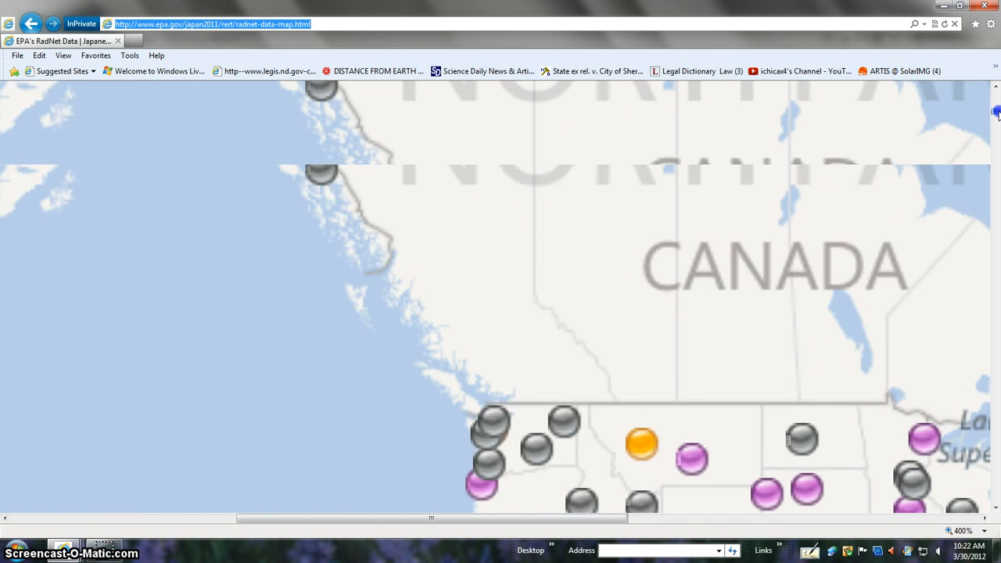
{"action": "left_click", "coordinate": [990, 23]}
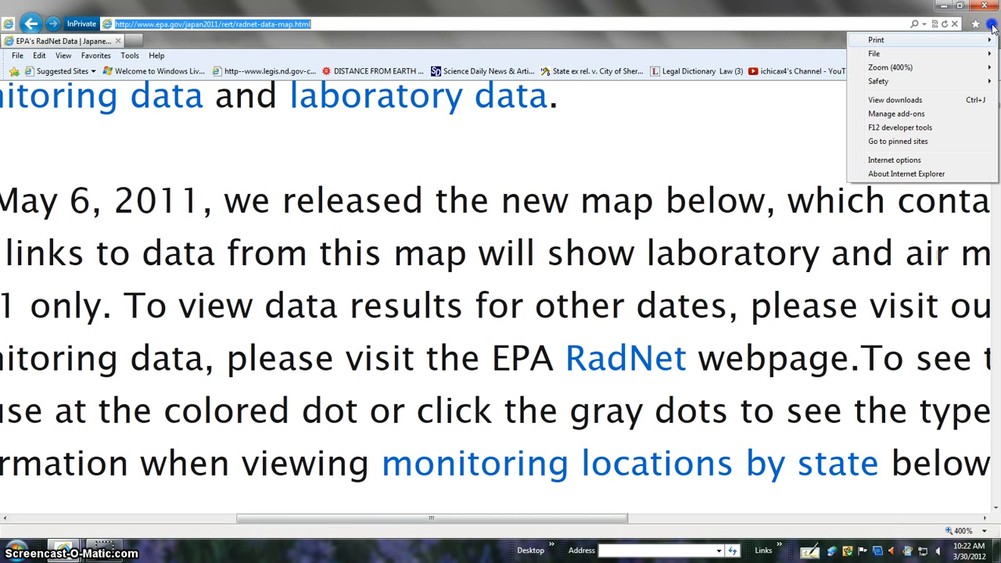
{"action": "left_click", "coordinate": [890, 67]}
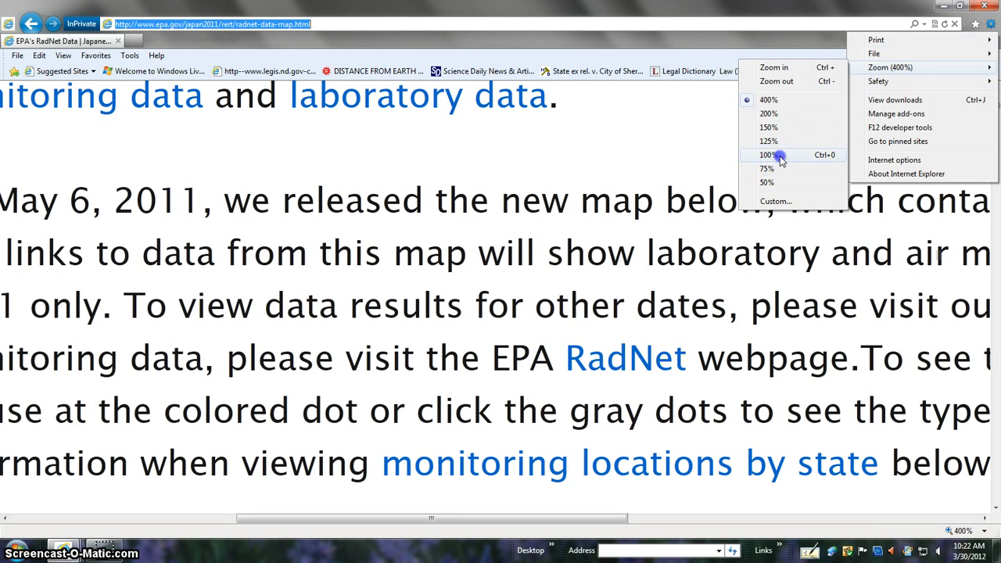
{"action": "left_click", "coordinate": [767, 155]}
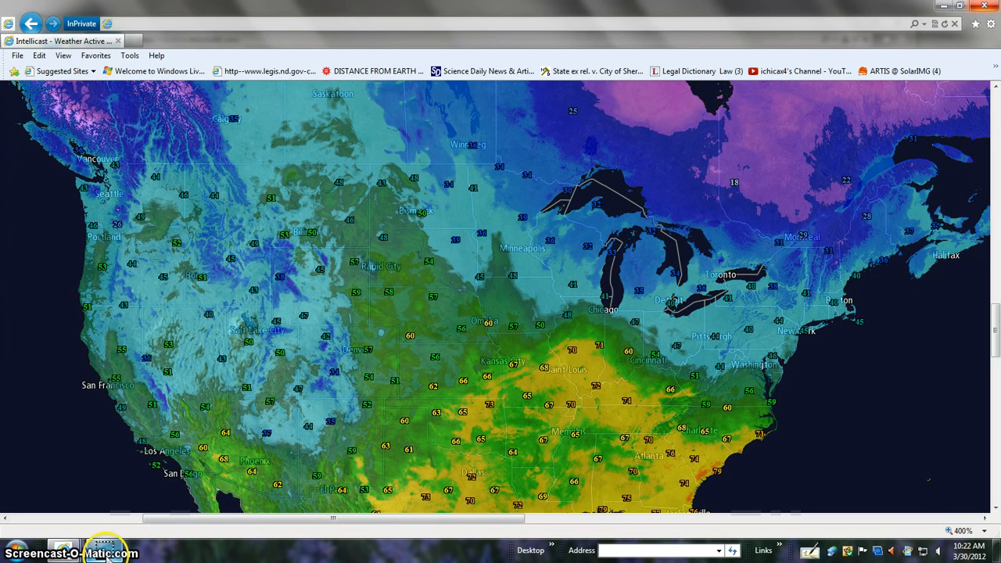
- Search the Windows Start menu for NOTEPAD
{"action": "left_click", "coordinate": [15, 550]}
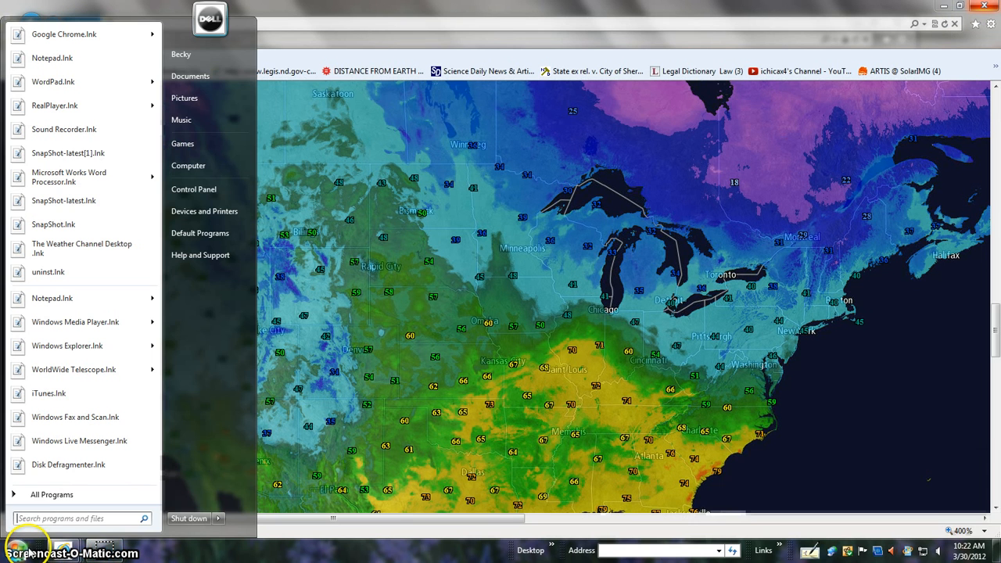
{"action": "left_click", "coordinate": [75, 519]}
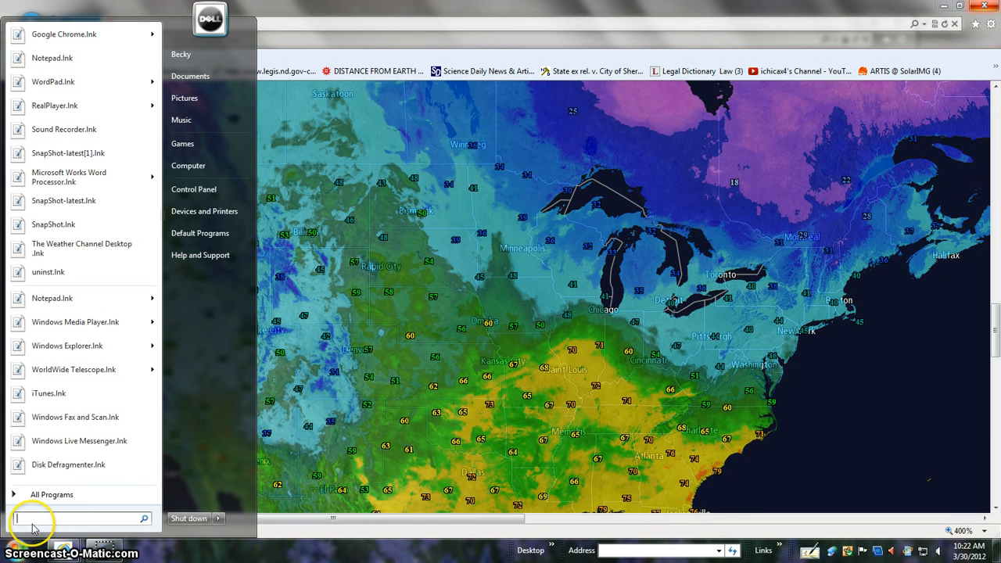
{"action": "type", "text": "NOTEPA"}
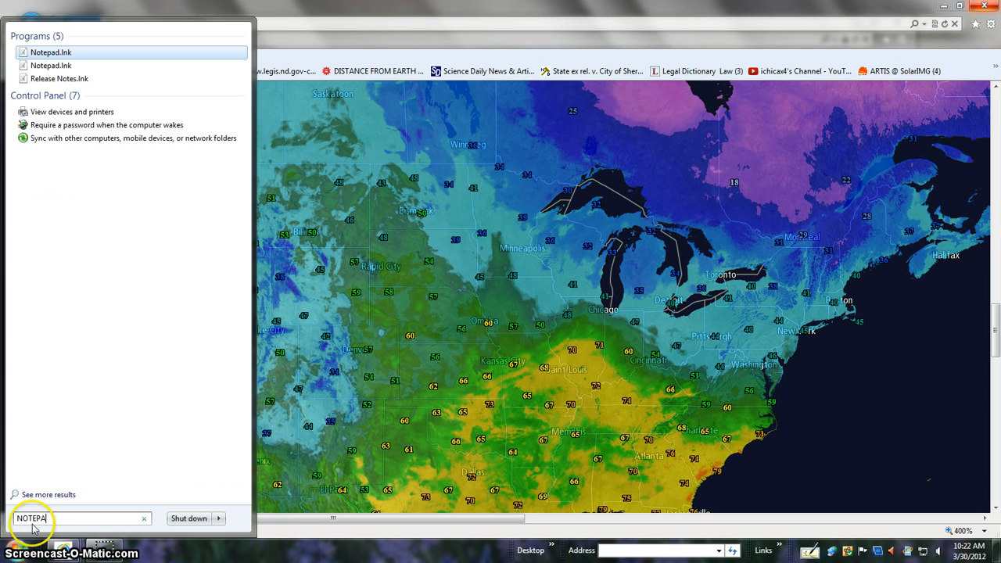
{"action": "type", "text": "D"}
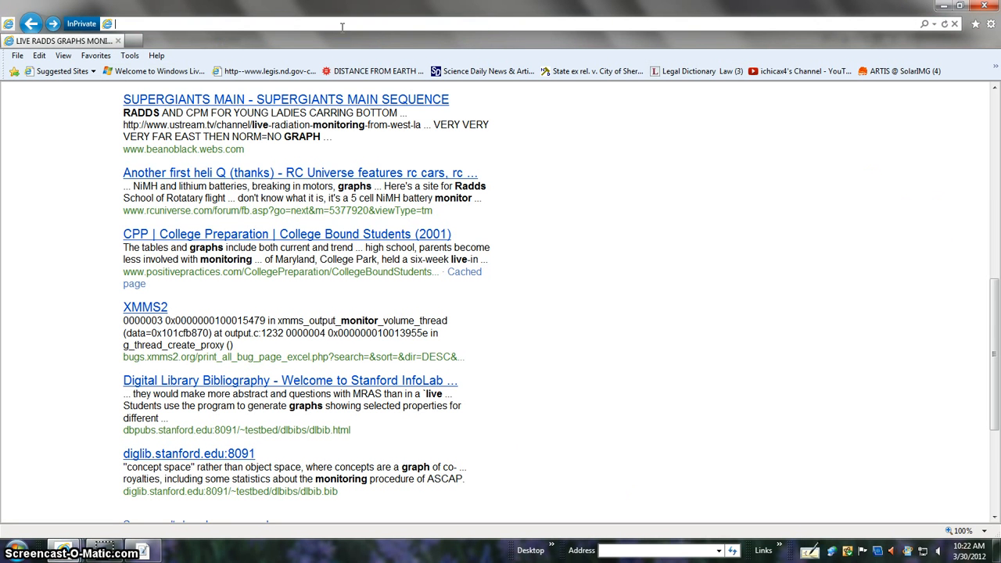
- Scroll the Bing live RADDS graphs results and open the SUPERGIANTS MAIN SEQUENCE result
{"action": "scroll", "scroll_direction": "down", "scroll_amount": 3}
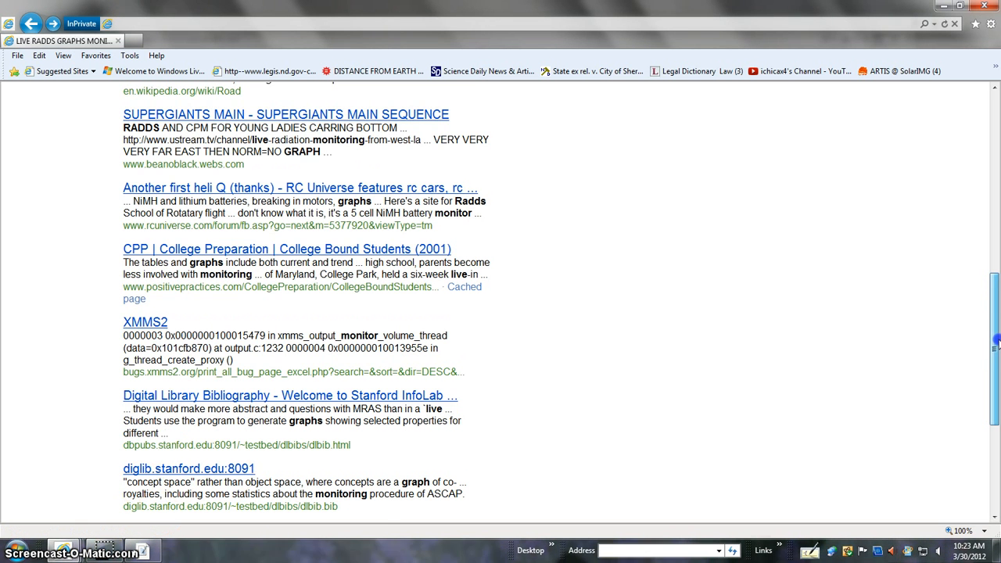
{"action": "scroll", "scroll_direction": "up", "scroll_amount": 3}
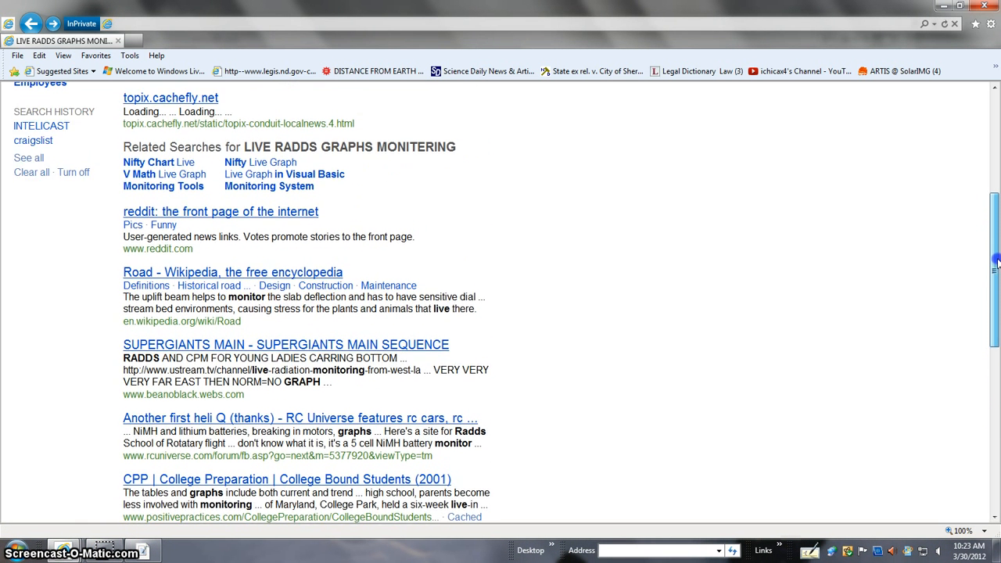
{"action": "scroll", "scroll_direction": "up", "scroll_amount": 3}
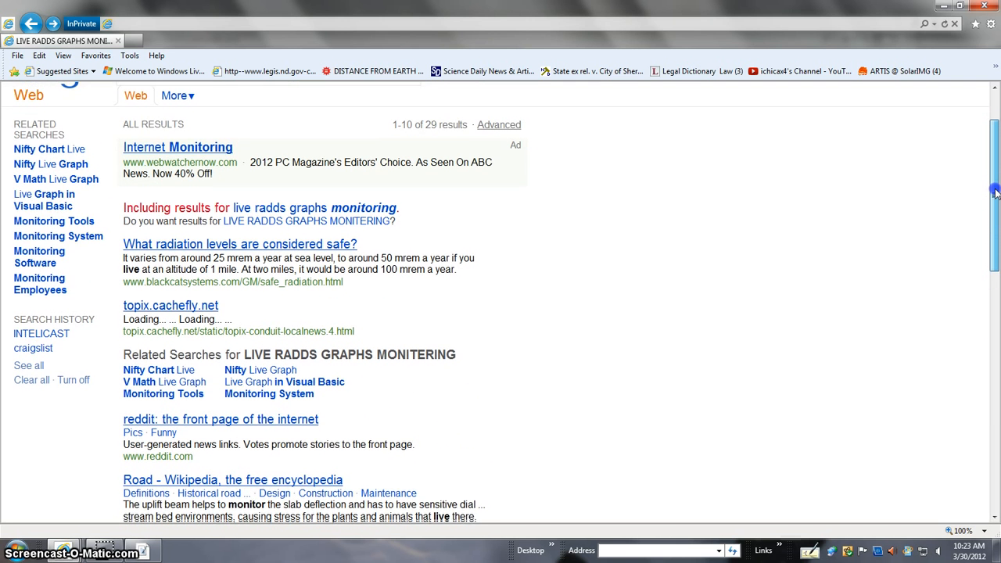
{"action": "scroll", "scroll_direction": "down", "scroll_amount": 3}
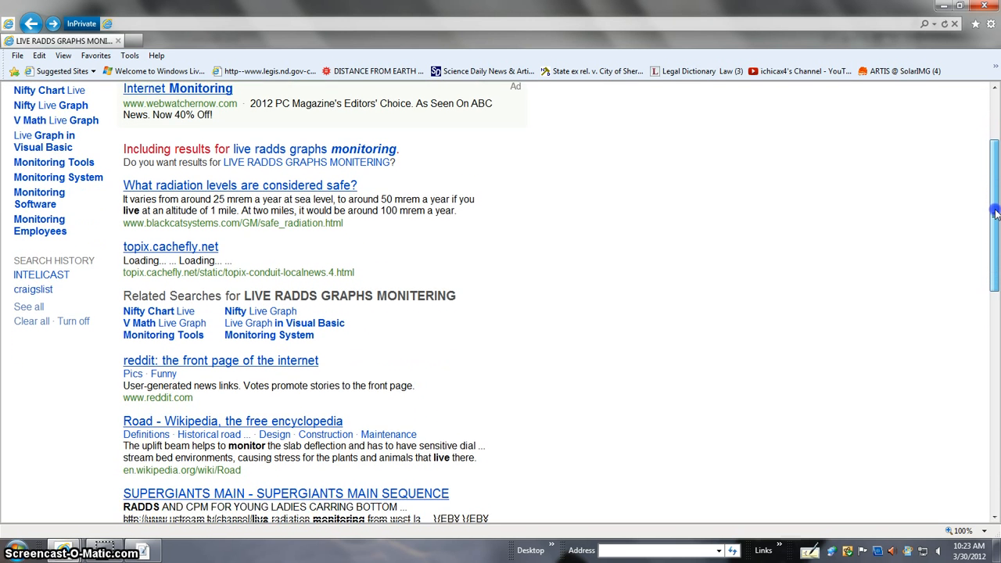
{"action": "scroll", "scroll_direction": "down", "scroll_amount": 3}
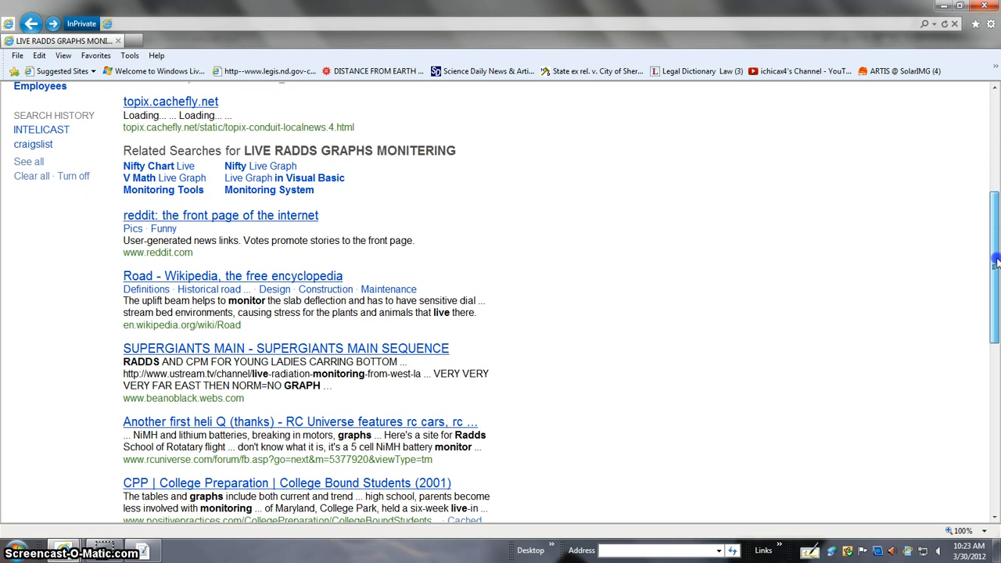
{"action": "scroll", "scroll_direction": "down", "scroll_amount": 3}
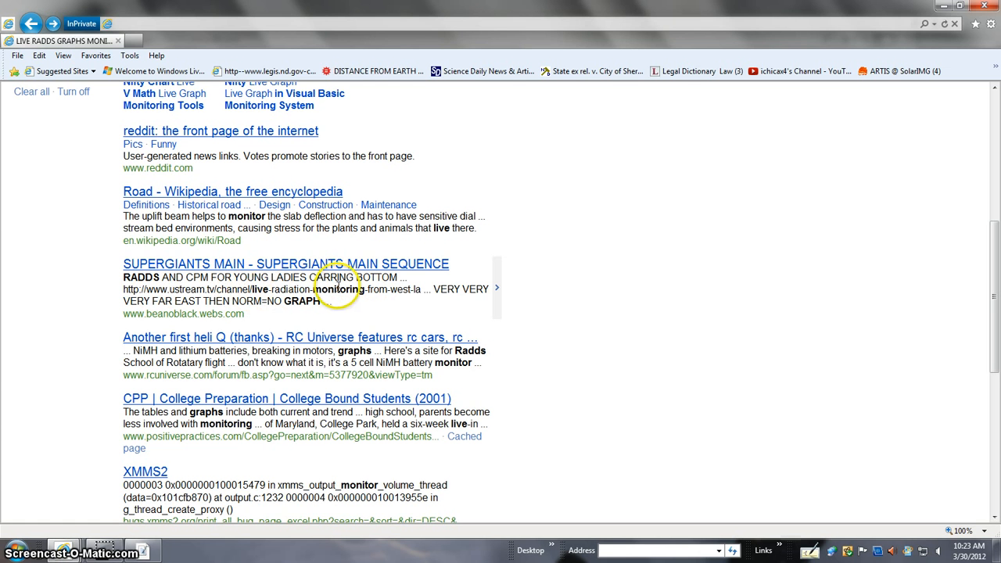
{"action": "mouse_move", "coordinate": [337, 269]}
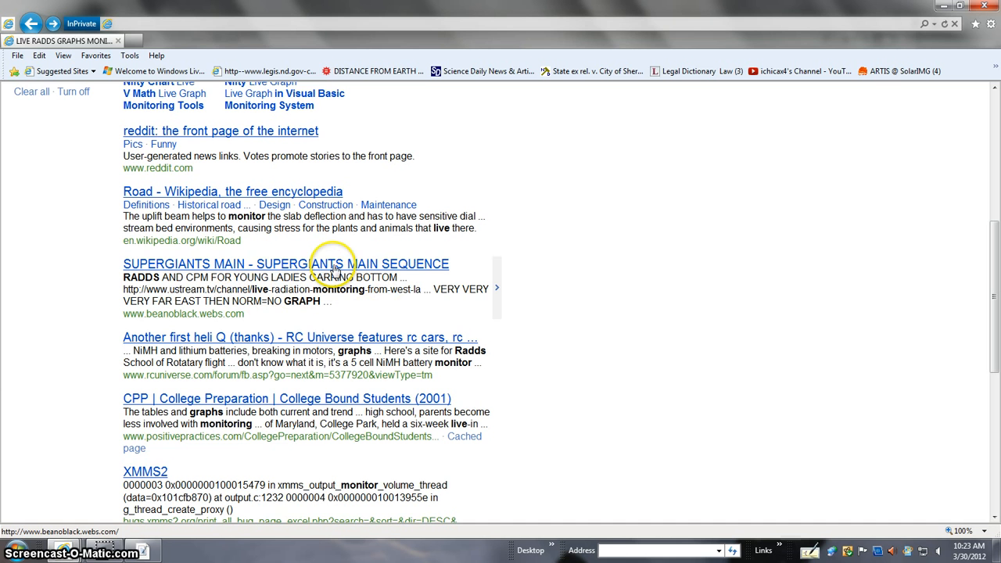
{"action": "left_click", "coordinate": [285, 263]}
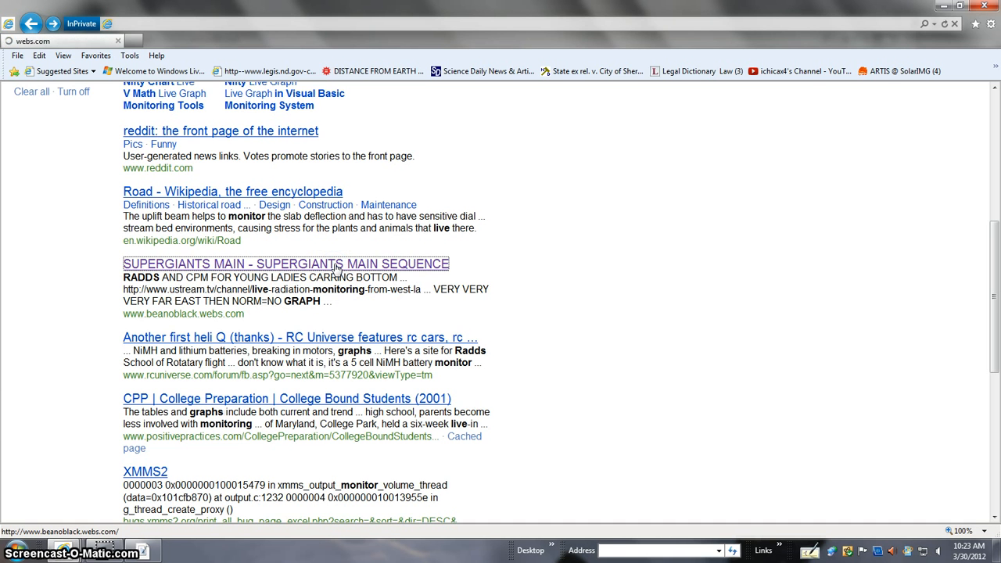
- Load the SUPERGIANTS MAIN page of beanoblack.webs.com and scroll past its radiation-reading links
{"action": "left_click", "coordinate": [284, 263]}
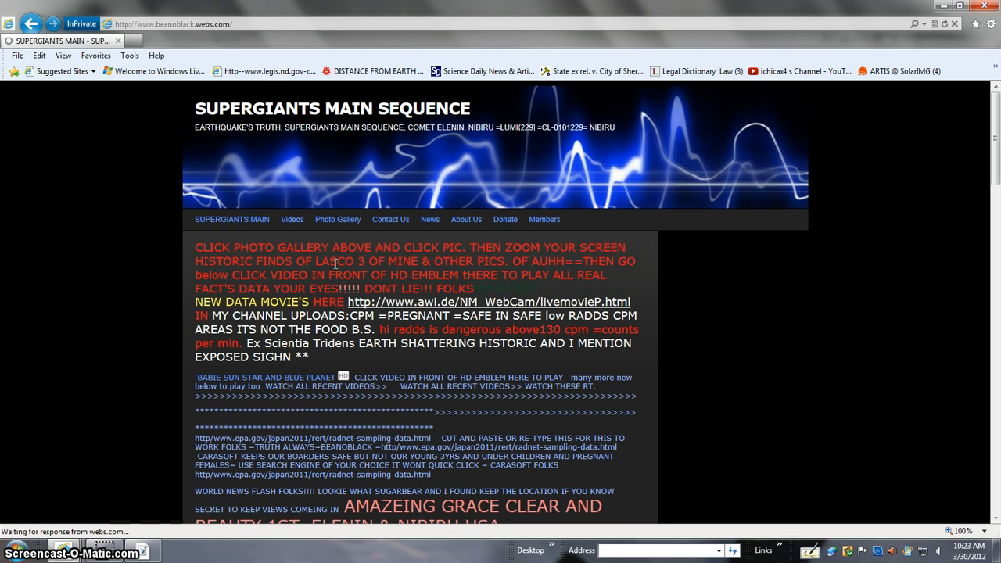
{"action": "mouse_move", "coordinate": [701, 330]}
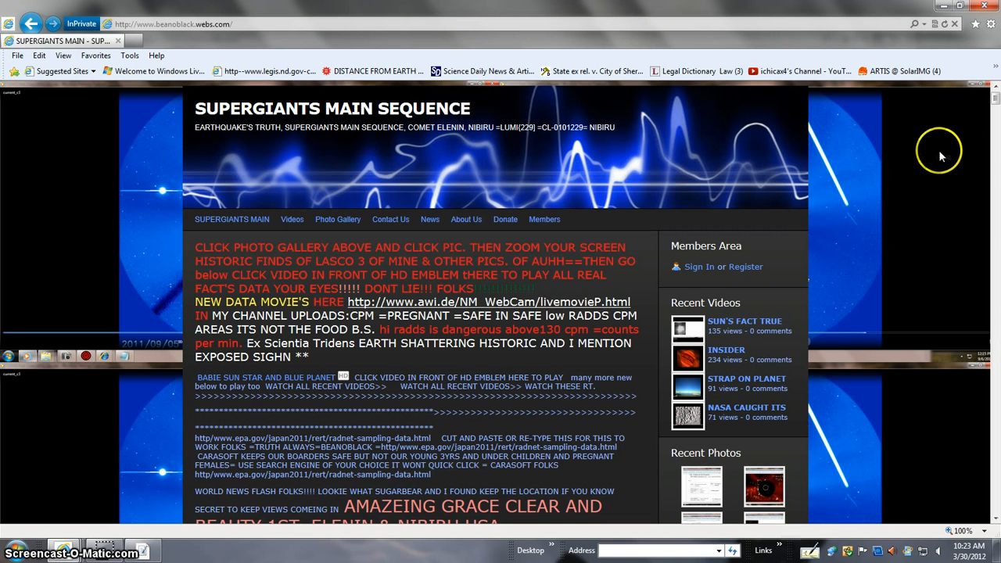
{"action": "mouse_move", "coordinate": [993, 107]}
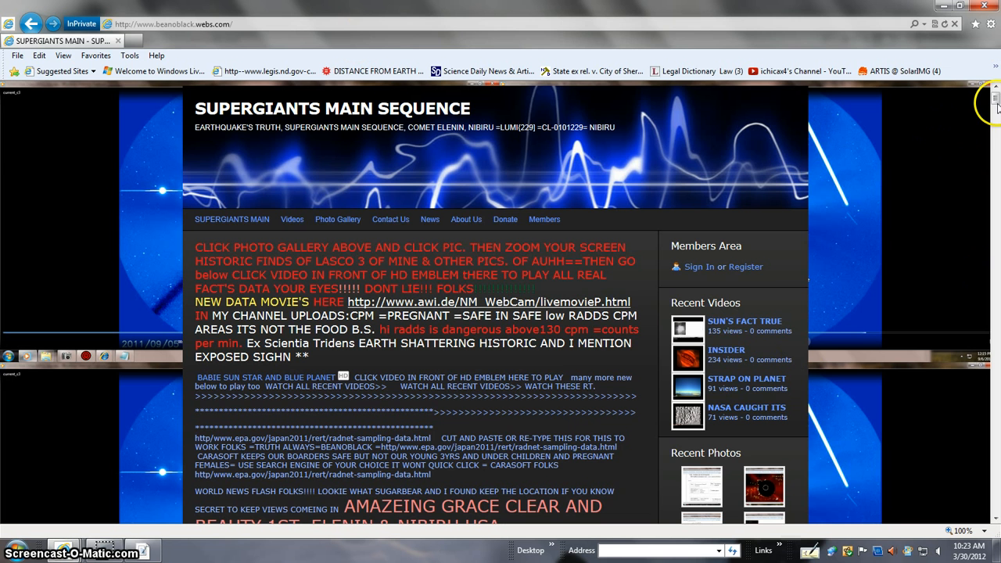
{"action": "scroll", "scroll_direction": "down", "scroll_amount": 3}
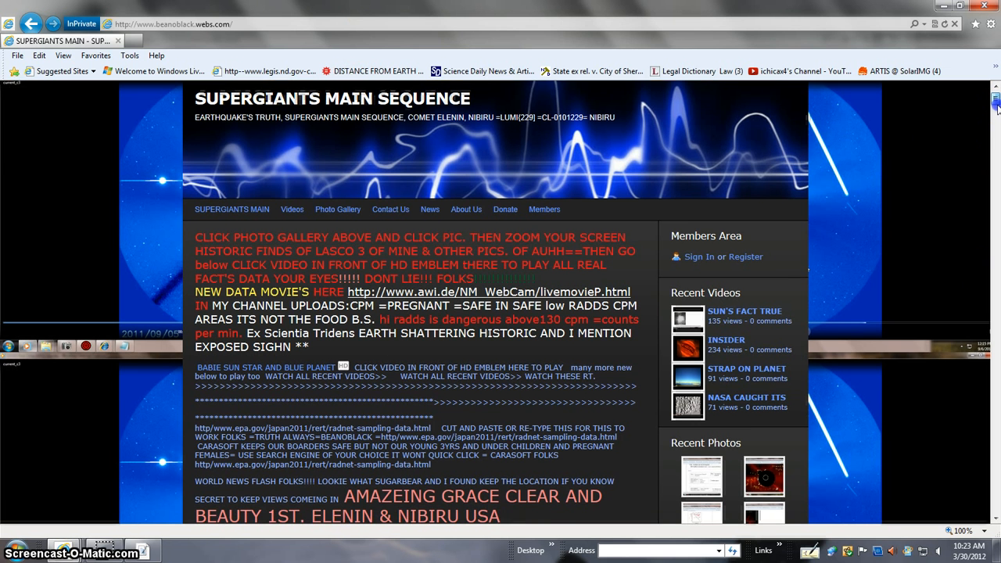
{"action": "scroll", "scroll_direction": "down", "scroll_amount": 3}
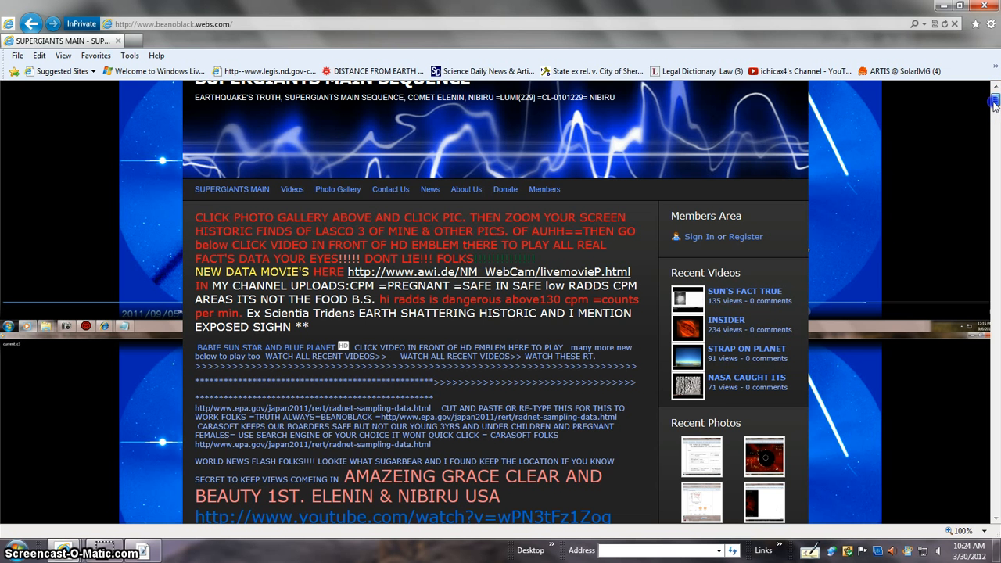
{"action": "scroll", "scroll_direction": "down", "scroll_amount": 3}
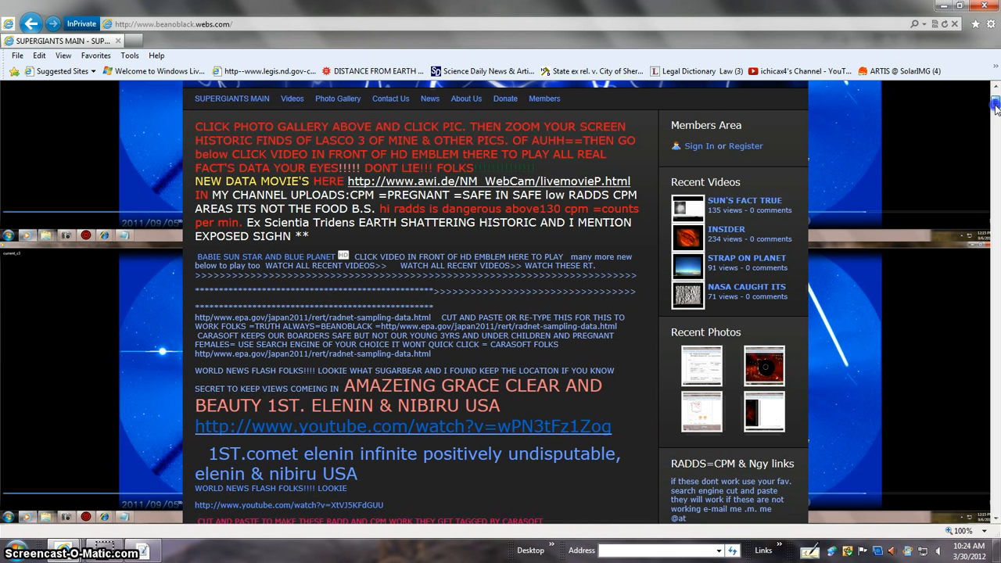
{"action": "scroll", "scroll_direction": "down", "scroll_amount": 3}
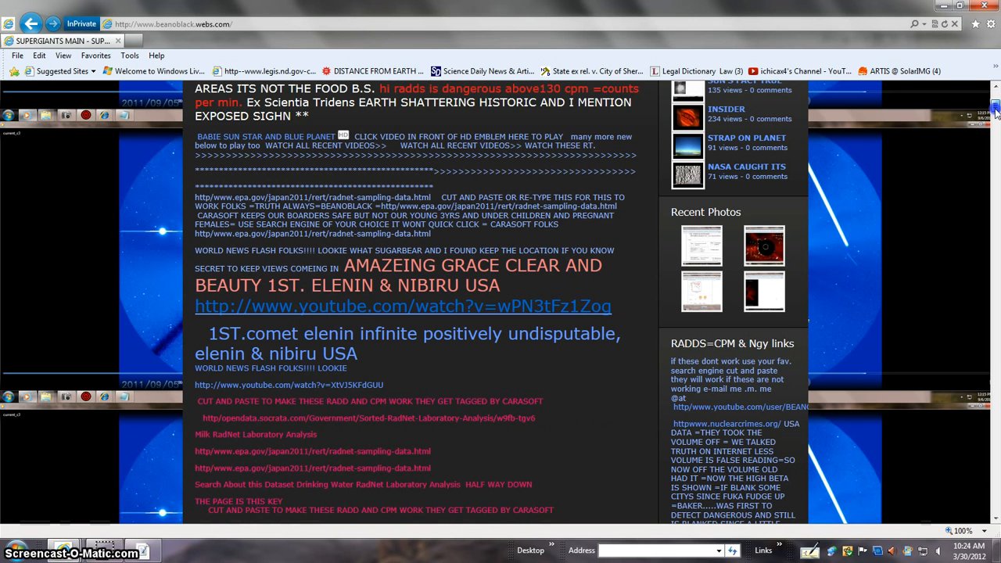
- Scroll further down to the list of 2011 object designations
{"action": "scroll", "scroll_direction": "down", "scroll_amount": 3}
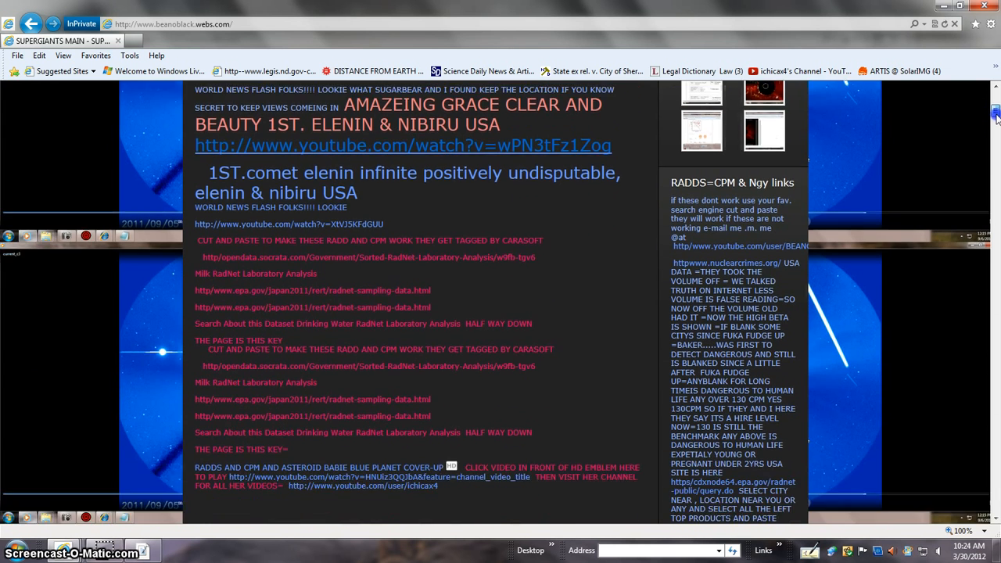
{"action": "scroll", "scroll_direction": "down", "scroll_amount": 3}
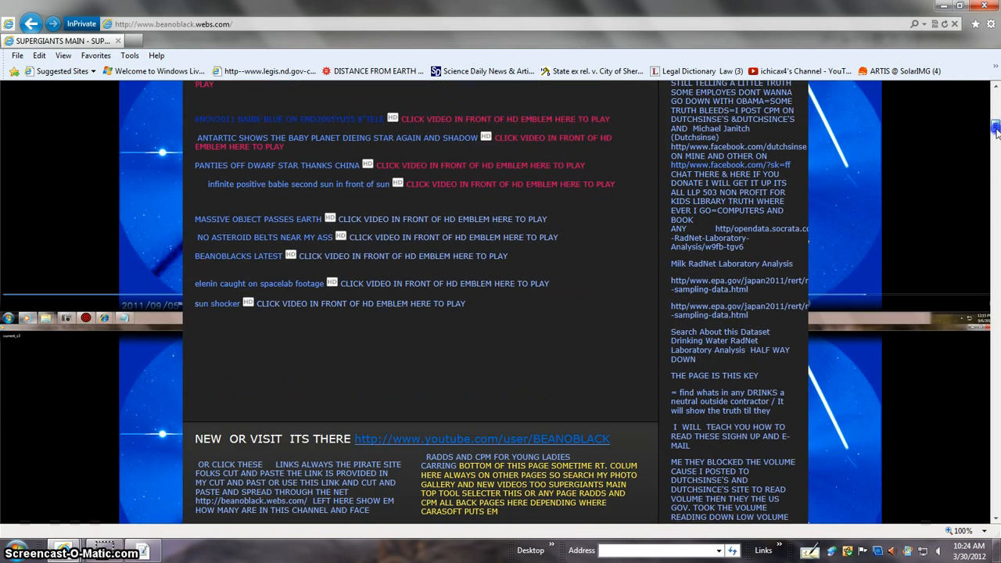
{"action": "scroll", "scroll_direction": "down", "scroll_amount": 3}
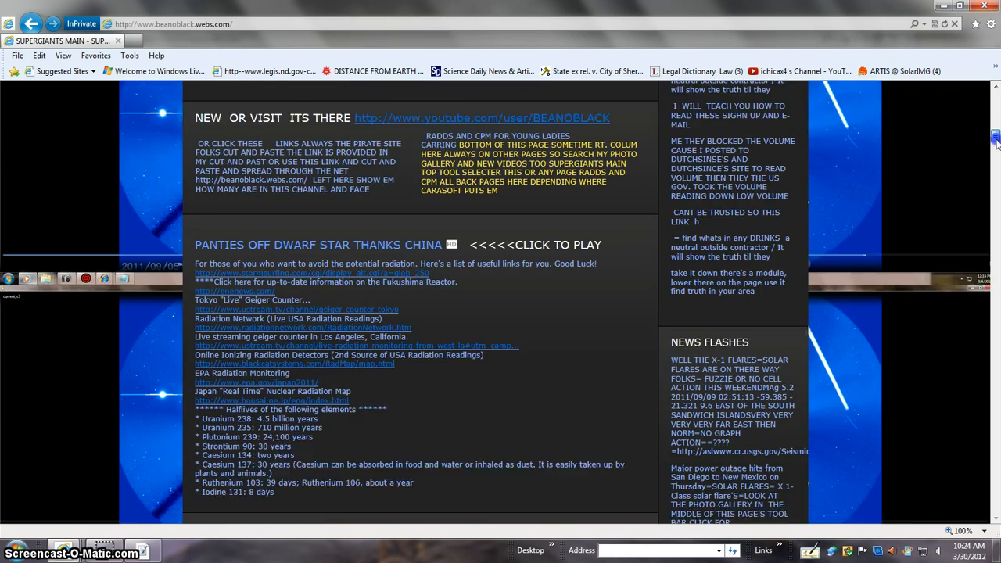
{"action": "scroll", "scroll_direction": "down", "scroll_amount": 3}
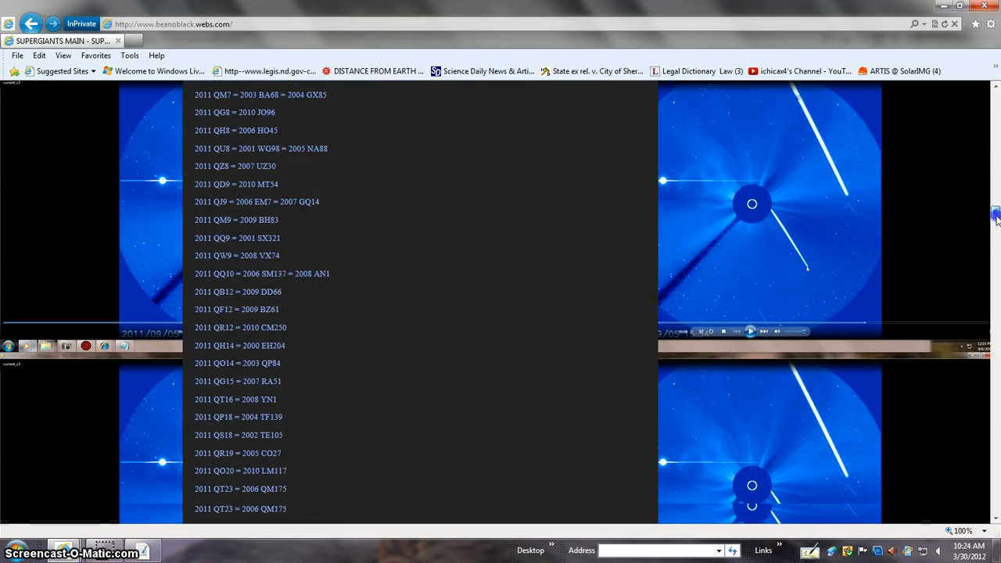
{"action": "scroll", "scroll_direction": "down", "scroll_amount": 3}
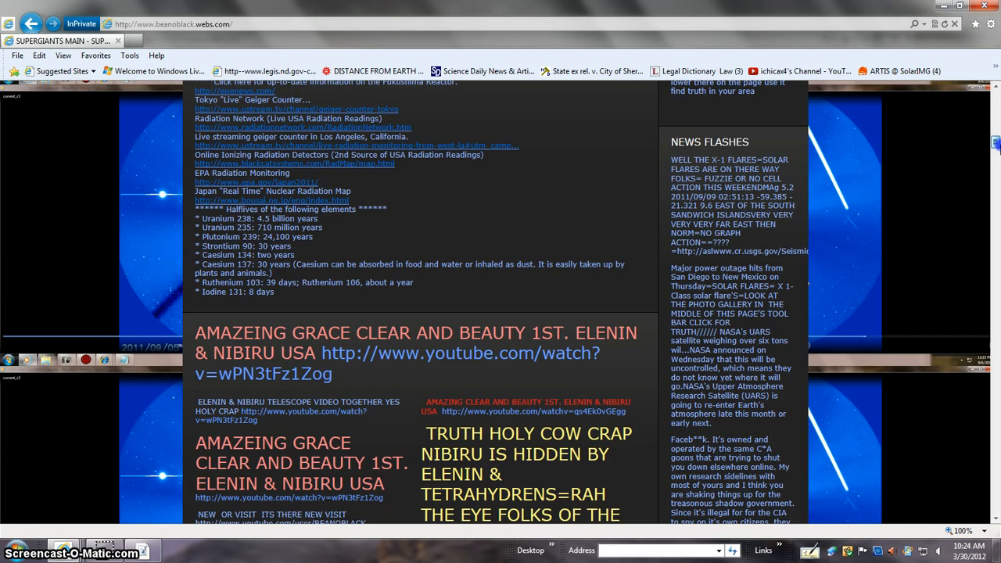
{"action": "scroll", "scroll_direction": "down", "scroll_amount": 3}
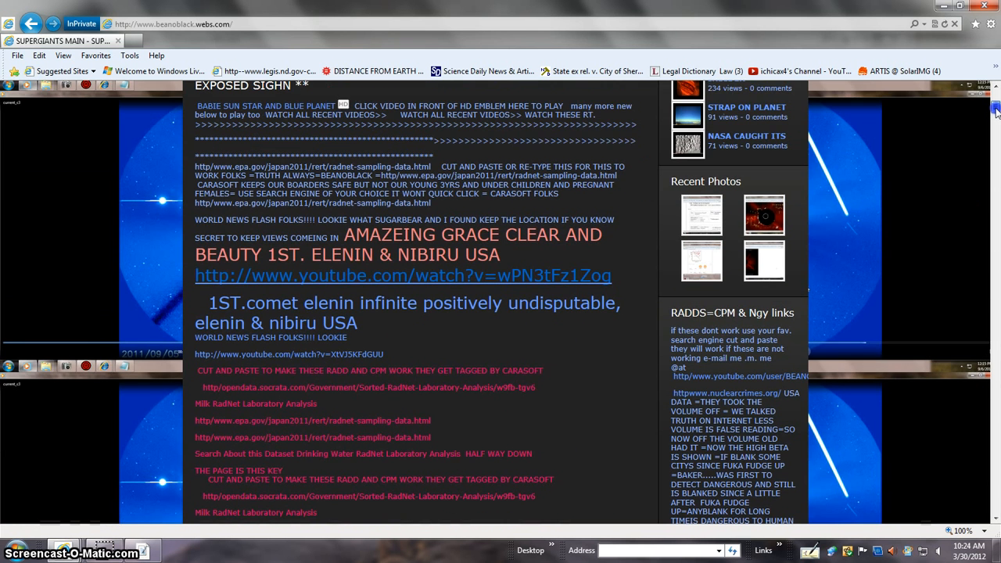
{"action": "mouse_move", "coordinate": [742, 392]}
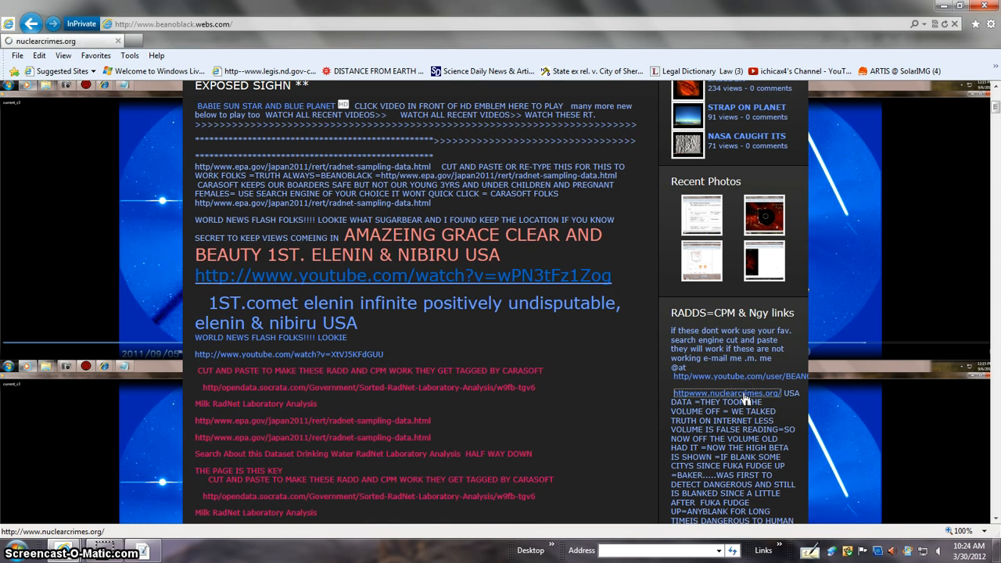
- Open NuclearCrimes.org from the sidebar link and view its Nuclear Age Primer
{"action": "left_click", "coordinate": [727, 393]}
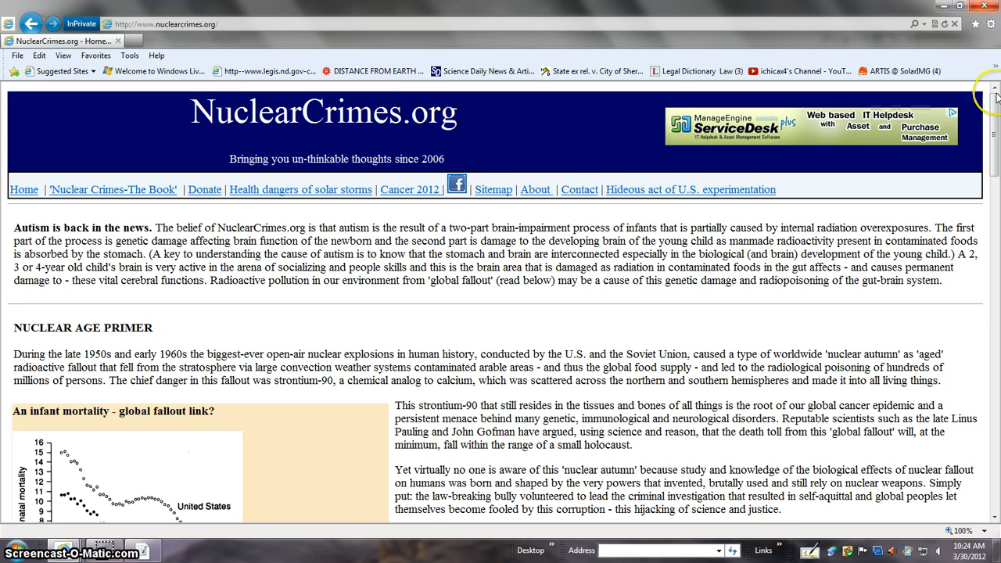
{"action": "scroll", "scroll_direction": "down", "scroll_amount": 3}
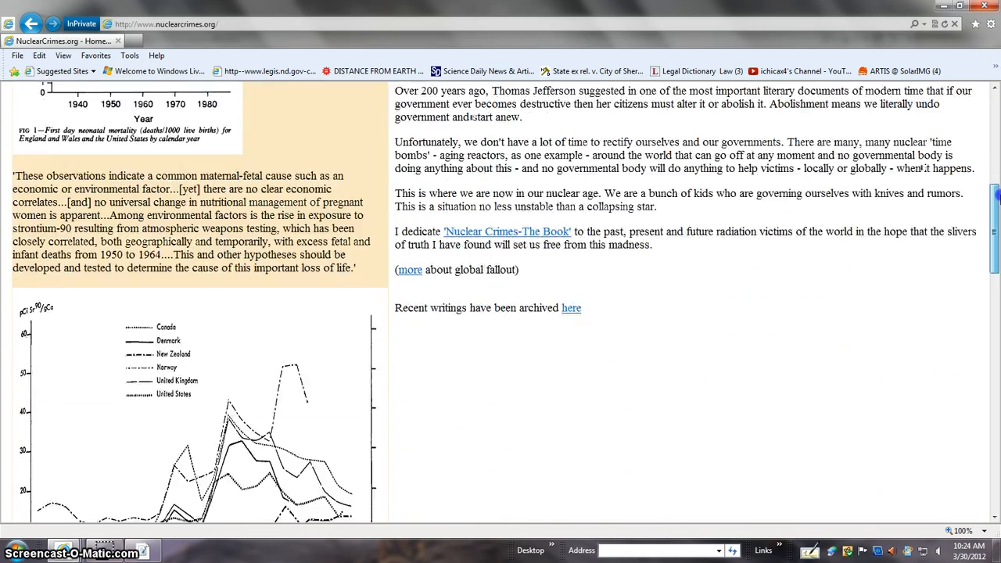
{"action": "scroll", "scroll_direction": "up", "scroll_amount": 3}
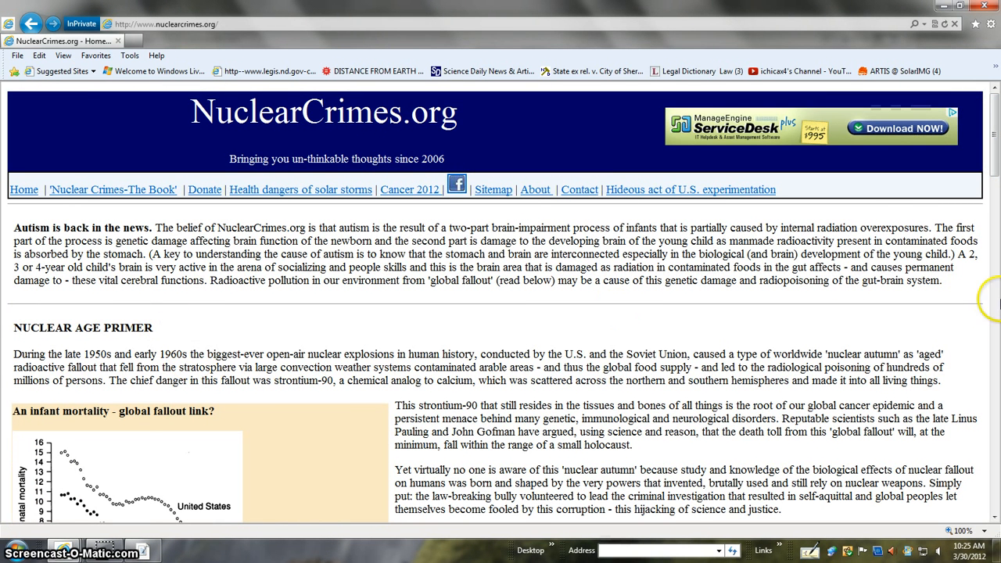
{"action": "scroll", "scroll_direction": "down", "scroll_amount": 3}
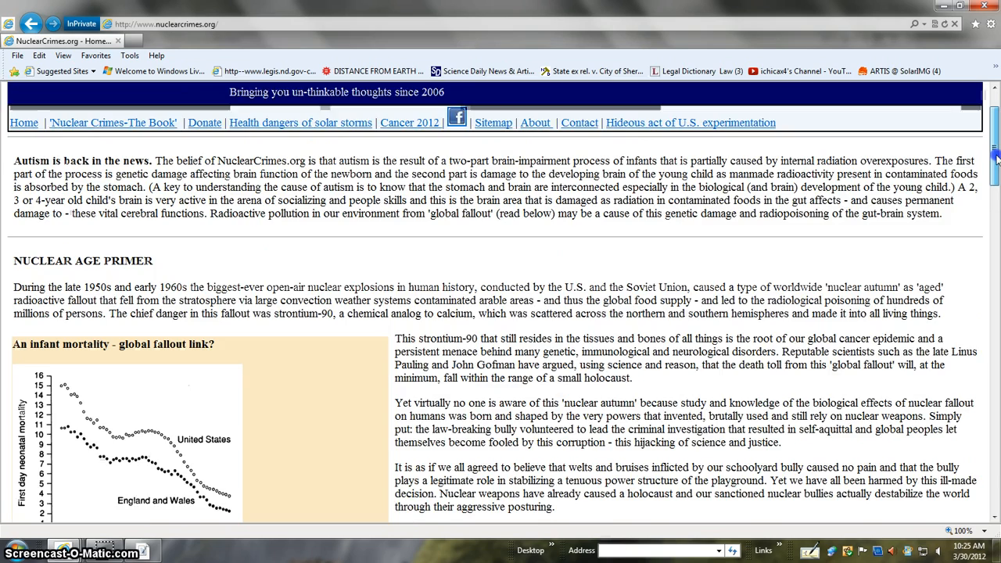
- Scroll down through the fallout mortality charts and back up
{"action": "scroll", "scroll_direction": "down", "scroll_amount": 3}
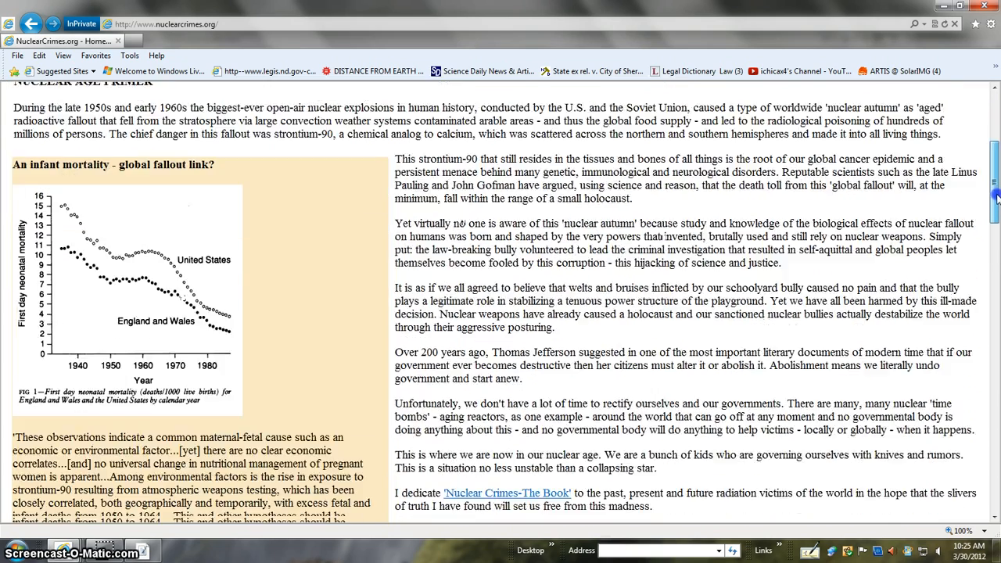
{"action": "scroll", "scroll_direction": "down", "scroll_amount": 3}
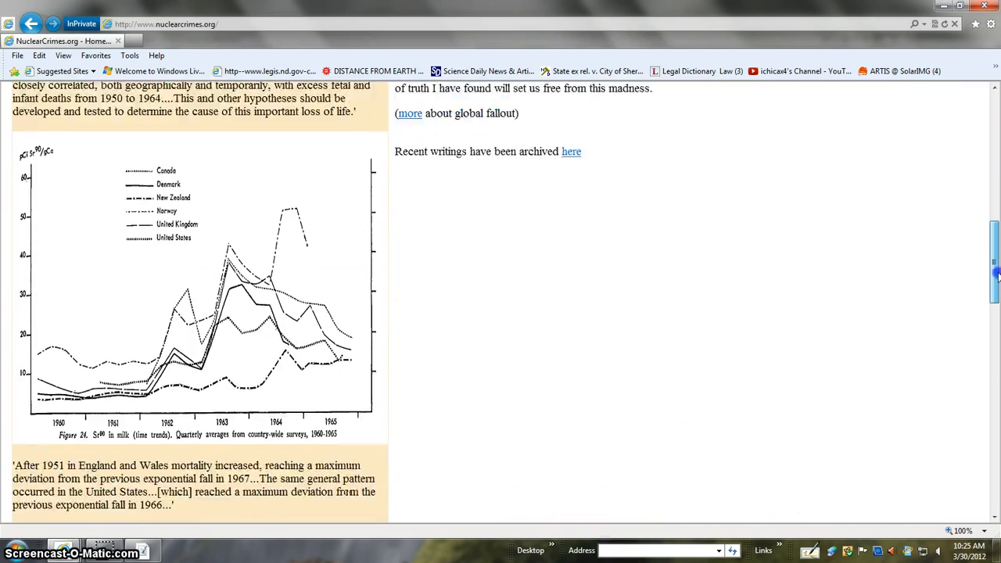
{"action": "scroll", "scroll_direction": "down", "scroll_amount": 3}
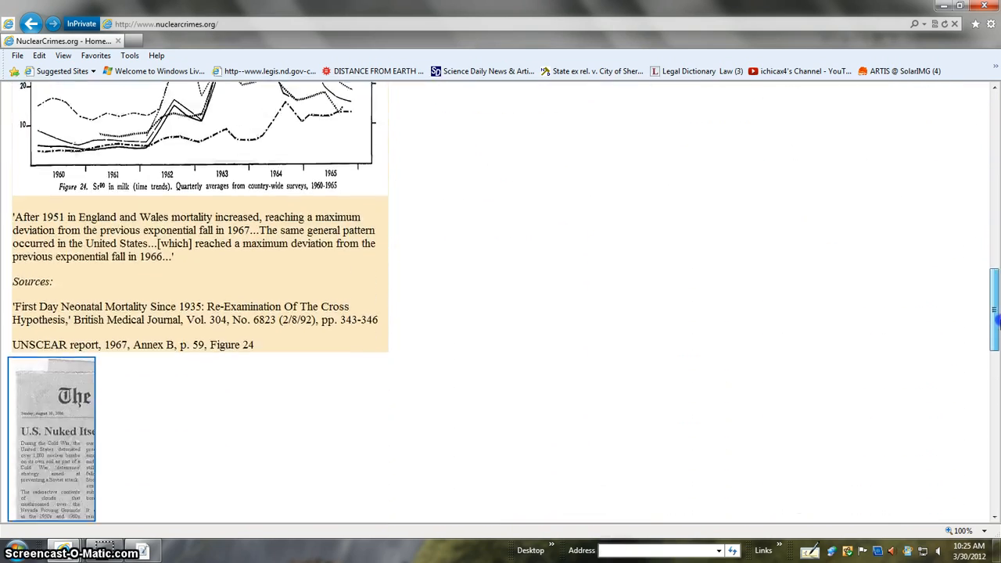
{"action": "scroll", "scroll_direction": "down", "scroll_amount": 3}
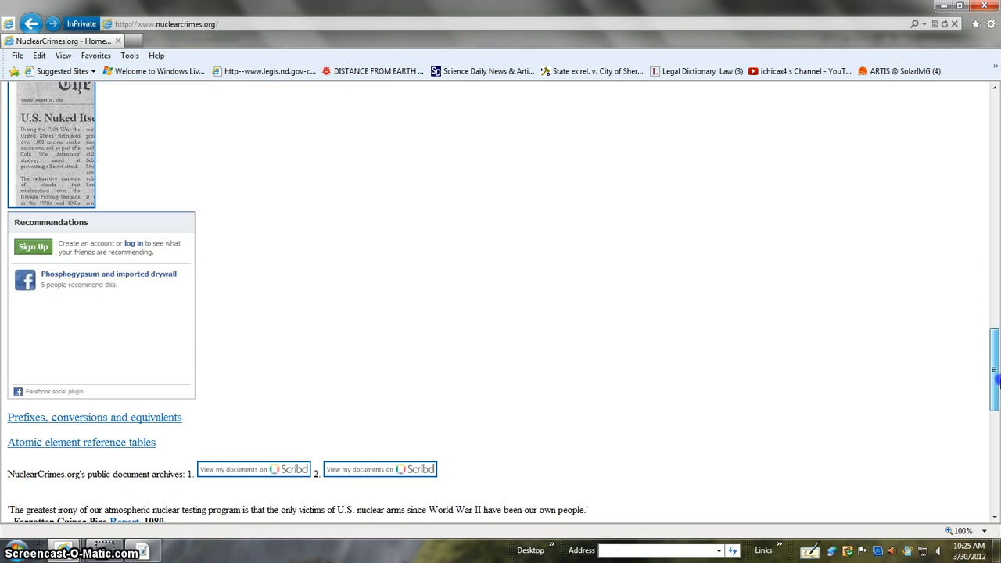
{"action": "scroll", "scroll_direction": "up", "scroll_amount": 3}
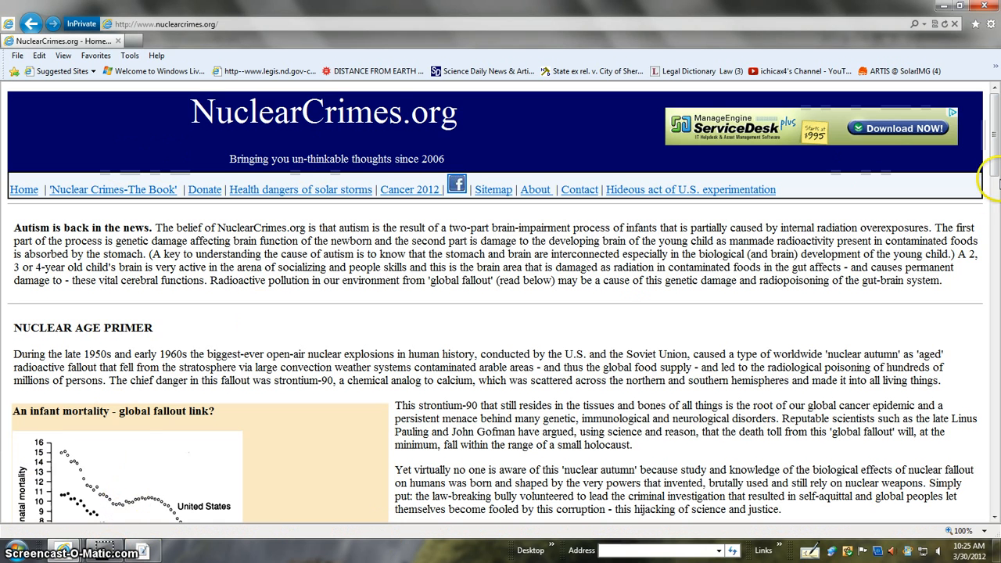
{"action": "scroll", "scroll_direction": "down", "scroll_amount": 3}
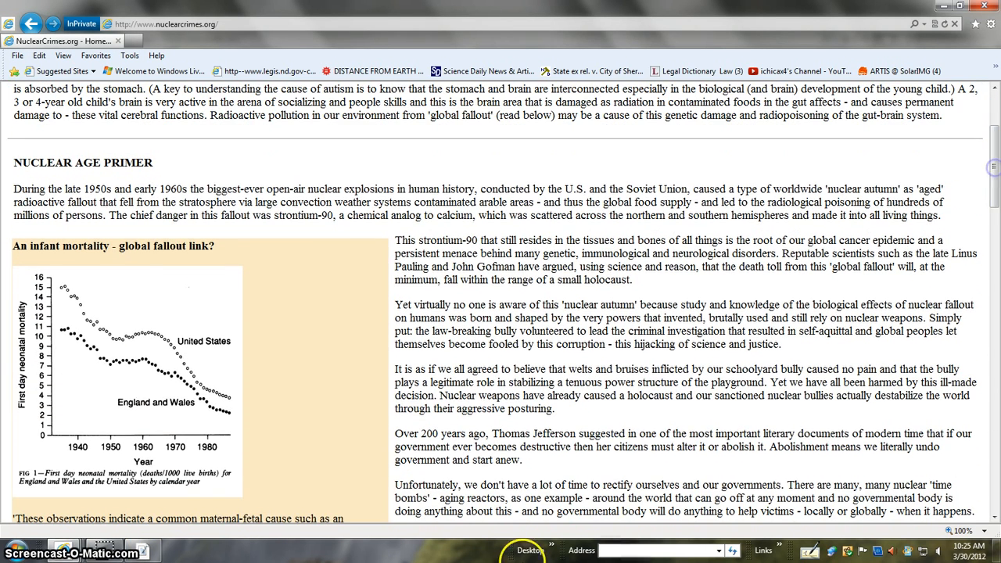
{"action": "mouse_move", "coordinate": [172, 263]}
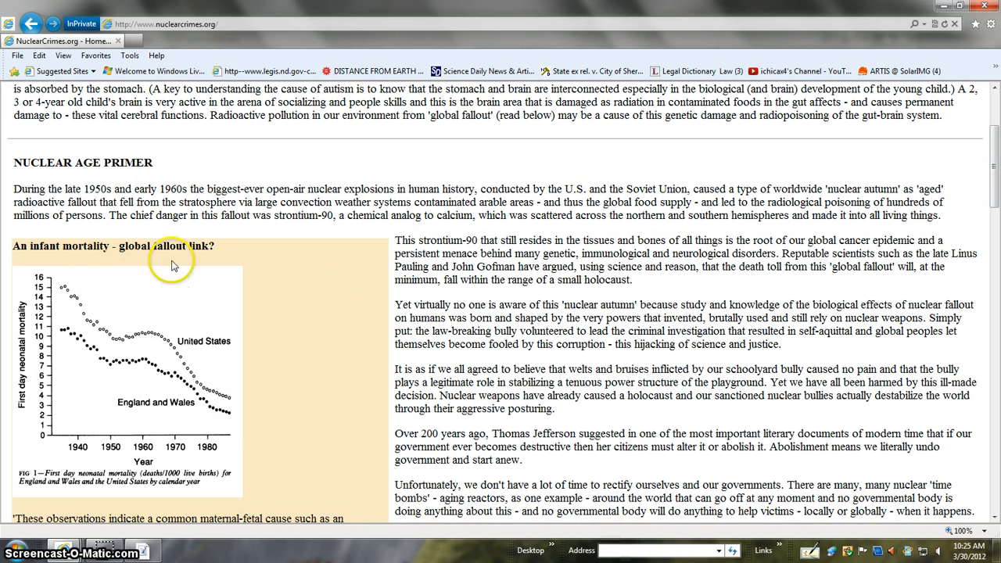
{"action": "mouse_move", "coordinate": [363, 509]}
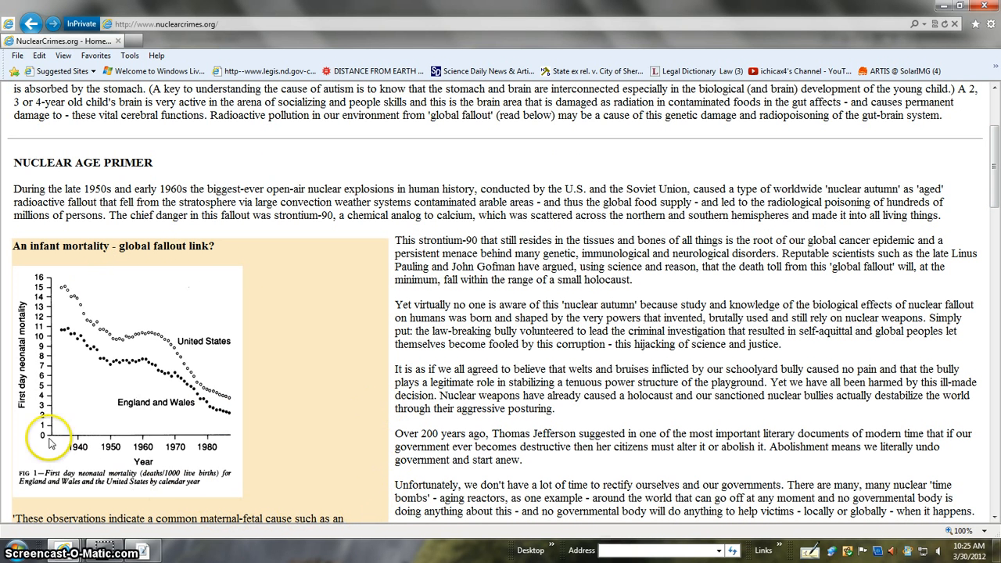
{"action": "mouse_move", "coordinate": [123, 429]}
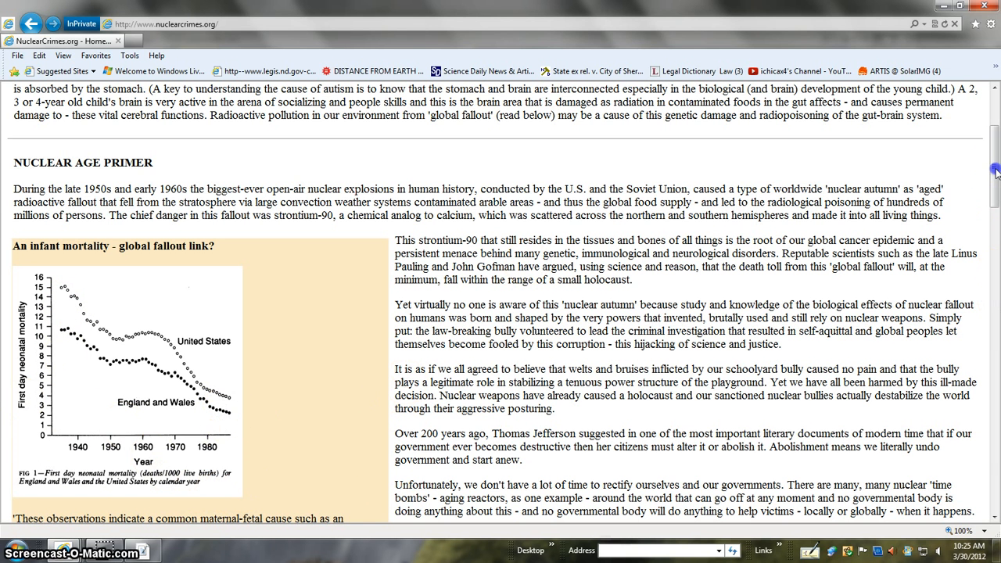
{"action": "scroll", "scroll_direction": "down", "scroll_amount": 3}
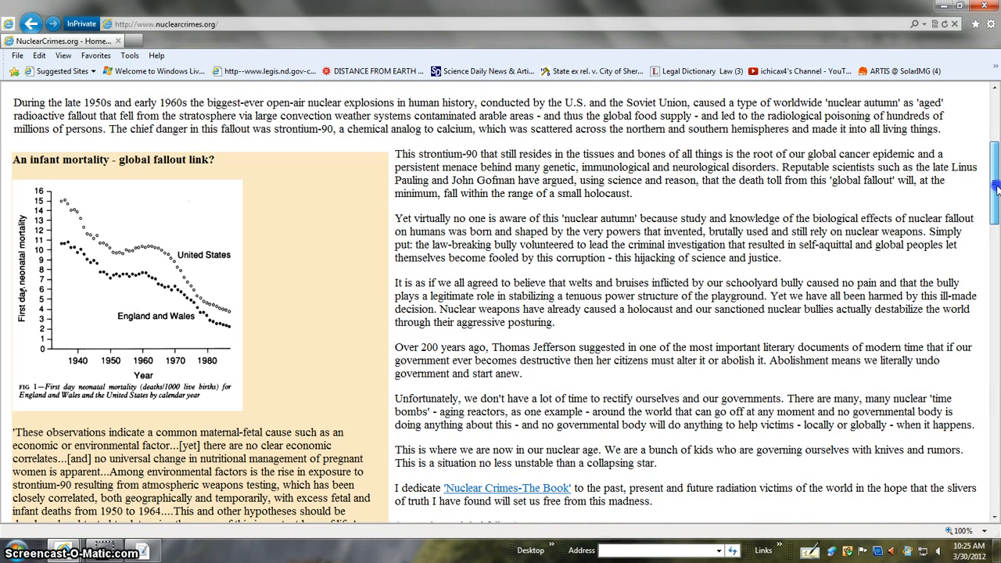
{"action": "scroll", "scroll_direction": "down", "scroll_amount": 3}
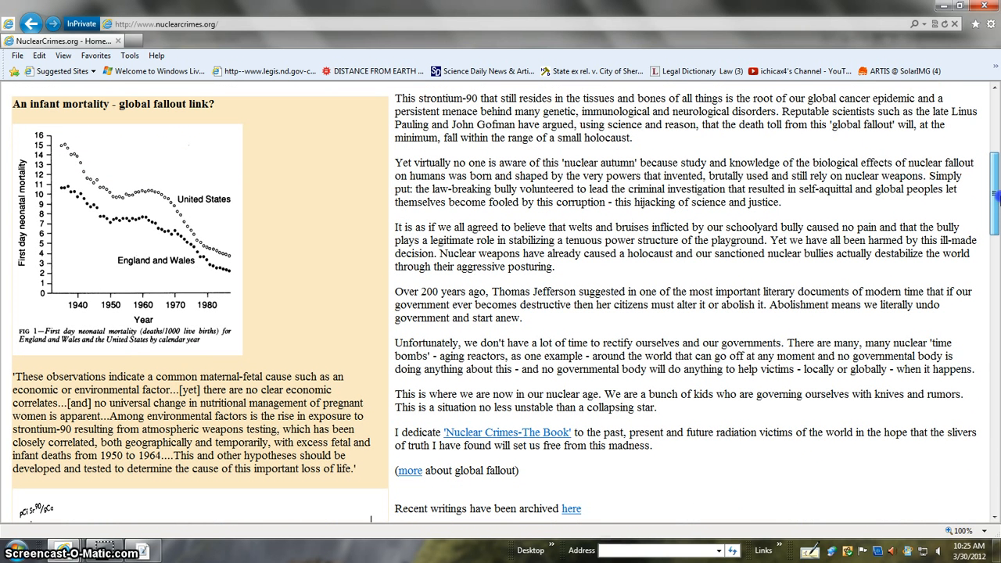
{"action": "scroll", "scroll_direction": "down", "scroll_amount": 3}
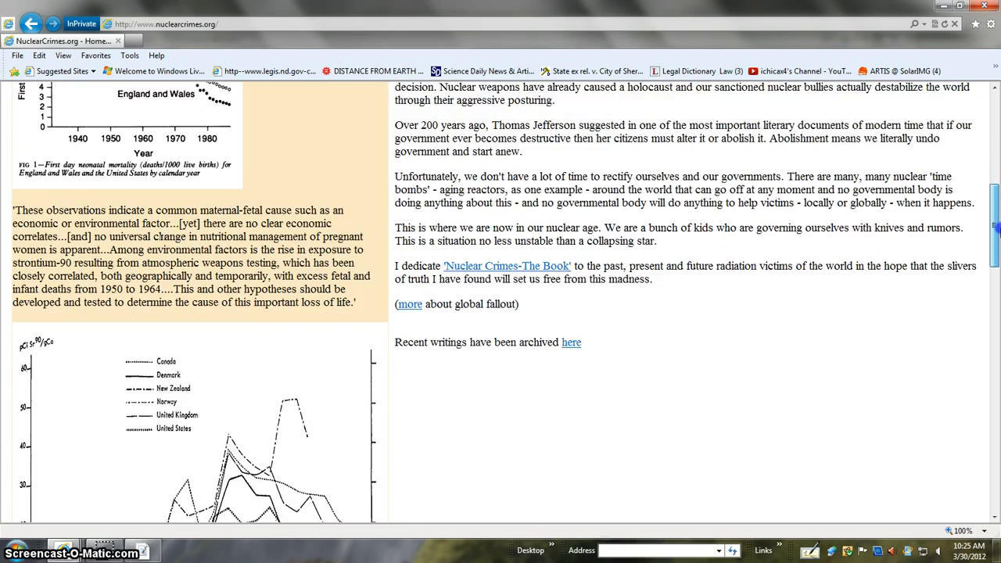
{"action": "scroll", "scroll_direction": "down", "scroll_amount": 3}
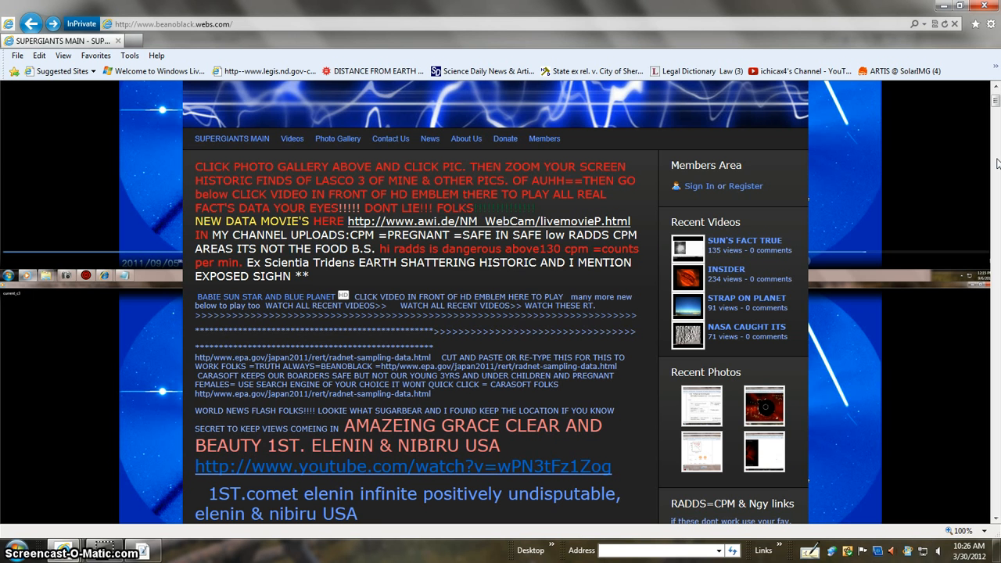
{"action": "mouse_move", "coordinate": [994, 125]}
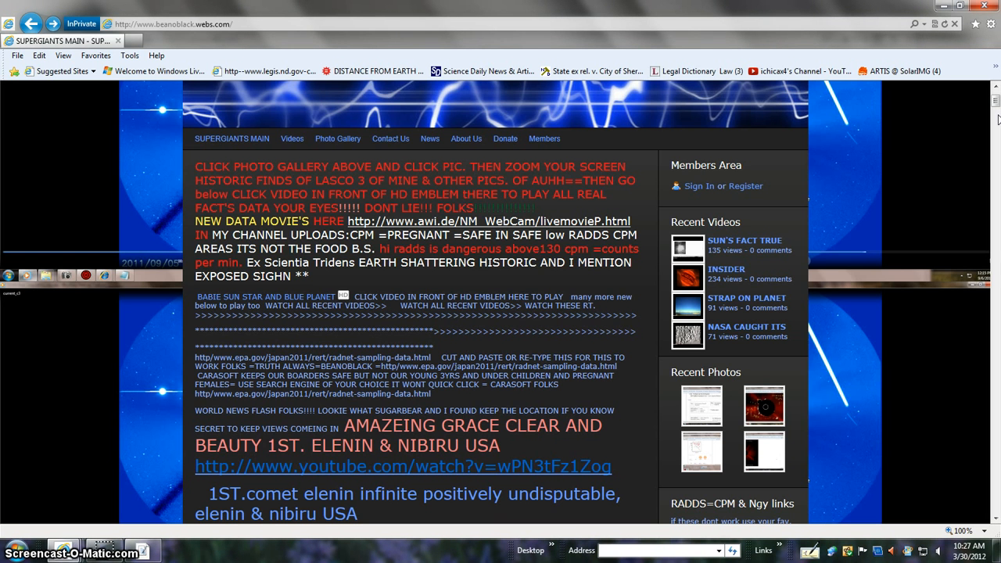
{"action": "mouse_move", "coordinate": [993, 106]}
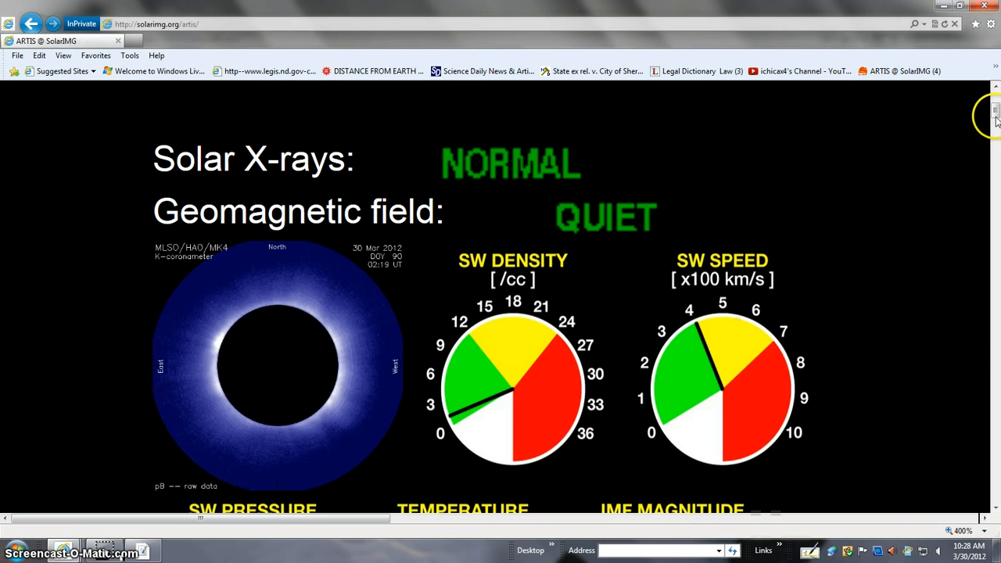
- Scroll the ARTIS page past the IMF polar angle and solar wind gauges to the 2012-03-30 coronagraph images
{"action": "scroll", "scroll_direction": "down", "scroll_amount": 3}
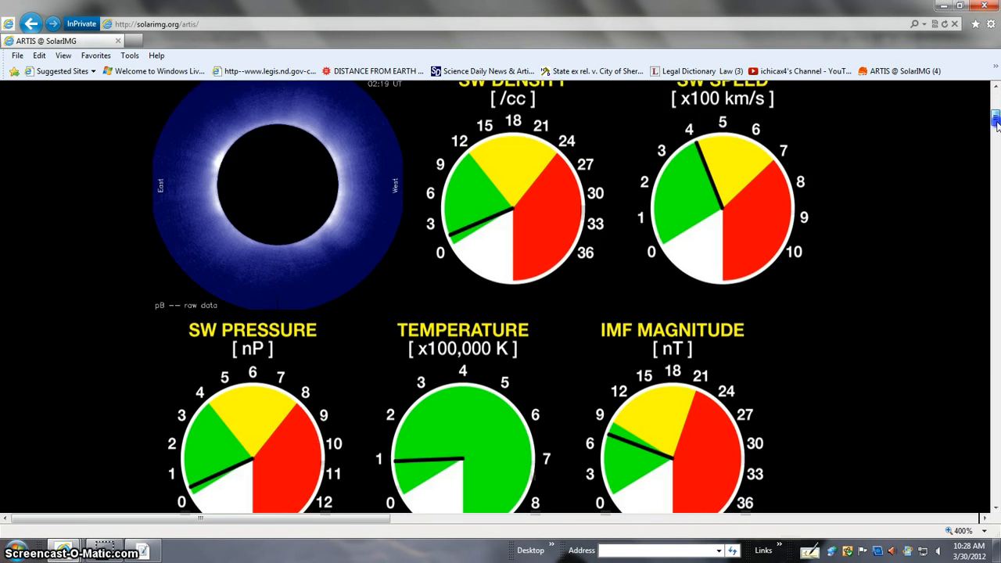
{"action": "scroll", "scroll_direction": "down", "scroll_amount": 3}
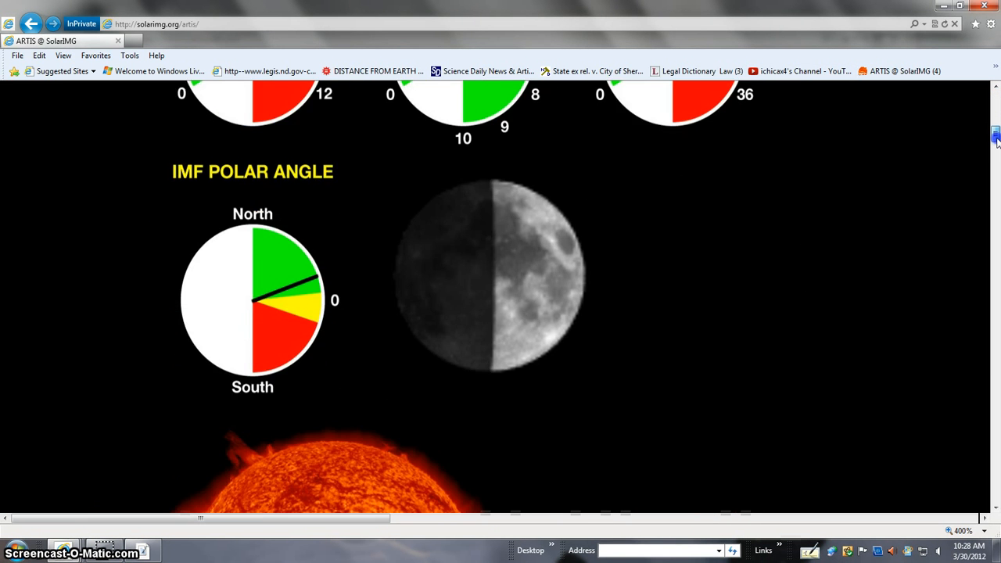
{"action": "scroll", "scroll_direction": "down", "scroll_amount": 3}
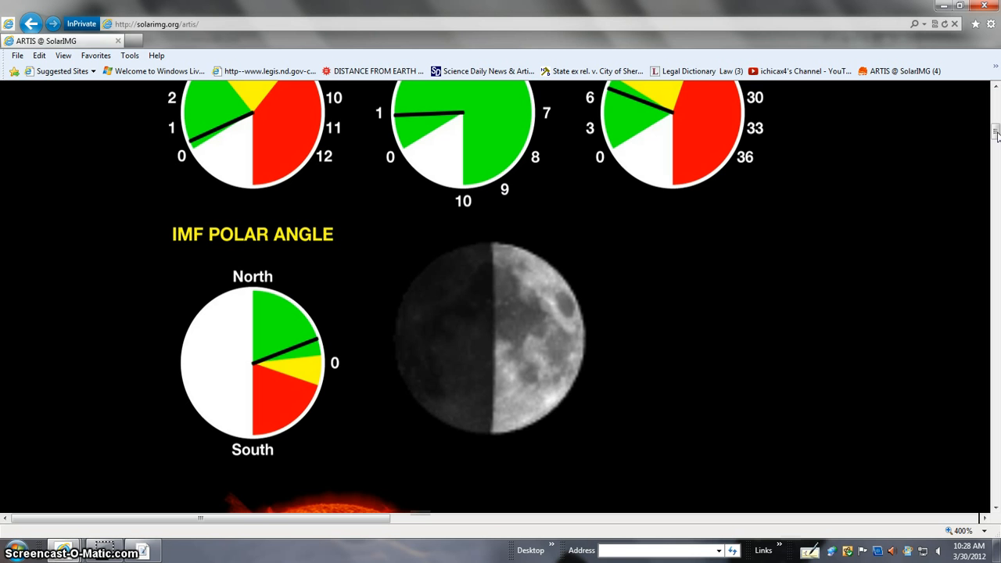
{"action": "scroll", "scroll_direction": "down", "scroll_amount": 3}
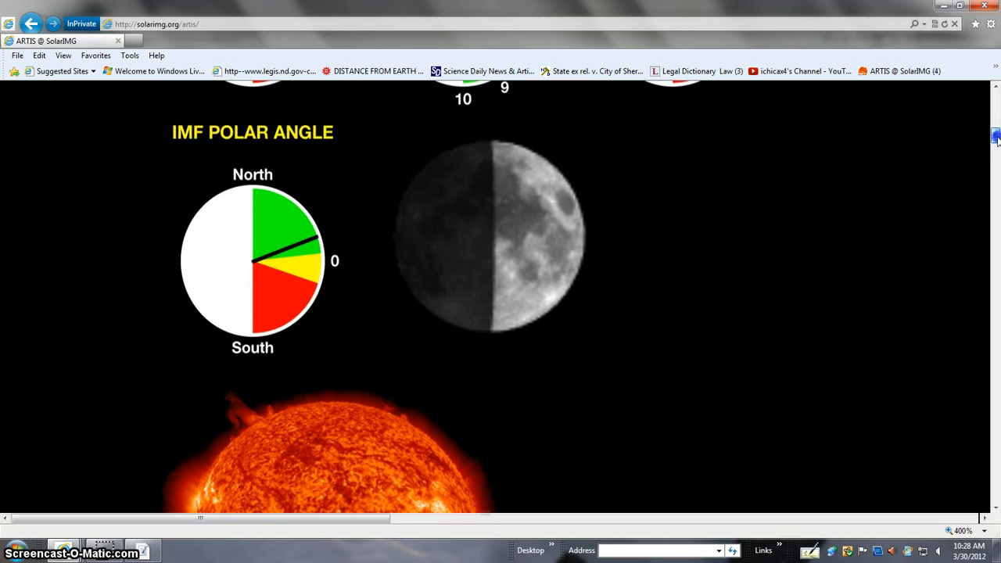
{"action": "scroll", "scroll_direction": "down", "scroll_amount": 3}
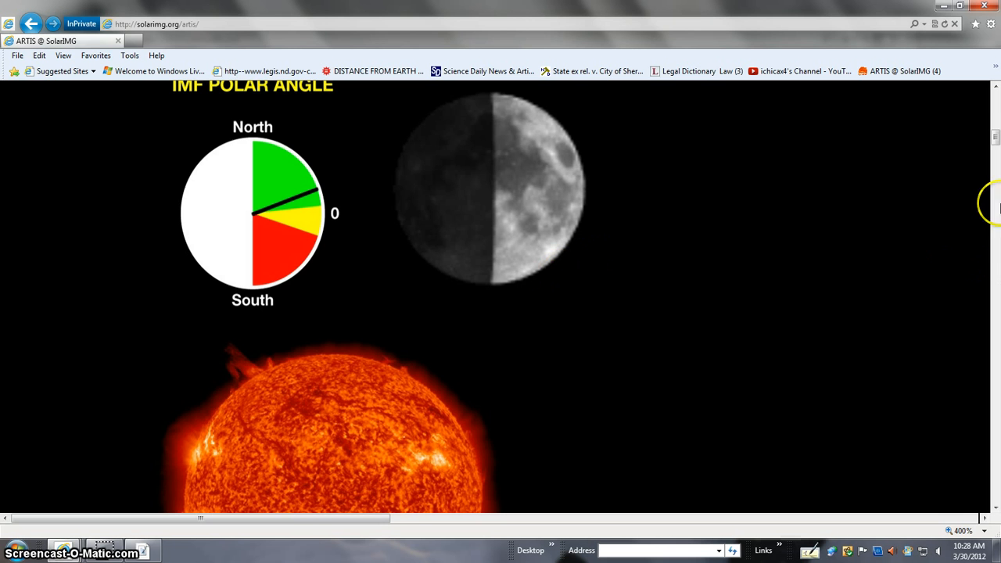
{"action": "scroll", "scroll_direction": "down", "scroll_amount": 3}
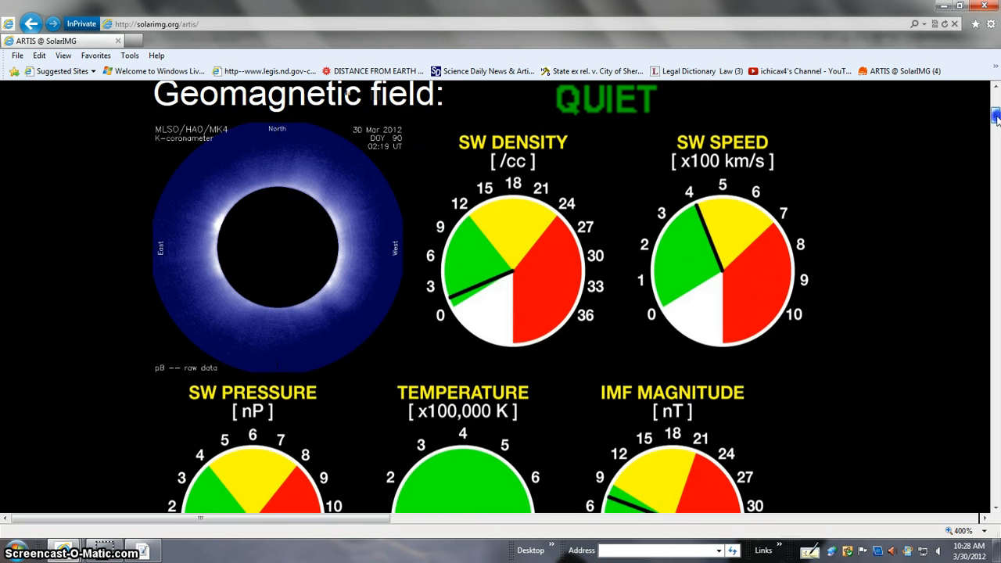
{"action": "scroll", "scroll_direction": "down", "scroll_amount": 3}
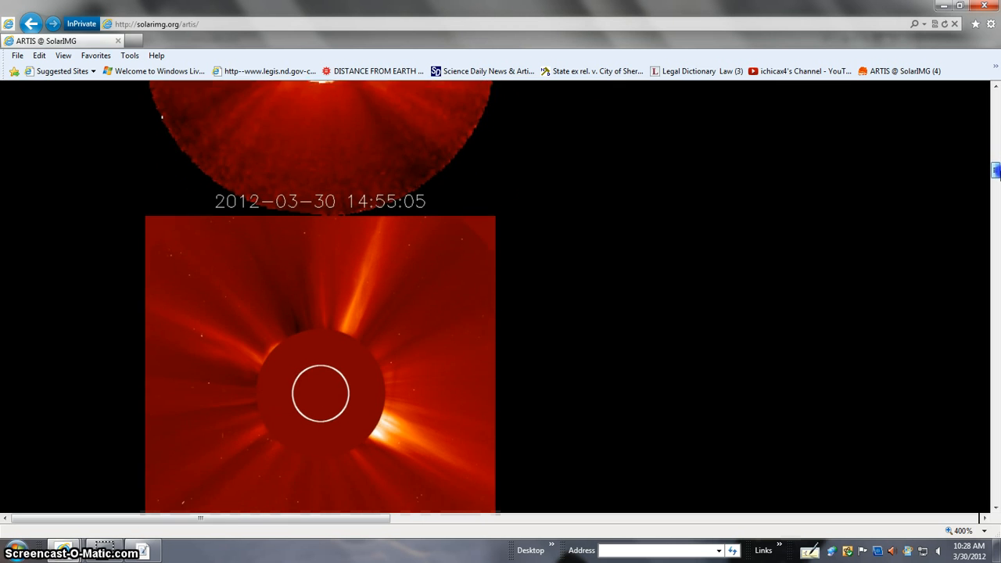
- Scroll past the STEREO COR2 images and auroral oval maps to the SolarIMG podcast notice
{"action": "scroll", "scroll_direction": "down", "scroll_amount": 3}
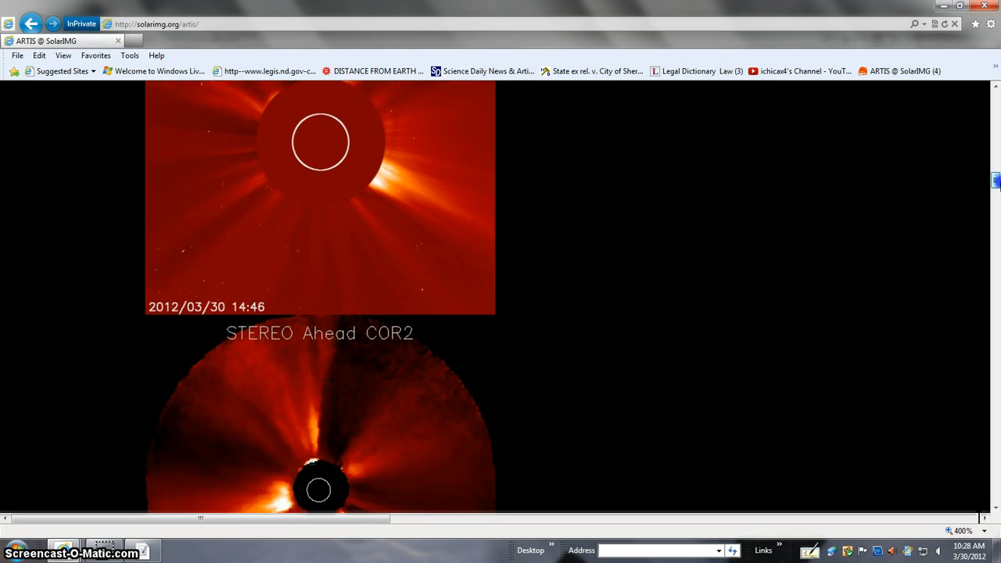
{"action": "scroll", "scroll_direction": "down", "scroll_amount": 3}
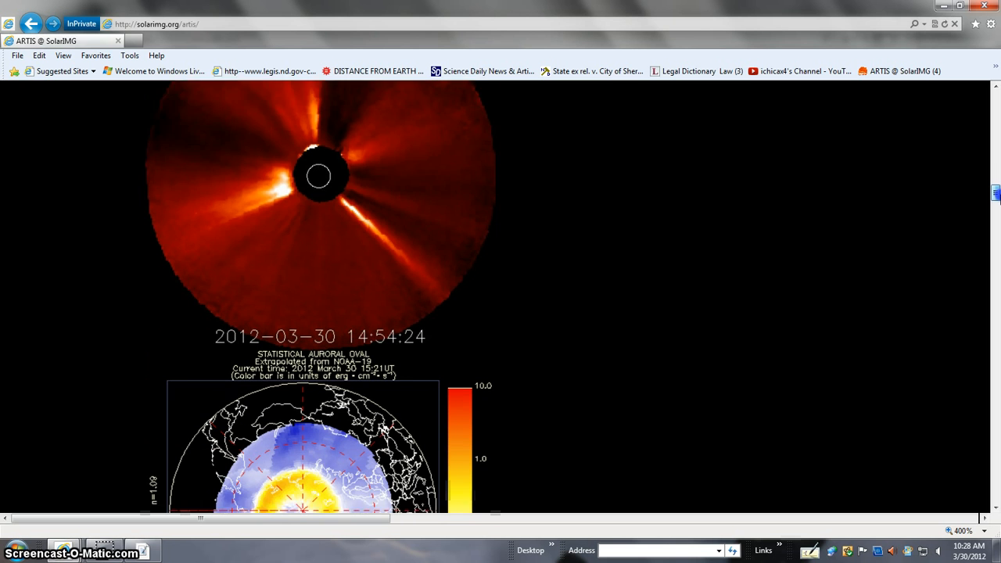
{"action": "scroll", "scroll_direction": "down", "scroll_amount": 3}
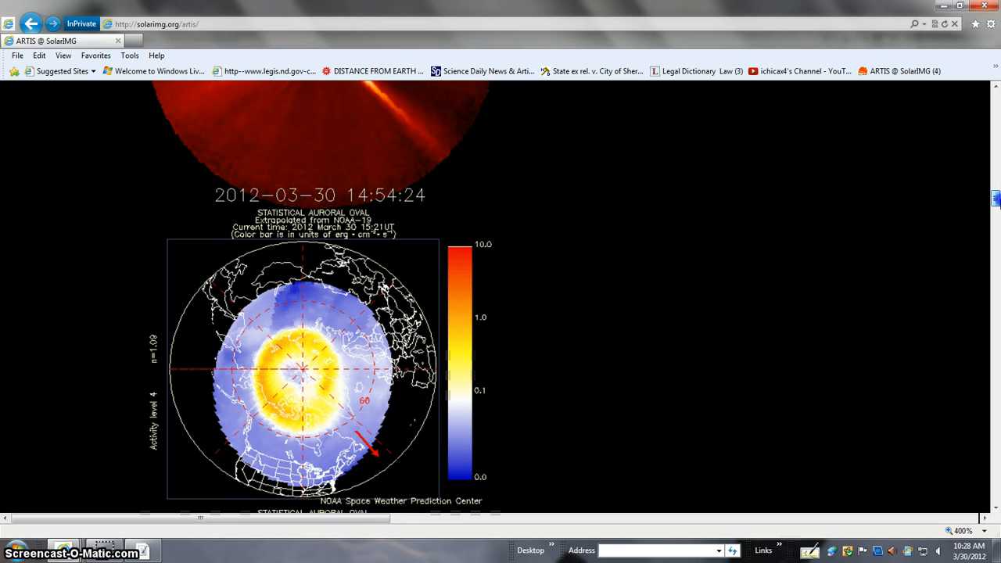
{"action": "scroll", "scroll_direction": "down", "scroll_amount": 3}
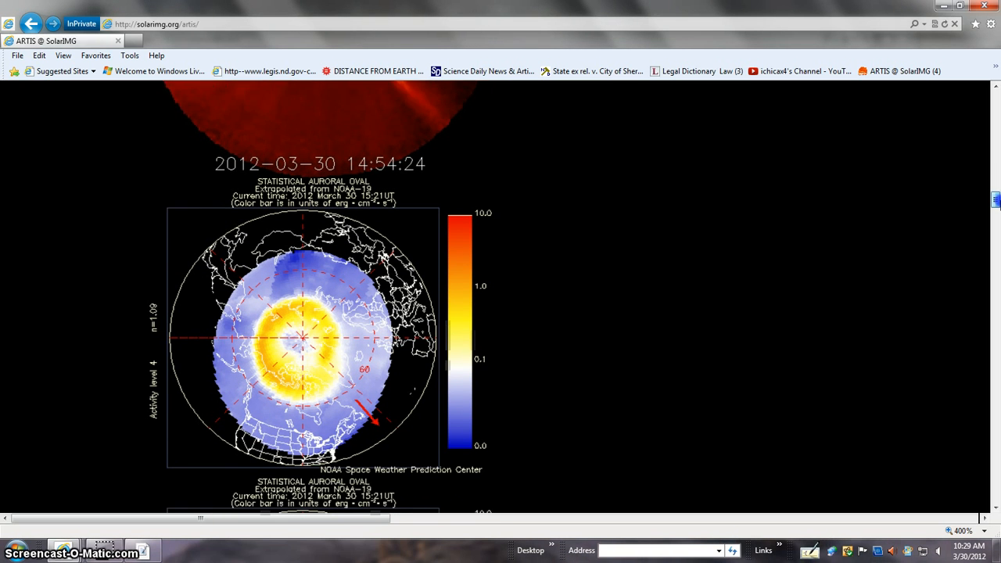
{"action": "scroll", "scroll_direction": "down", "scroll_amount": 3}
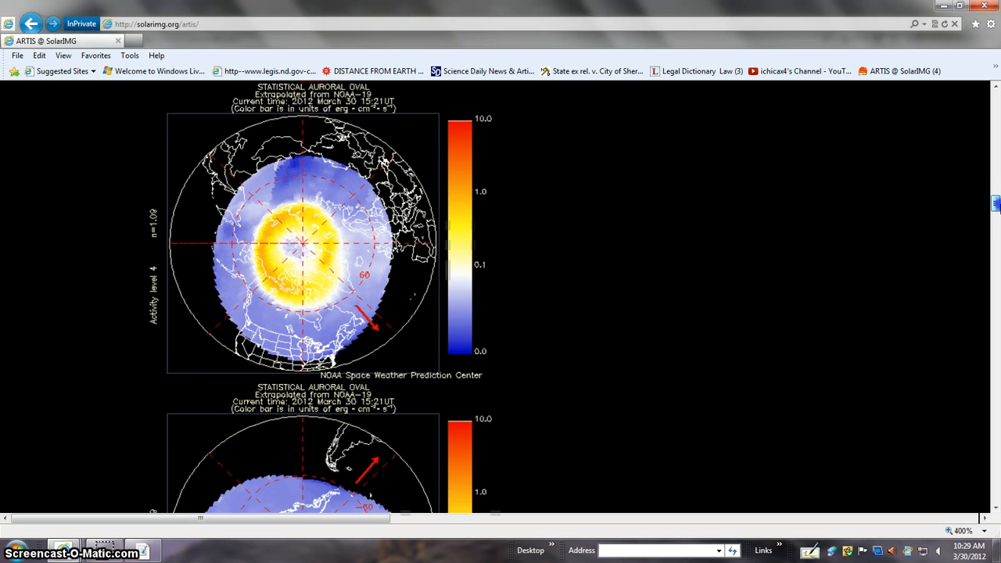
{"action": "scroll", "scroll_direction": "down", "scroll_amount": 3}
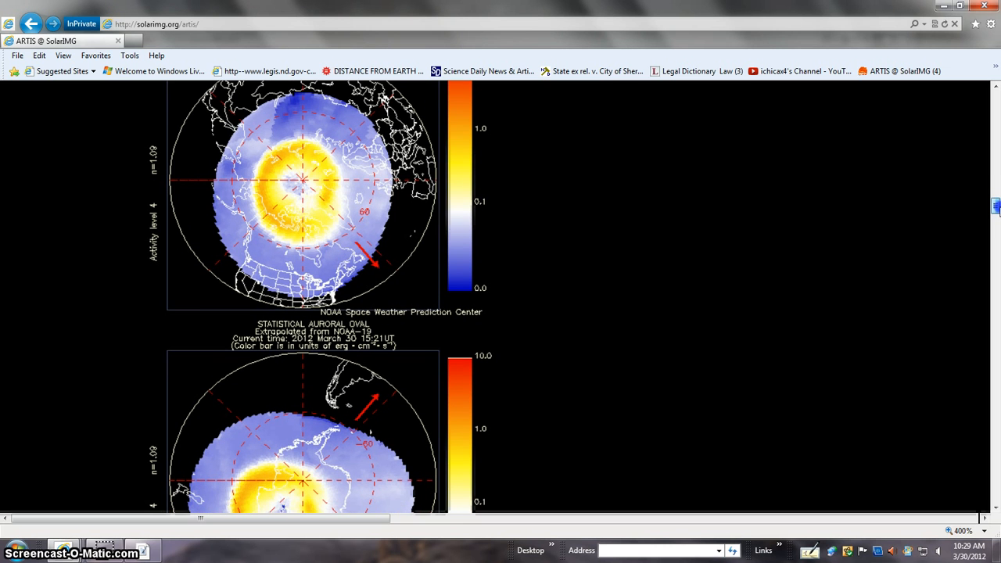
{"action": "scroll", "scroll_direction": "down", "scroll_amount": 3}
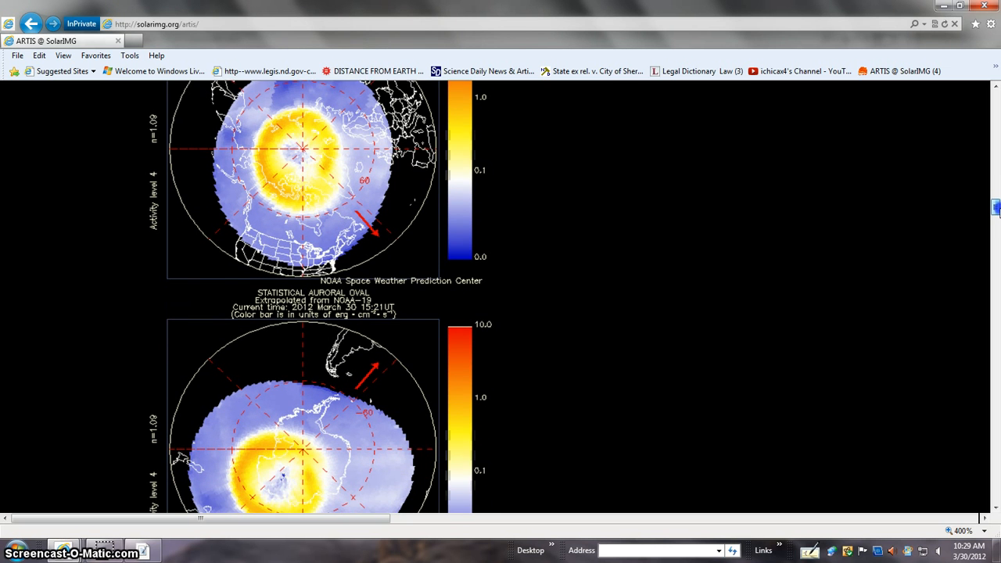
{"action": "scroll", "scroll_direction": "down", "scroll_amount": 3}
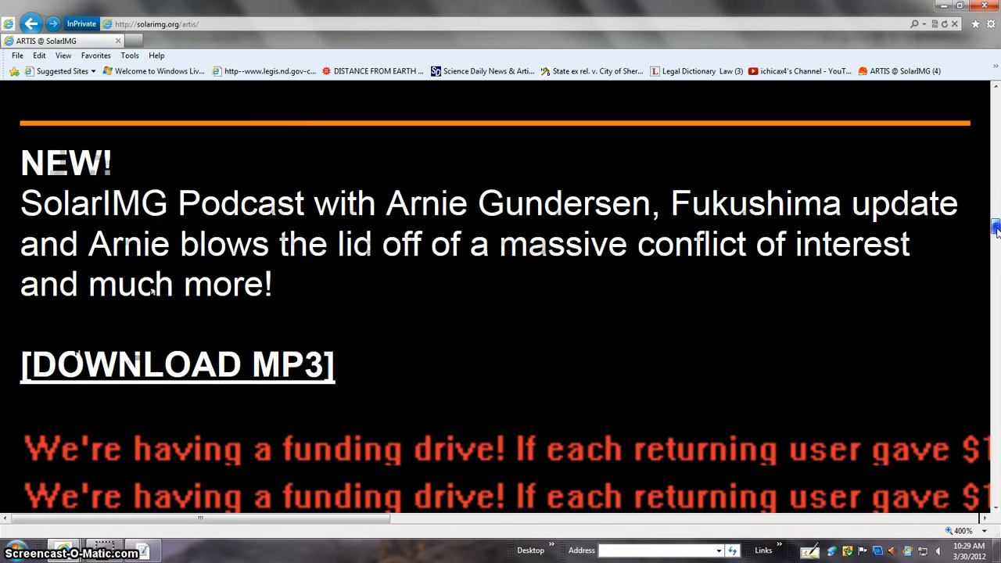
{"action": "scroll", "scroll_direction": "down", "scroll_amount": 3}
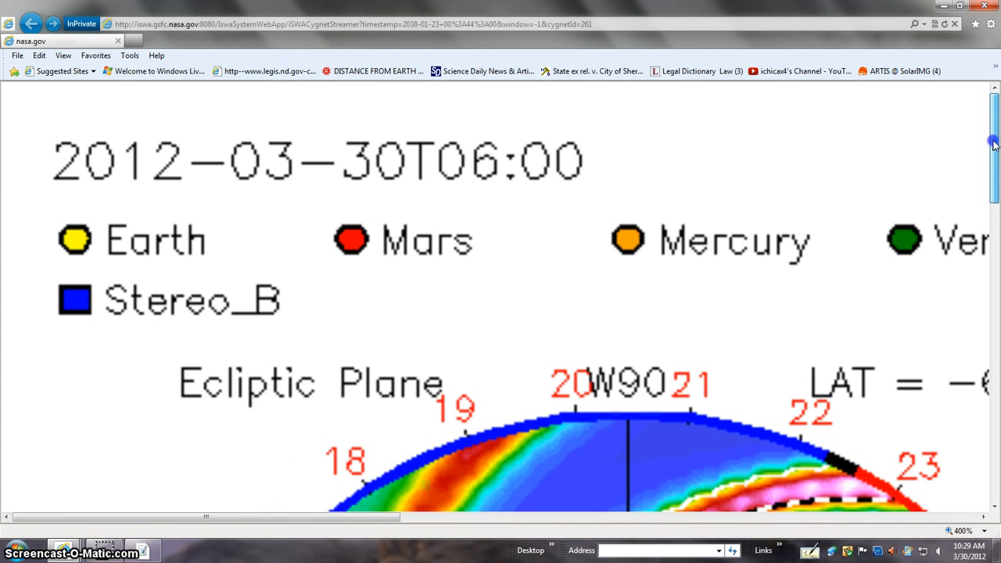
- Scroll the NASA CME model page to examine the ecliptic plane solar wind plot through the 2012-04-03 timestamp
{"action": "scroll", "scroll_direction": "down", "scroll_amount": 3}
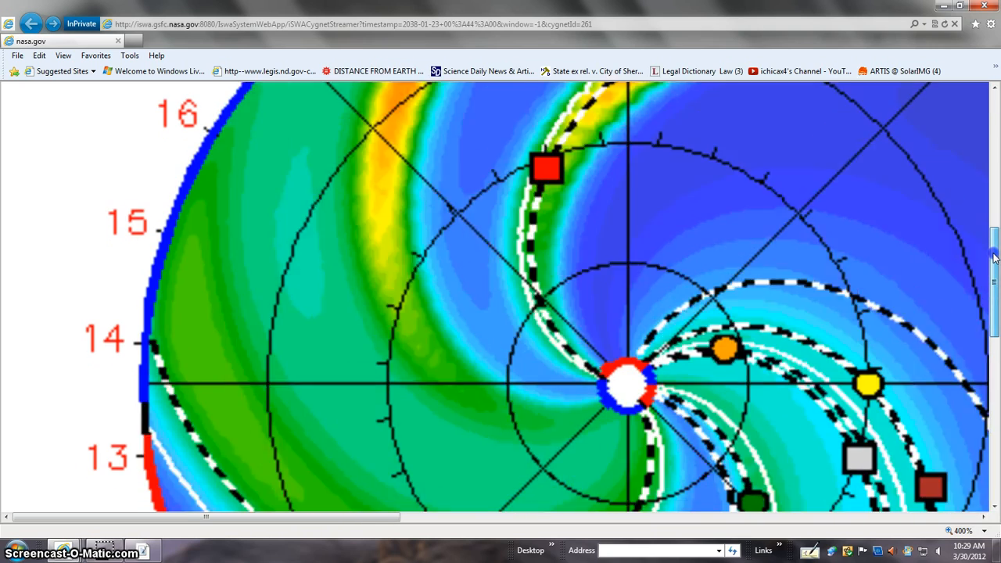
{"action": "scroll", "scroll_direction": "down", "scroll_amount": 3}
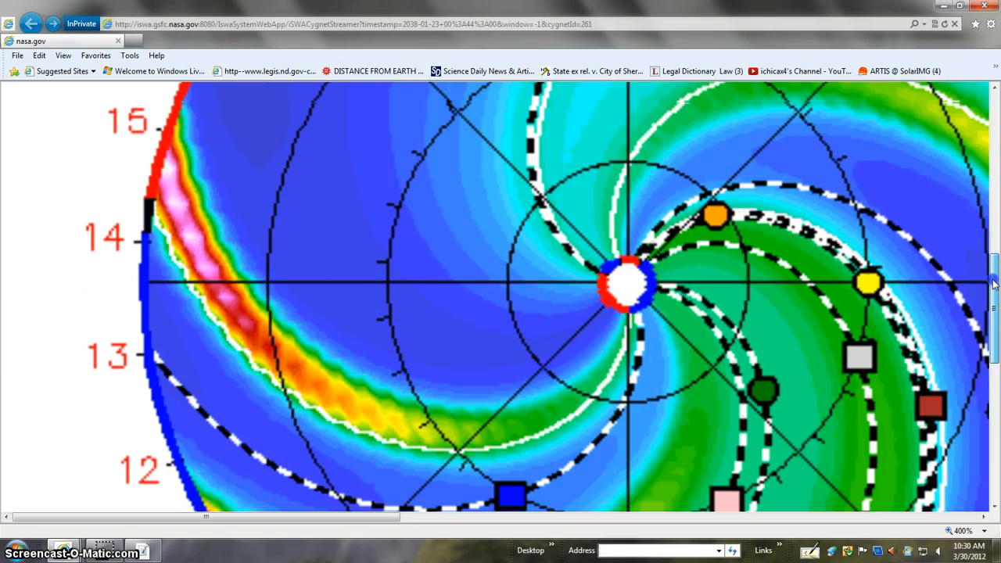
{"action": "scroll", "scroll_direction": "down", "scroll_amount": 3}
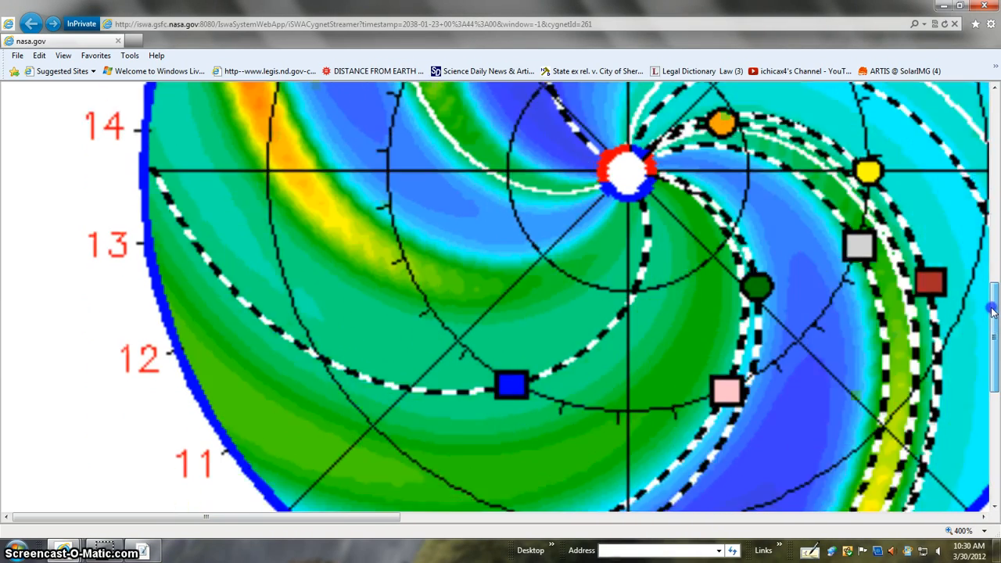
{"action": "scroll", "scroll_direction": "down", "scroll_amount": 3}
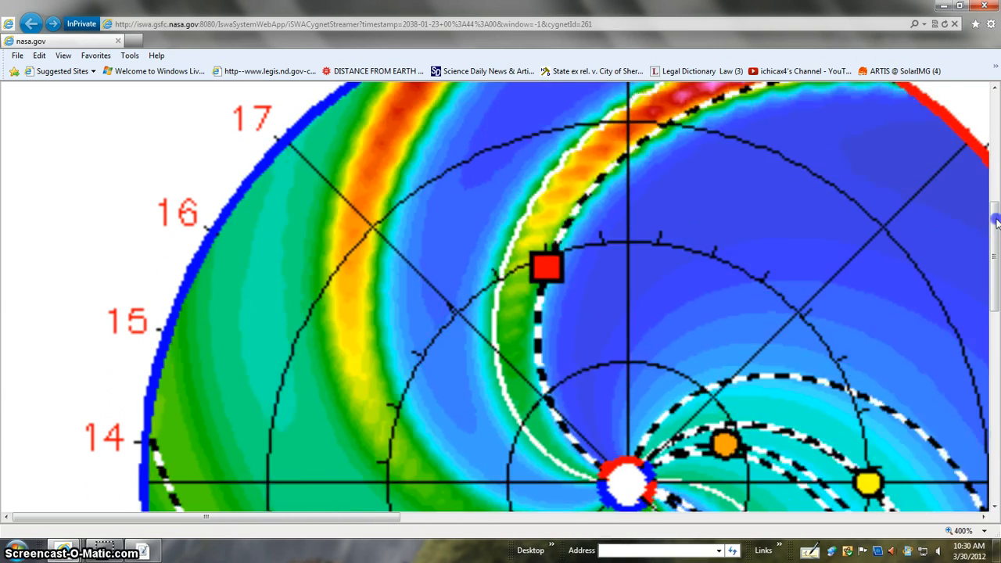
{"action": "scroll", "scroll_direction": "down", "scroll_amount": 3}
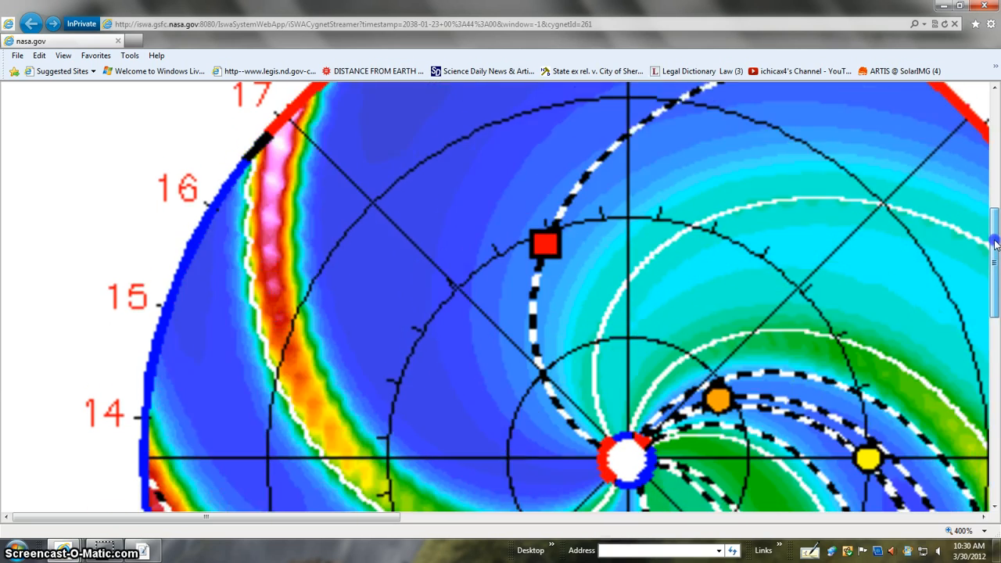
{"action": "scroll", "scroll_direction": "down", "scroll_amount": 3}
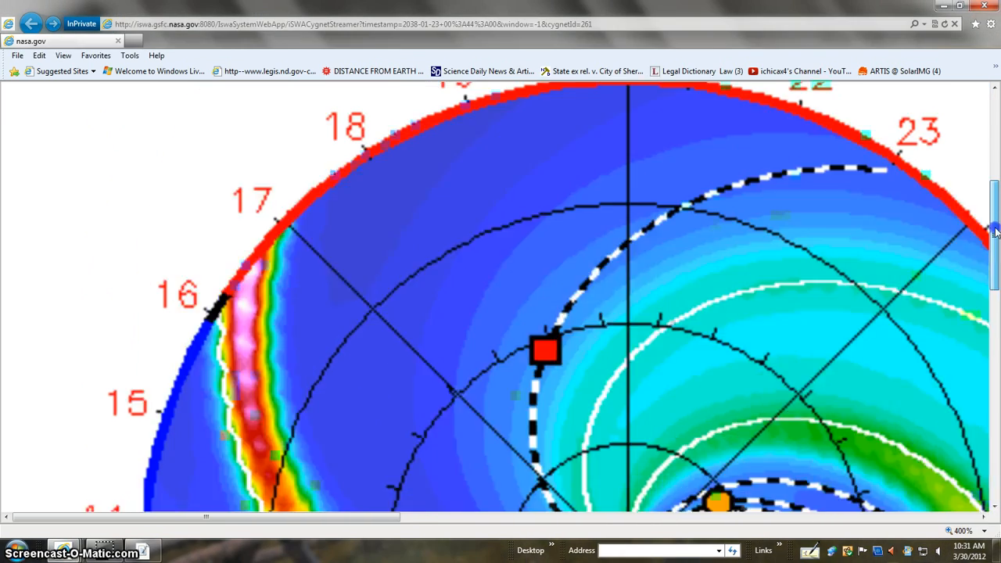
{"action": "scroll", "scroll_direction": "up", "scroll_amount": 3}
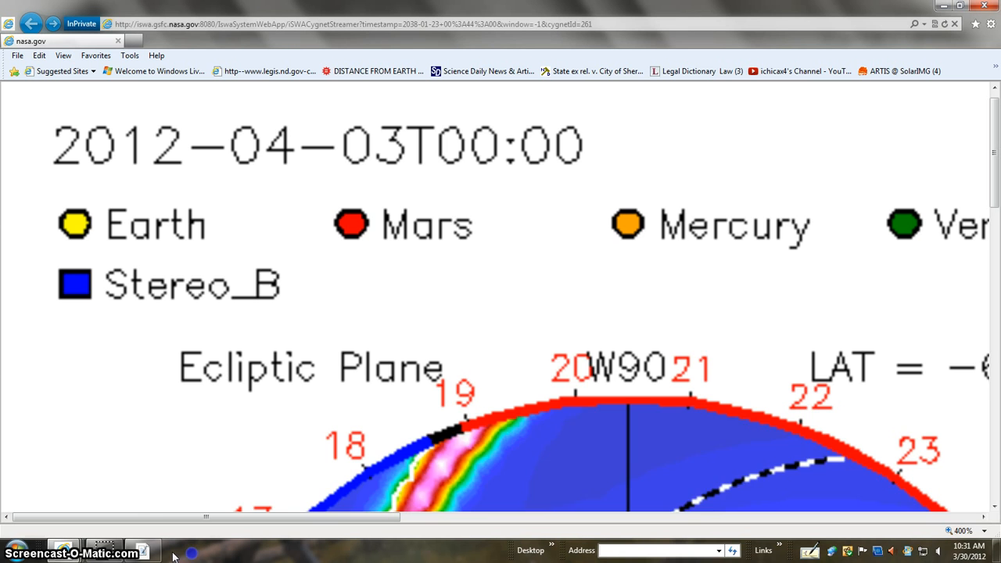
- Scroll the NASA CME model page while the forecast animation advances to 2012-04-04T18:00
{"action": "scroll", "scroll_direction": "down", "scroll_amount": 3}
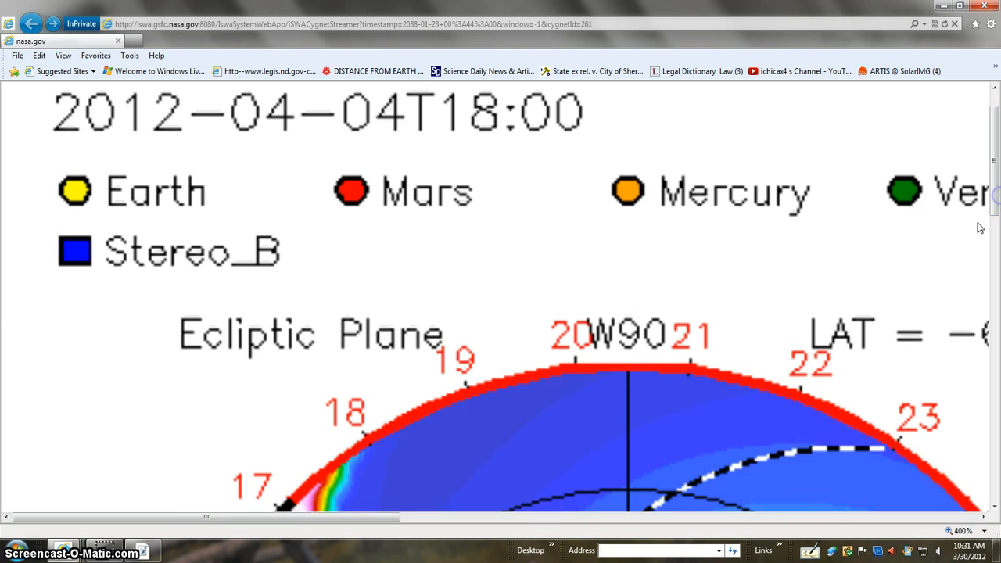
{"action": "scroll", "scroll_direction": "down", "scroll_amount": 3}
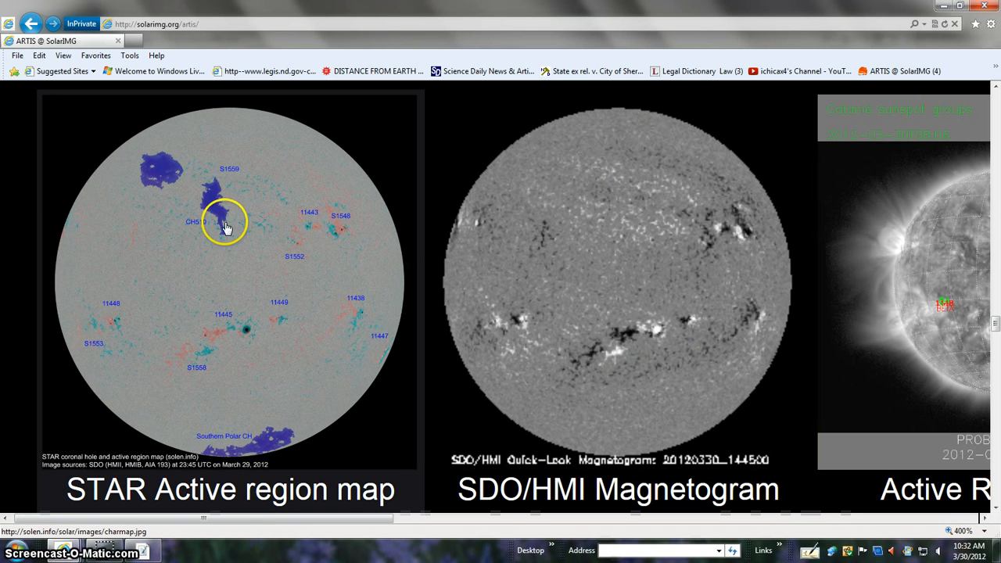
{"action": "mouse_move", "coordinate": [260, 475]}
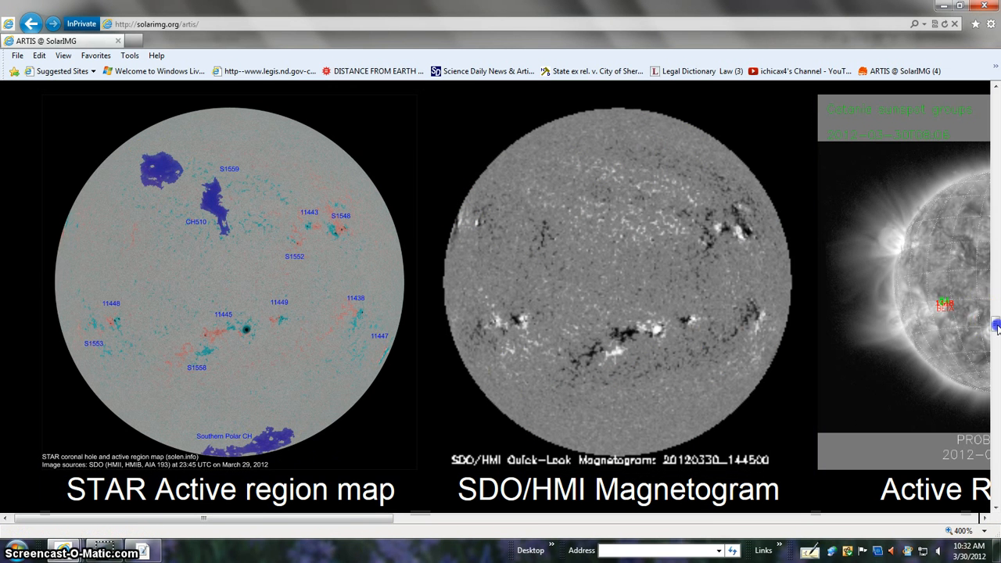
- Scroll the ARTIS page down and pan the chart carousel to the ACE LE Electrons and HE Protons plots
{"action": "scroll", "scroll_direction": "down", "scroll_amount": 3}
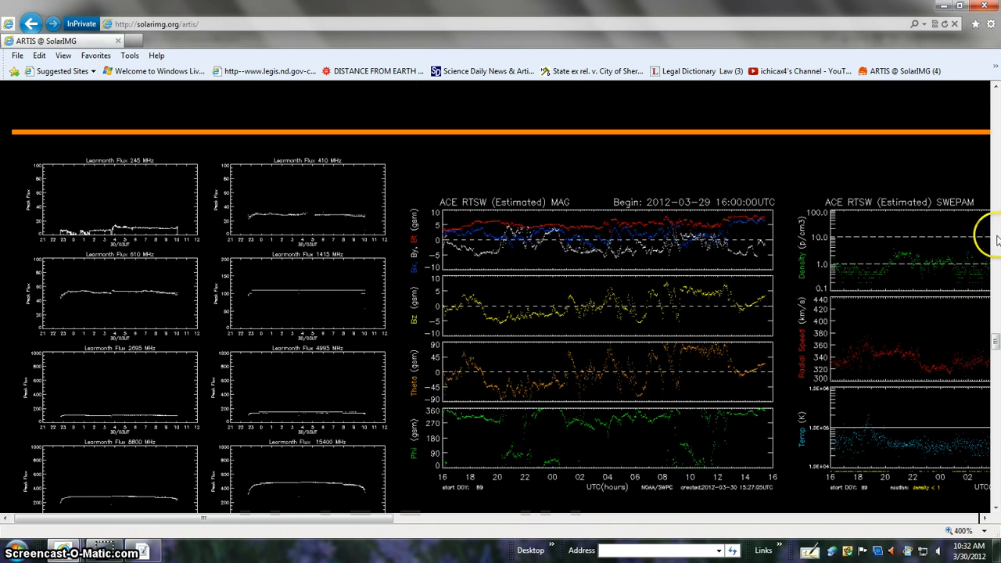
{"action": "scroll", "scroll_direction": "down", "scroll_amount": 3}
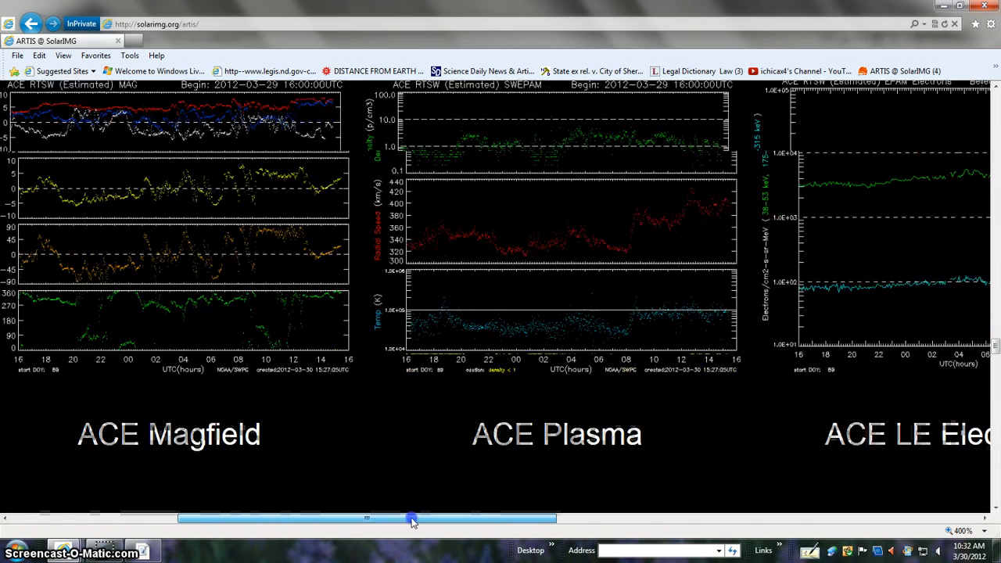
{"action": "left_click_drag", "start_coordinate": [410, 518], "coordinate": [661, 517]}
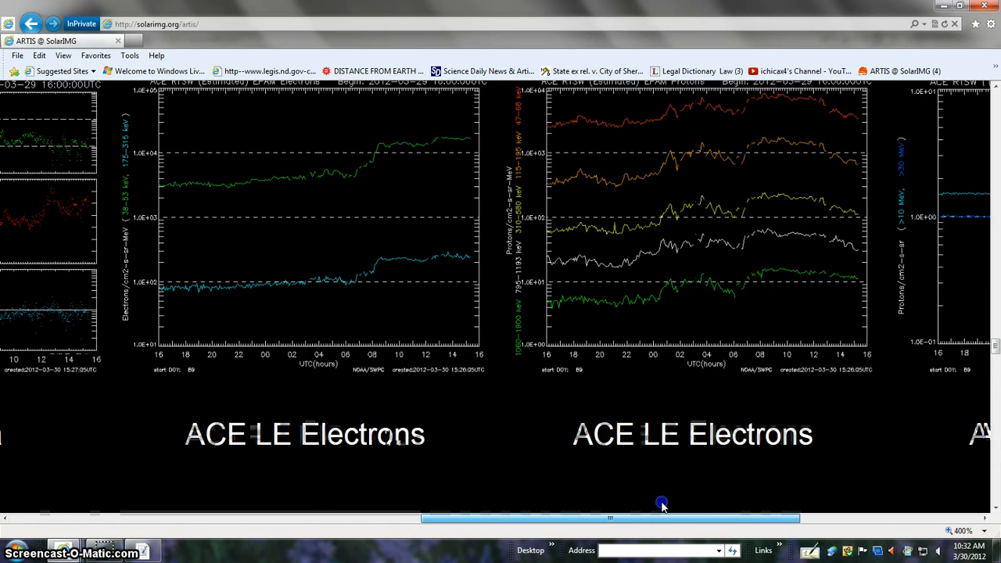
{"action": "mouse_move", "coordinate": [743, 279]}
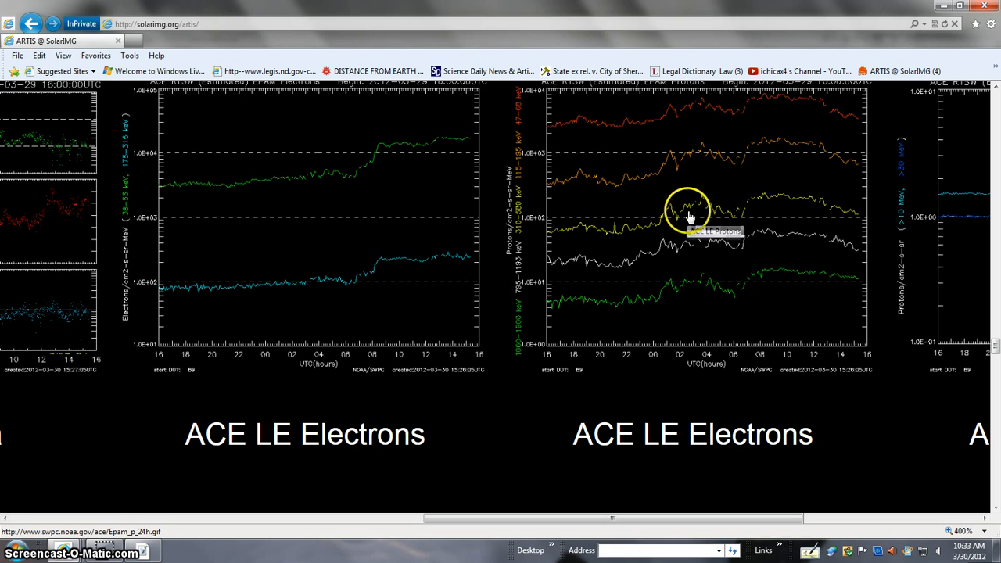
{"action": "mouse_move", "coordinate": [704, 303]}
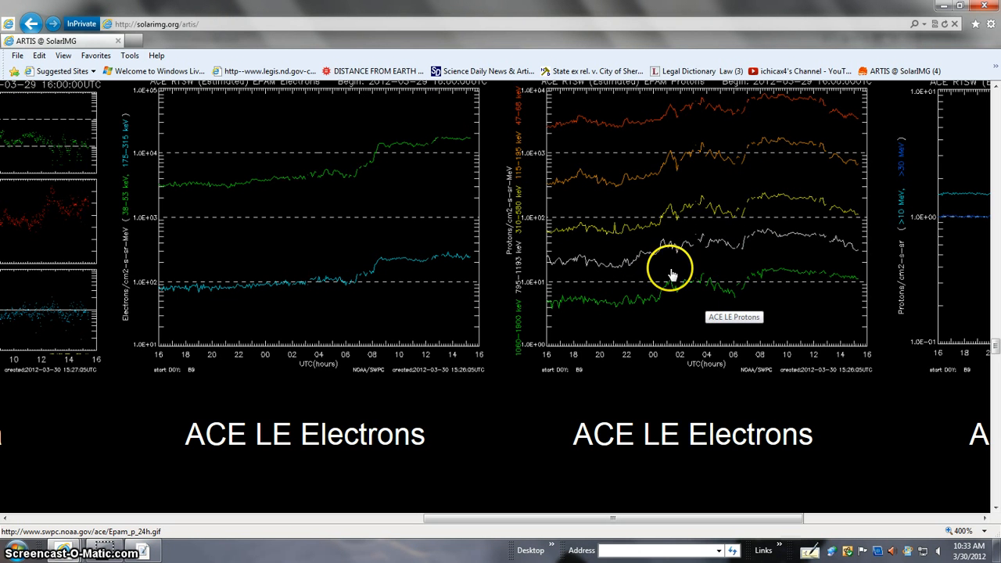
{"action": "mouse_move", "coordinate": [723, 141]}
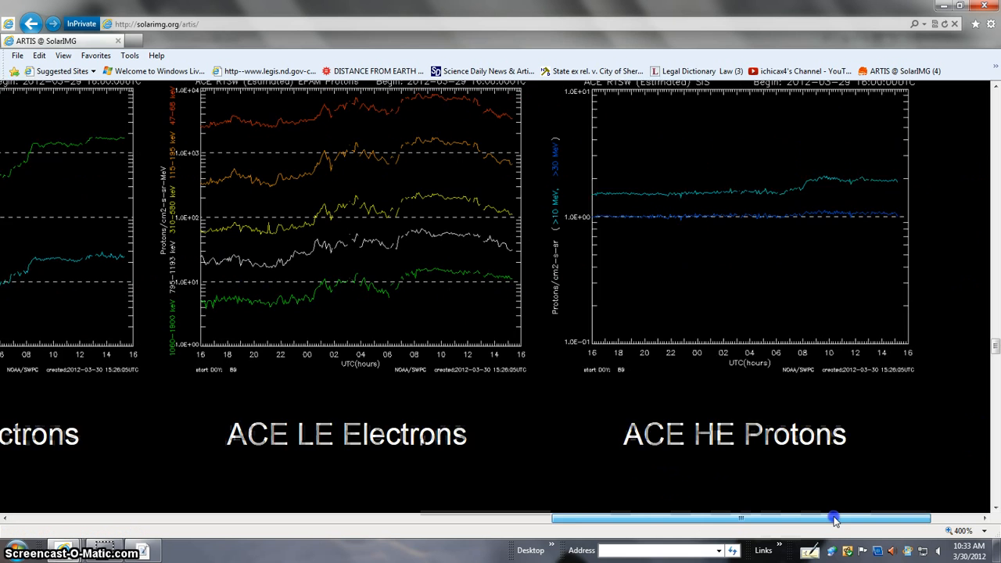
{"action": "left_click_drag", "start_coordinate": [832, 517], "coordinate": [743, 518]}
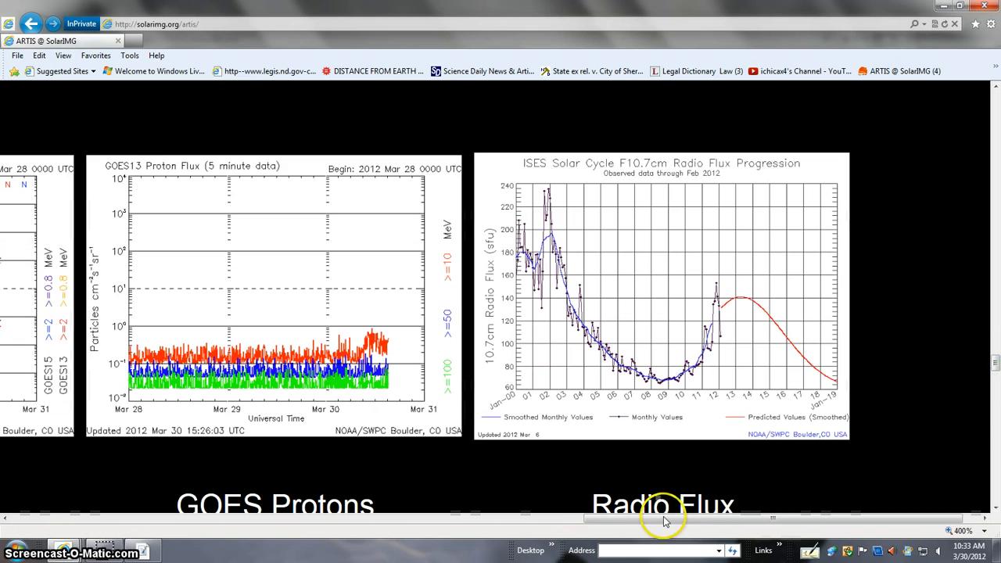
- Slide the ARTIS carousel left past GOES X-Ray to the EVE 3-Day and GOES Magnetometer panels
{"action": "left_click_drag", "start_coordinate": [665, 517], "coordinate": [258, 518]}
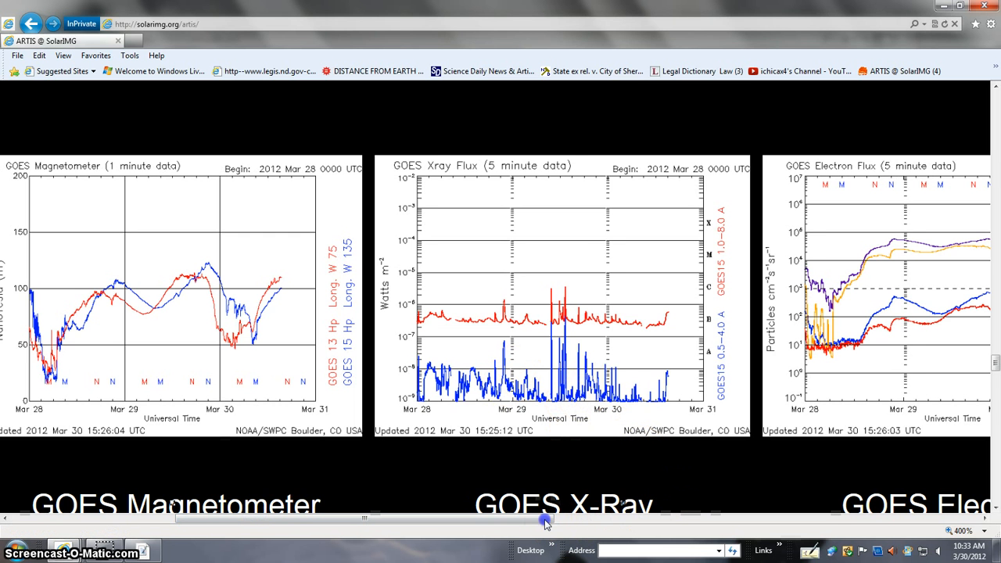
{"action": "left_click_drag", "start_coordinate": [544, 520], "coordinate": [425, 519]}
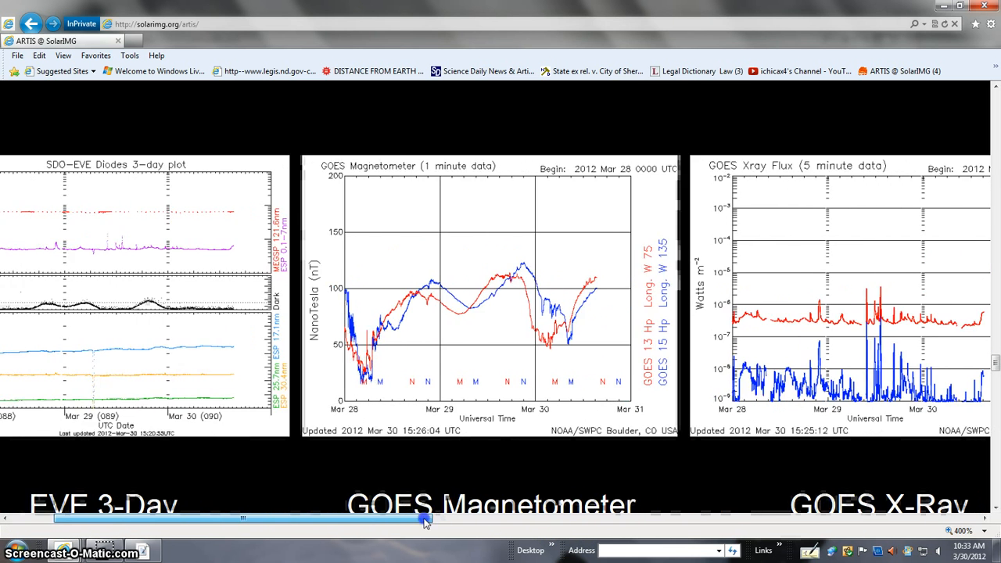
{"action": "left_click_drag", "start_coordinate": [422, 519], "coordinate": [388, 519]}
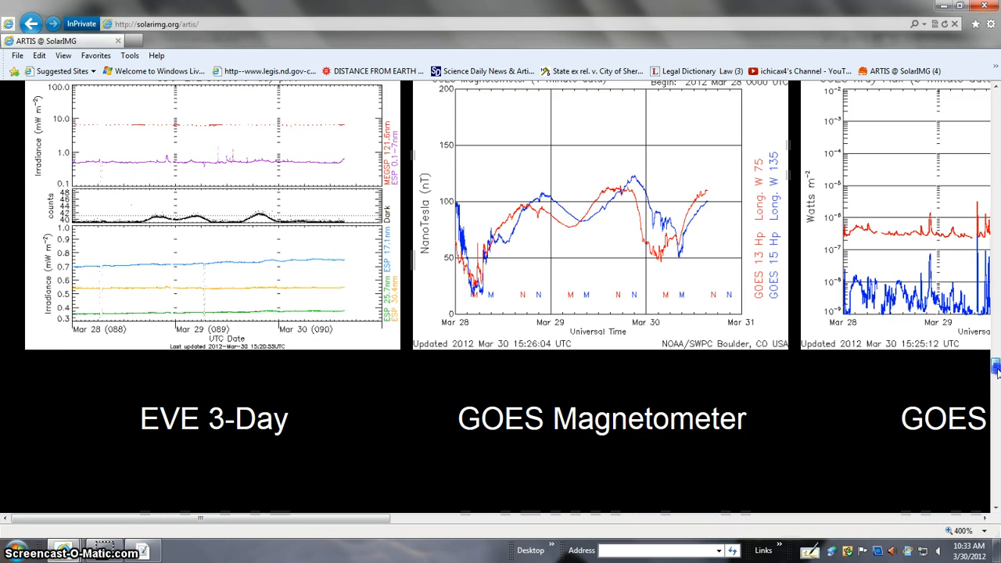
{"action": "scroll", "scroll_direction": "down", "scroll_amount": 3}
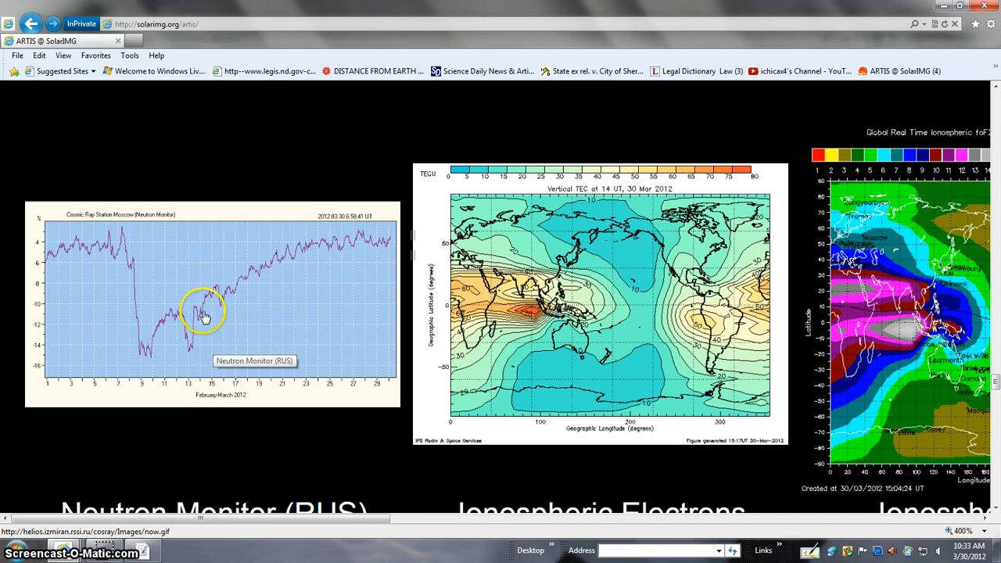
{"action": "mouse_move", "coordinate": [171, 377]}
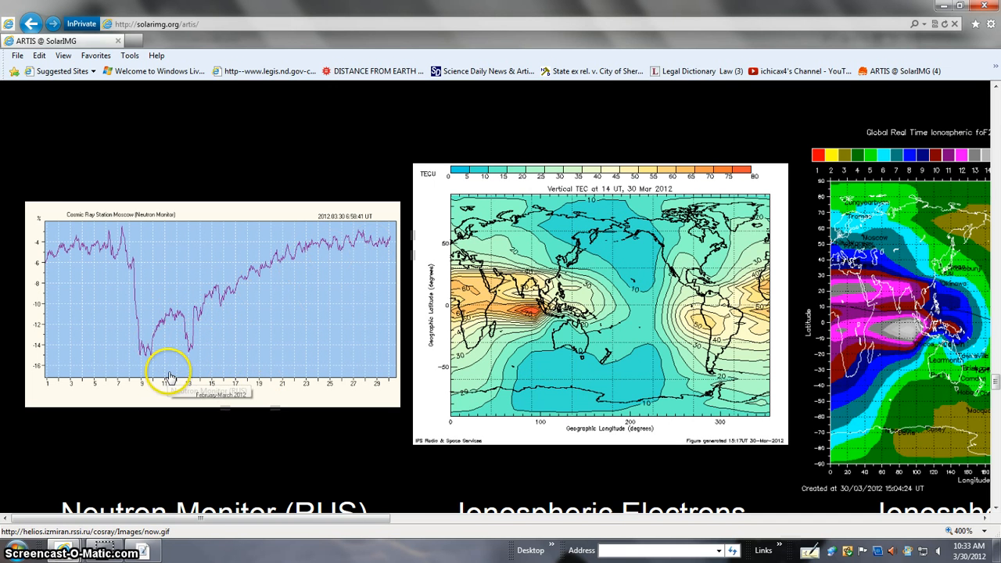
{"action": "mouse_move", "coordinate": [140, 398]}
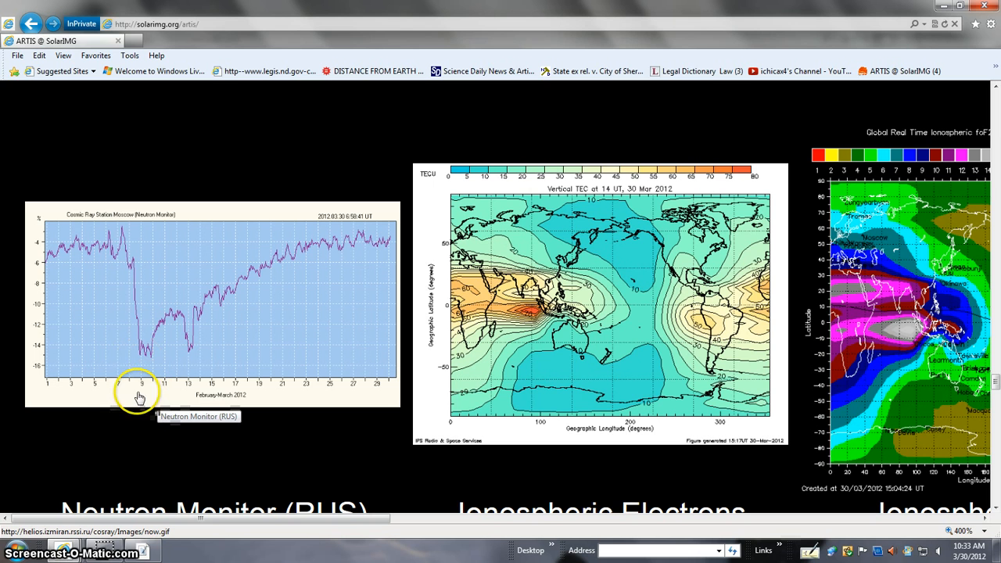
{"action": "mouse_move", "coordinate": [241, 391]}
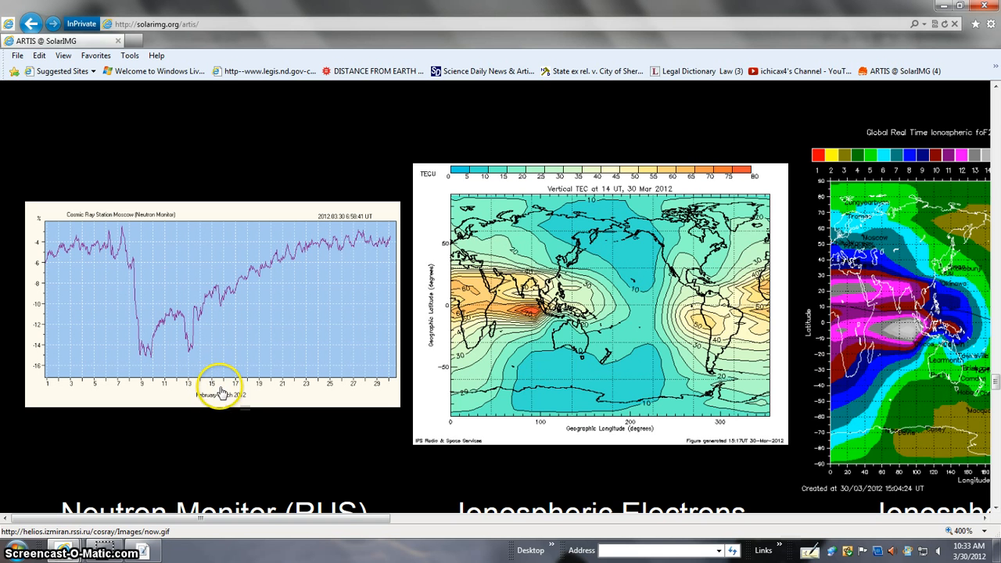
{"action": "mouse_move", "coordinate": [280, 369]}
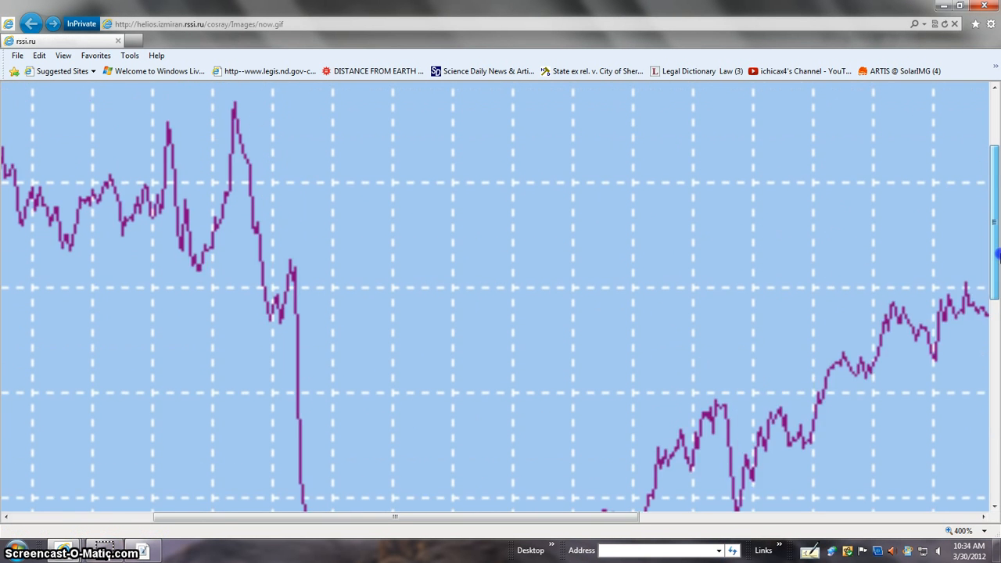
- View the Neutron Monitor chart full size, enlarged on the February–March 2012 dip
{"action": "scroll", "scroll_direction": "down", "scroll_amount": 3}
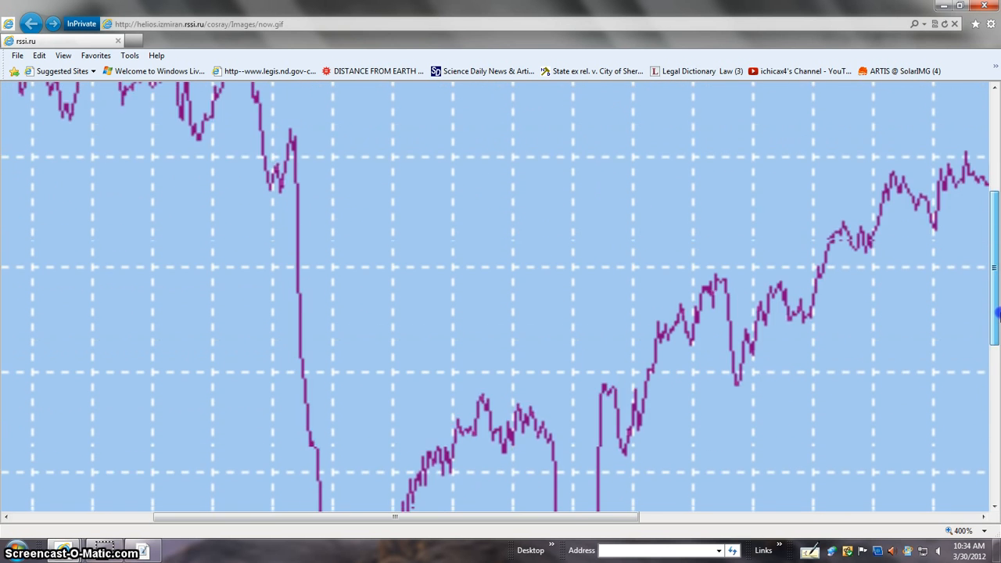
{"action": "scroll", "scroll_direction": "down", "scroll_amount": 3}
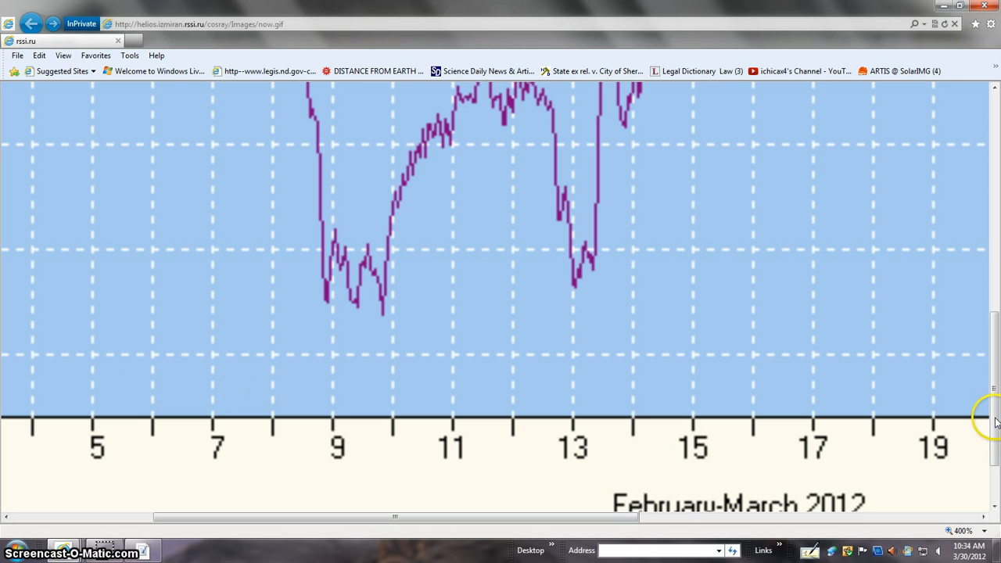
{"action": "scroll", "scroll_direction": "down", "scroll_amount": 3}
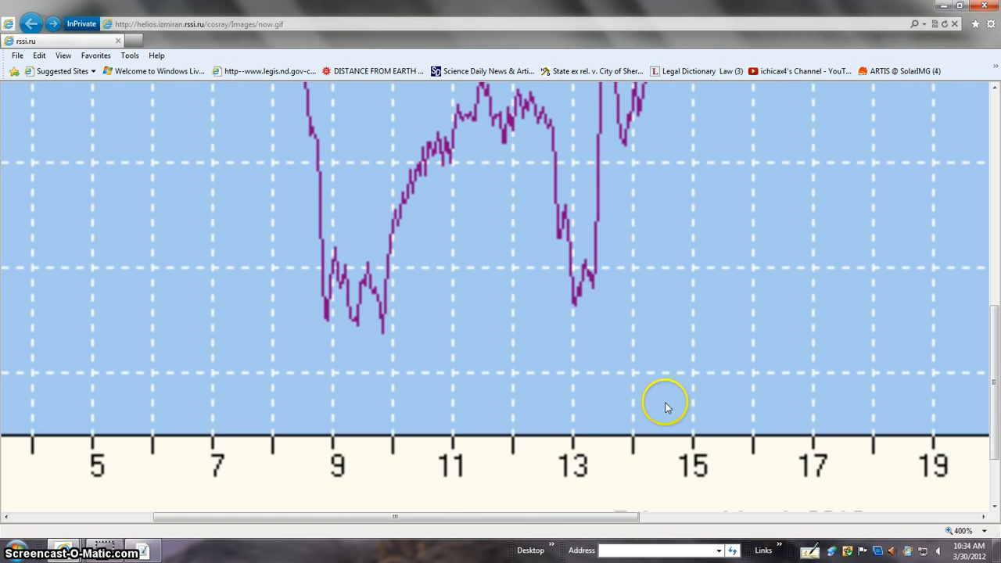
{"action": "mouse_move", "coordinate": [993, 451]}
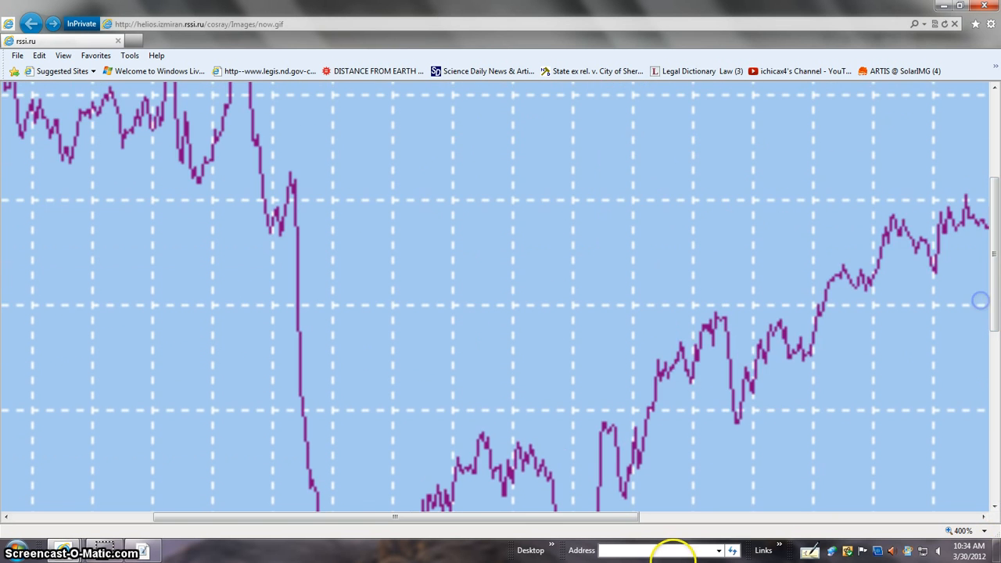
{"action": "left_click_drag", "start_coordinate": [394, 516], "coordinate": [617, 517]}
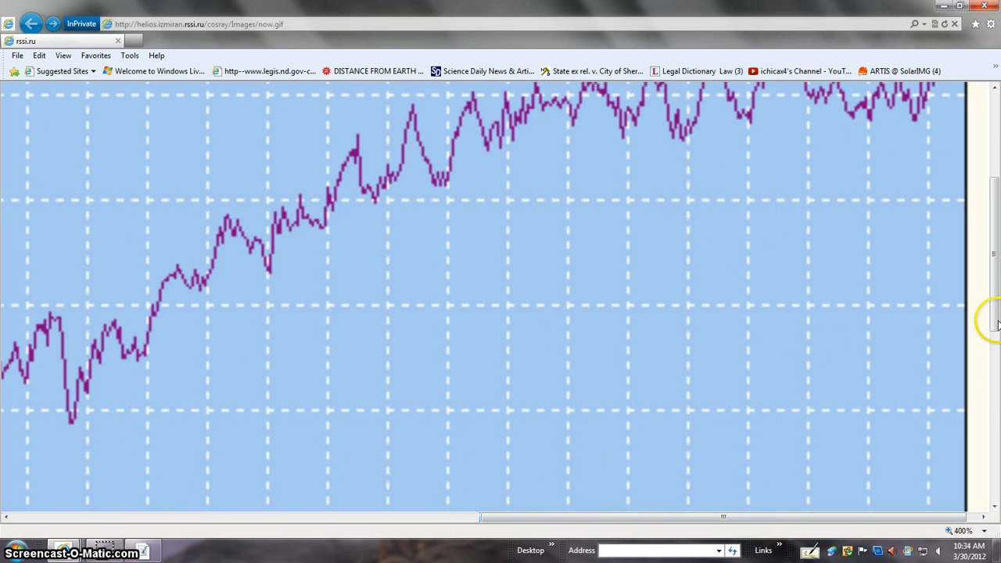
{"action": "scroll", "scroll_direction": "down", "scroll_amount": 3}
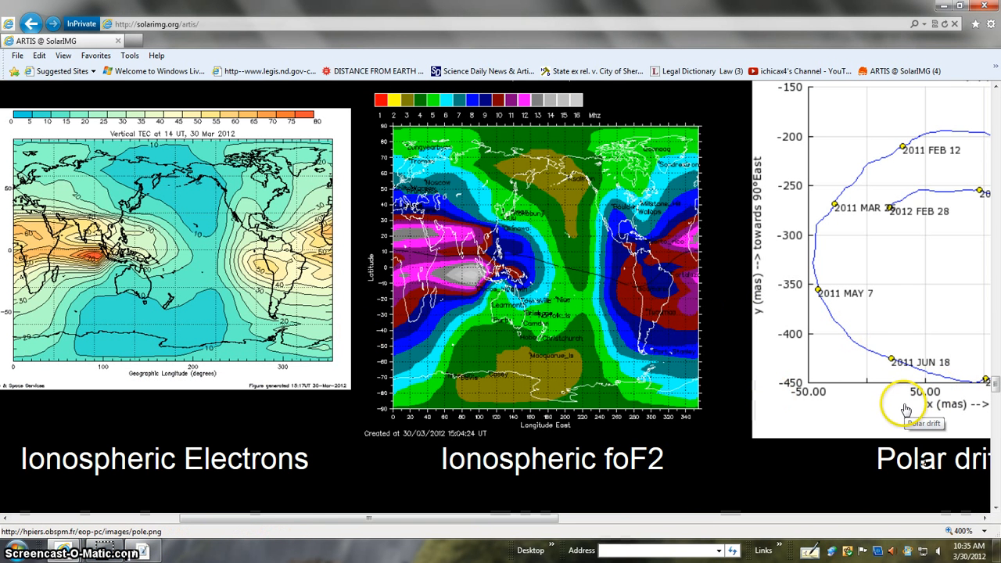
{"action": "mouse_move", "coordinate": [782, 367]}
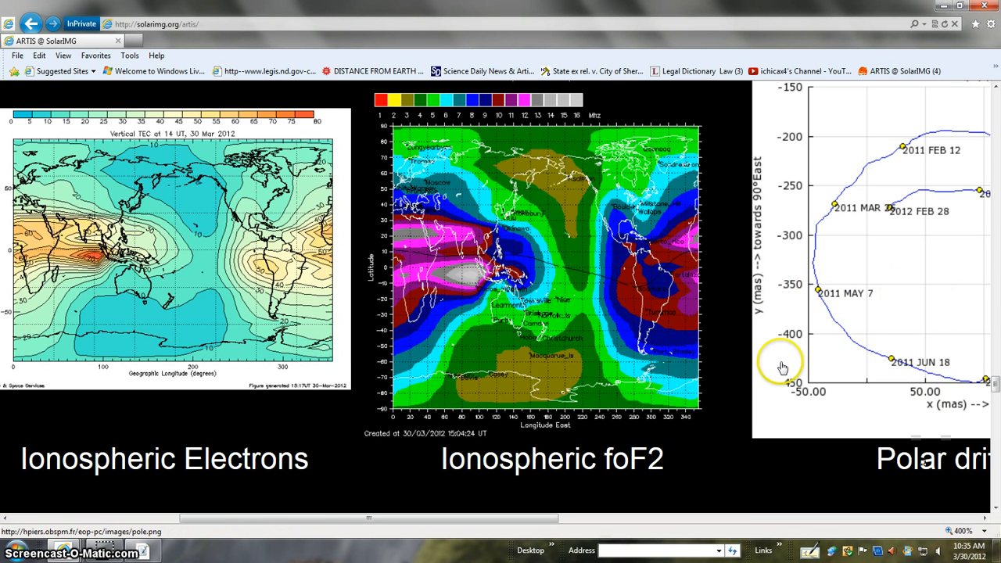
{"action": "mouse_move", "coordinate": [328, 226]}
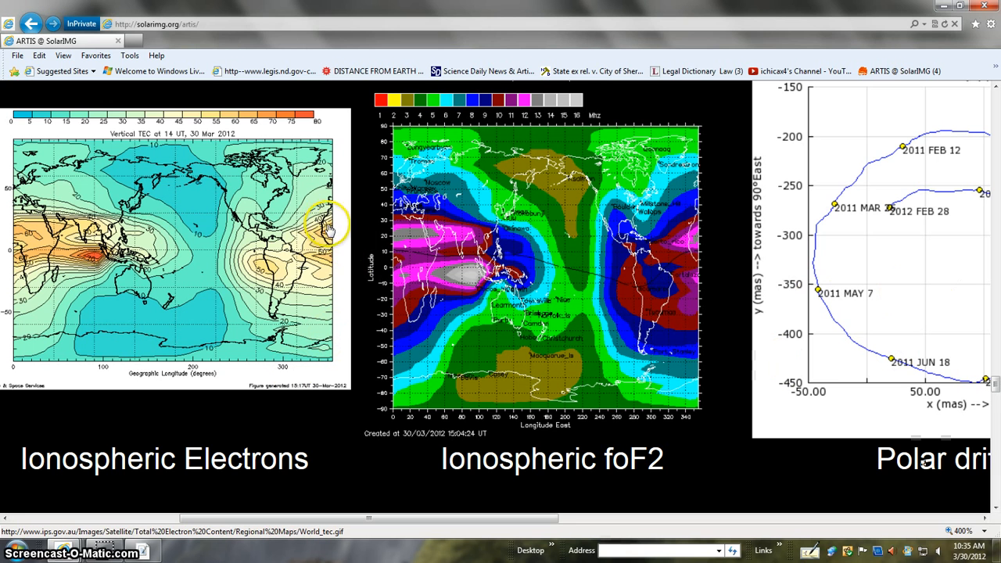
{"action": "mouse_move", "coordinate": [691, 238]}
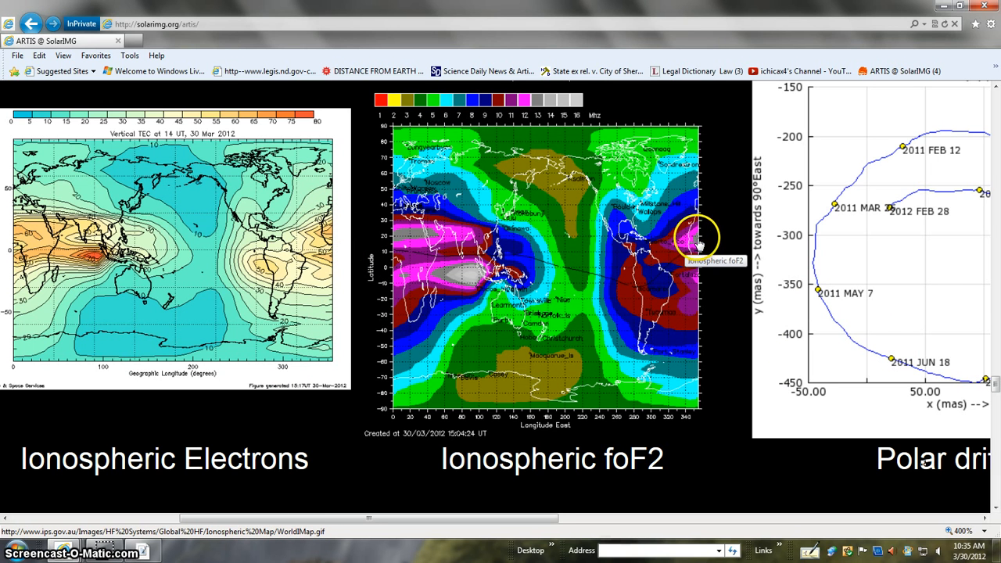
{"action": "mouse_move", "coordinate": [681, 228]}
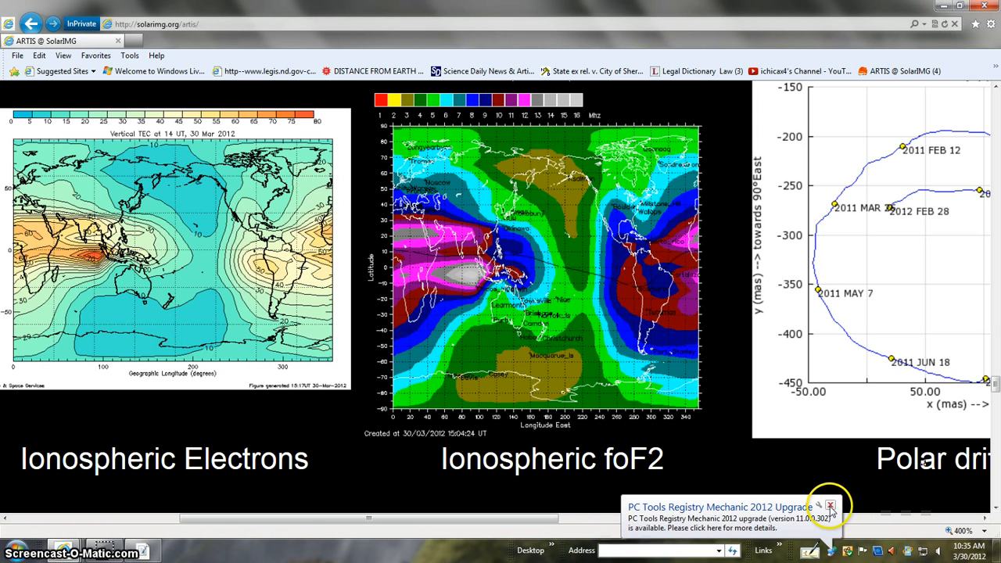
- Dismiss the Registry Mechanic upgrade notification over the ARTIS ionospheric panels
{"action": "left_click", "coordinate": [830, 507]}
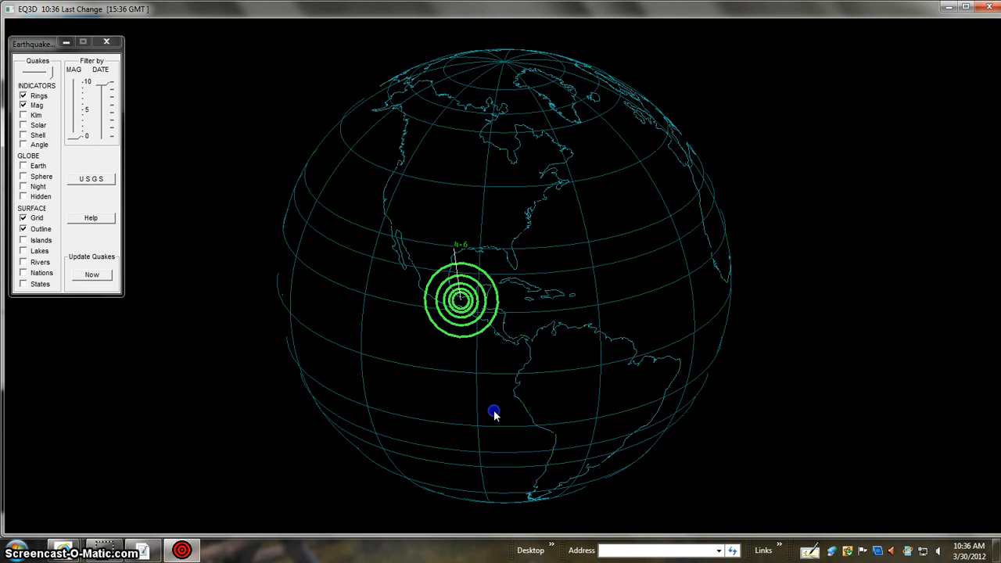
{"action": "mouse_move", "coordinate": [514, 410]}
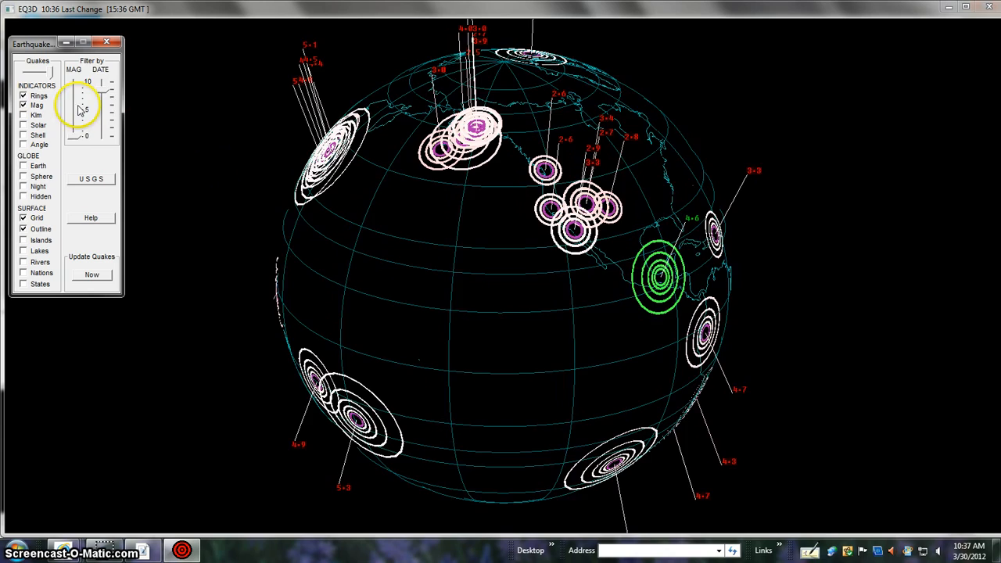
- Rotate the EQ3D globe away from the Americas to reveal the Pacific rim and Eurasian quake ring clusters
{"action": "left_click_drag", "start_coordinate": [102, 109], "coordinate": [102, 134]}
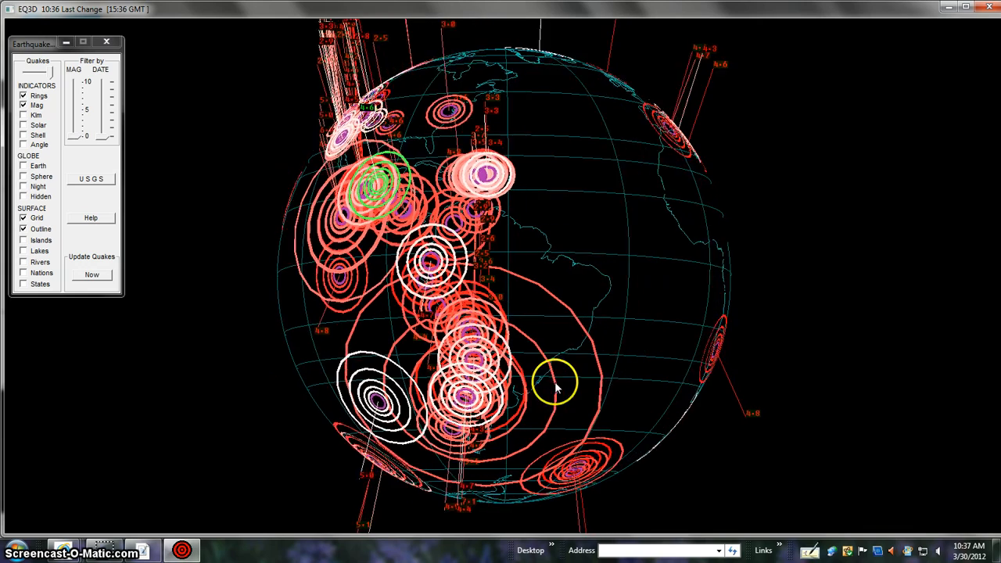
{"action": "left_click_drag", "start_coordinate": [555, 383], "coordinate": [524, 313]}
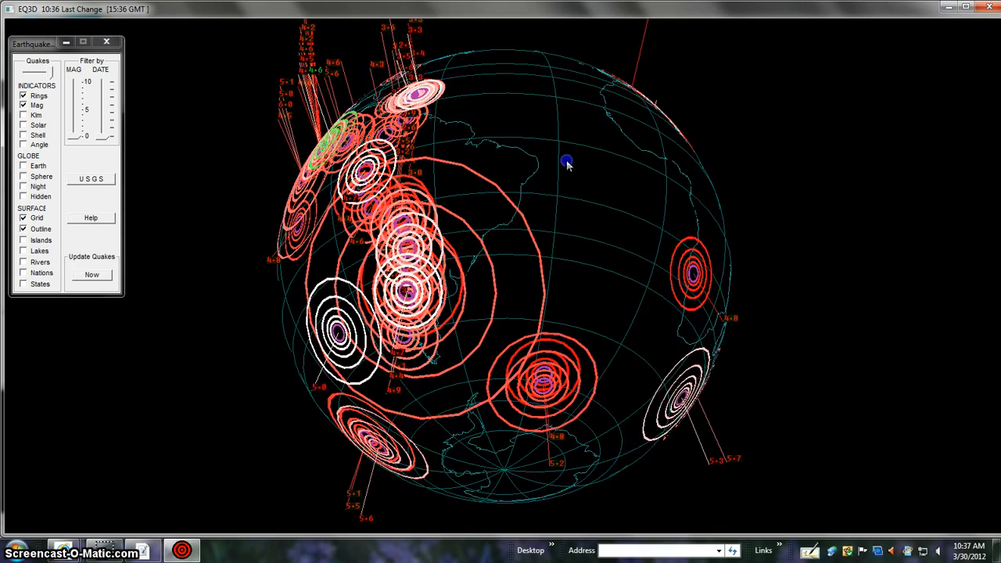
{"action": "left_click_drag", "start_coordinate": [567, 162], "coordinate": [720, 351]}
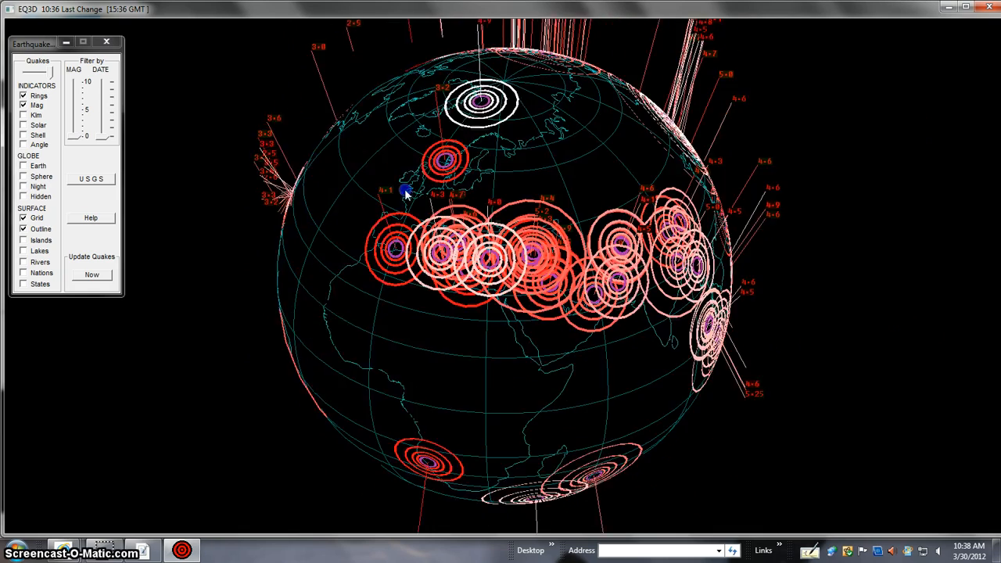
{"action": "left_click_drag", "start_coordinate": [405, 194], "coordinate": [385, 517]}
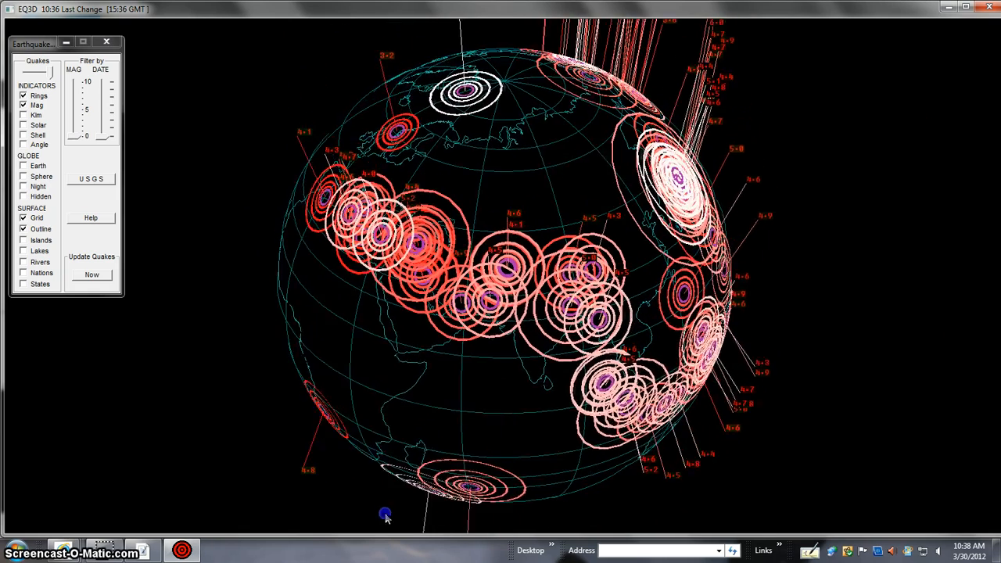
{"action": "left_click_drag", "start_coordinate": [385, 515], "coordinate": [670, 294]}
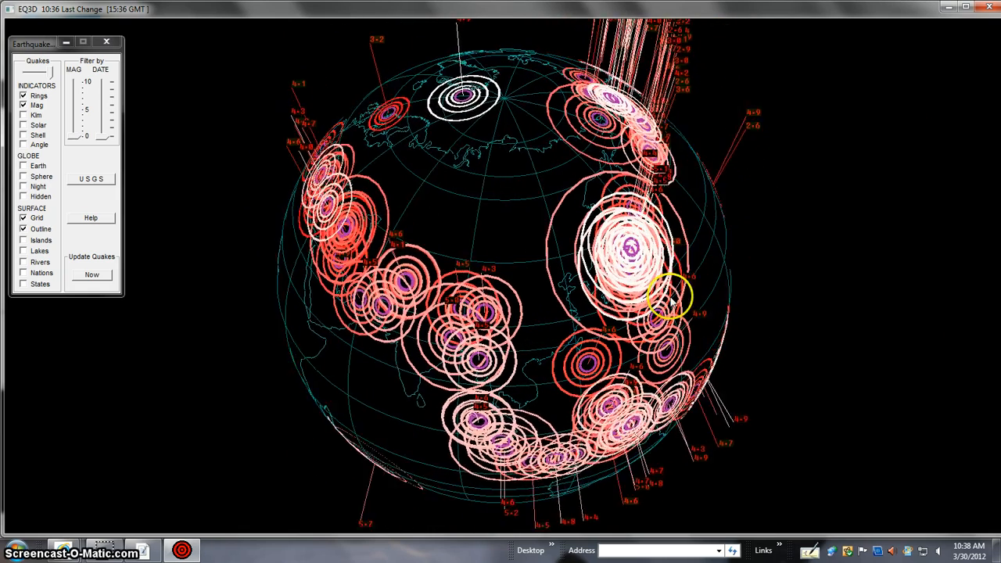